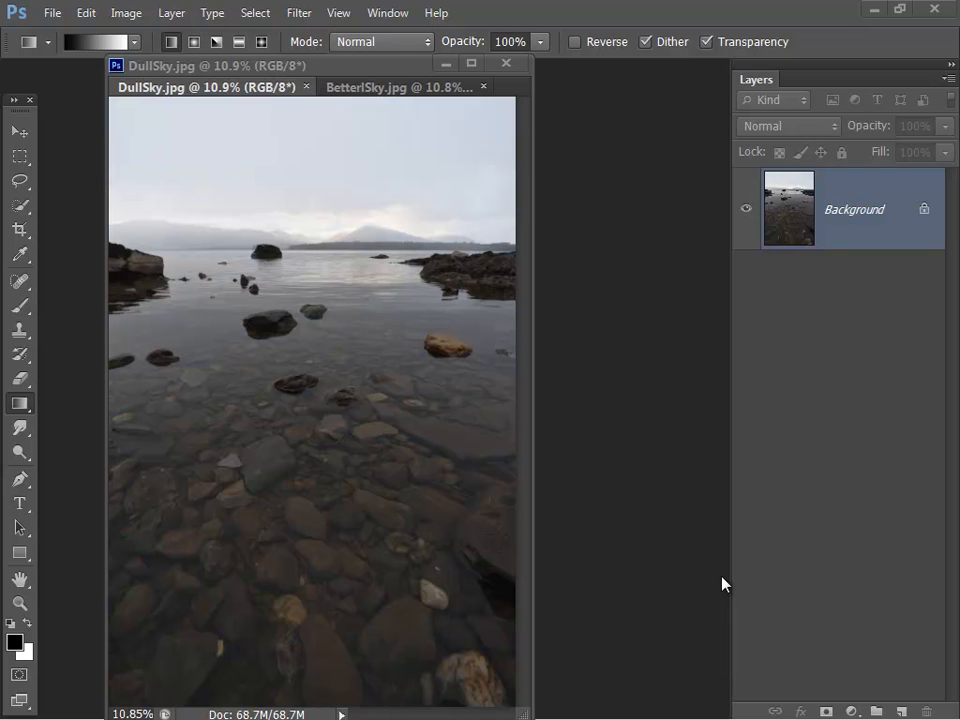
Bring the Sky.jpg photo into DullSky.jpg as Layer 1 and close the Sky.jpg window
left_click(400, 88)
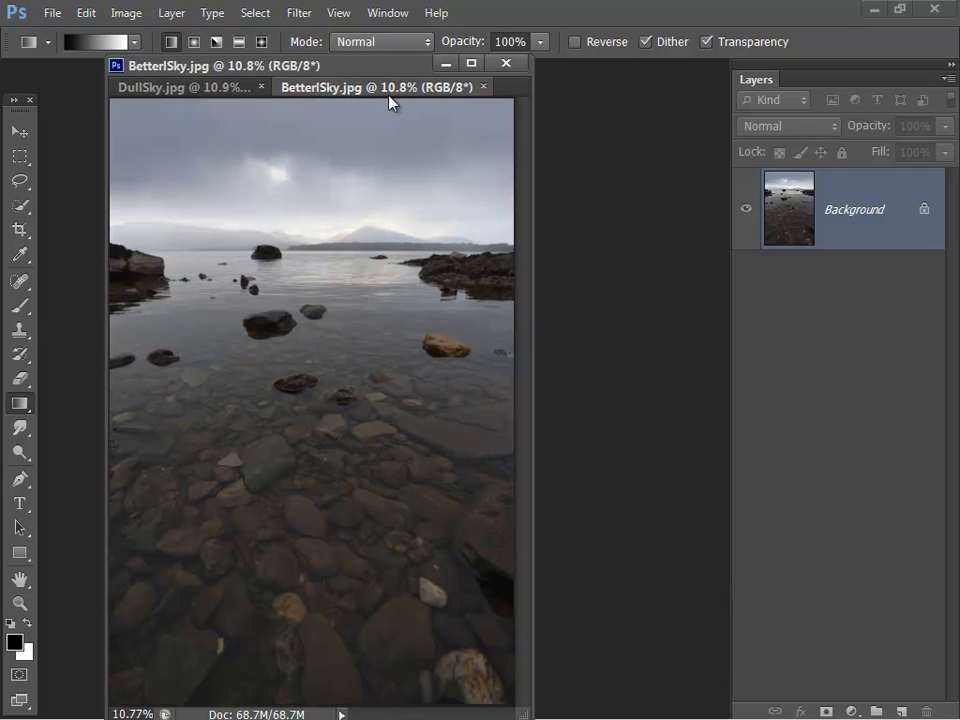
left_click(180, 88)
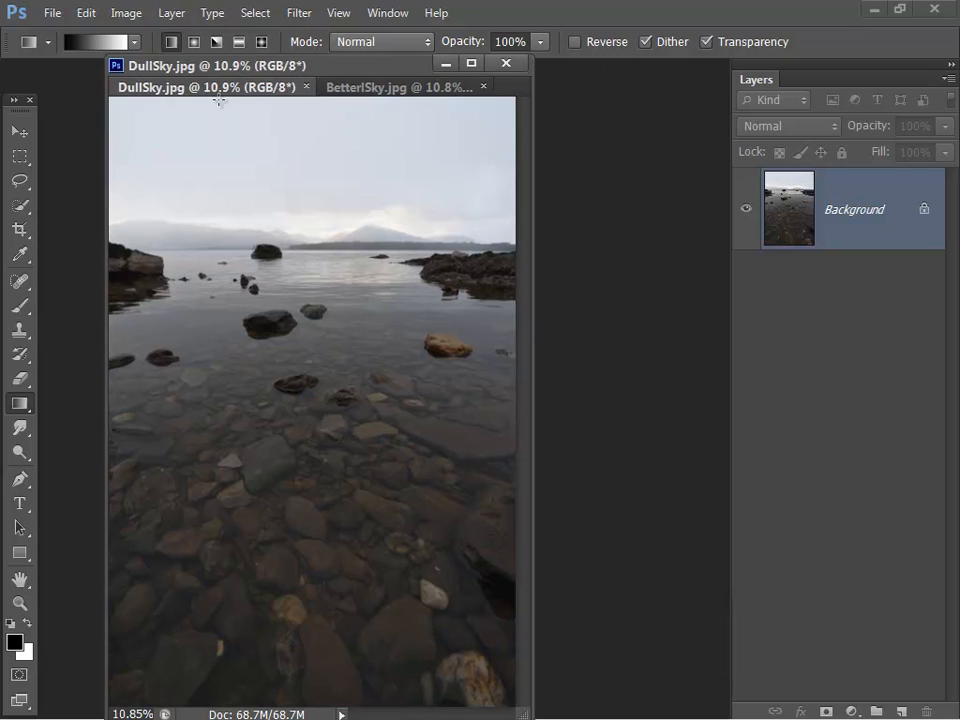
left_click(398, 88)
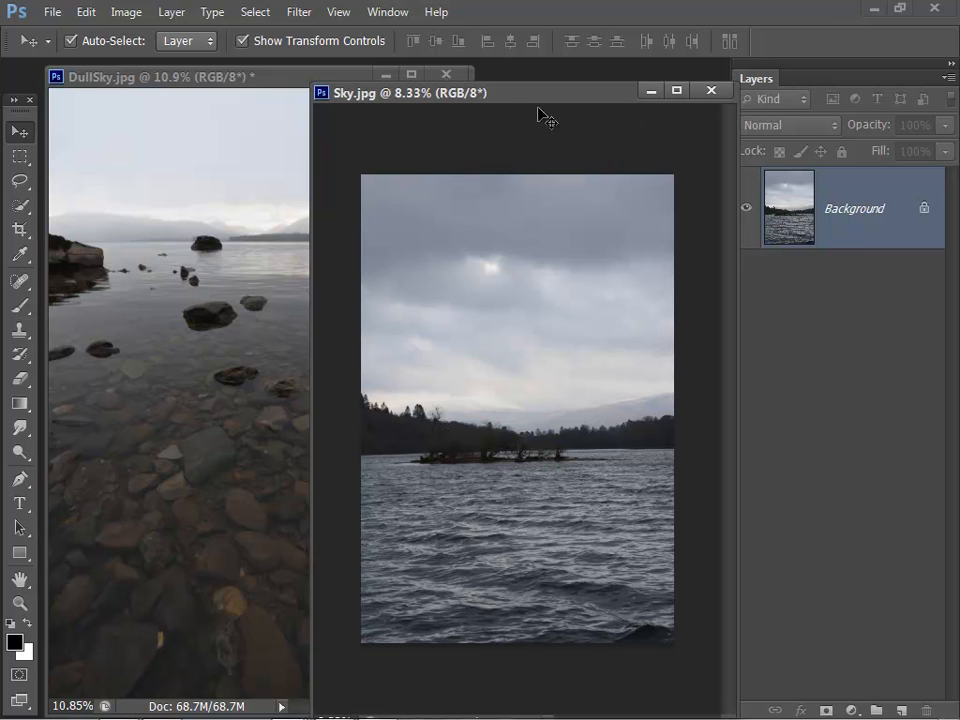
mouse_move(844, 210)
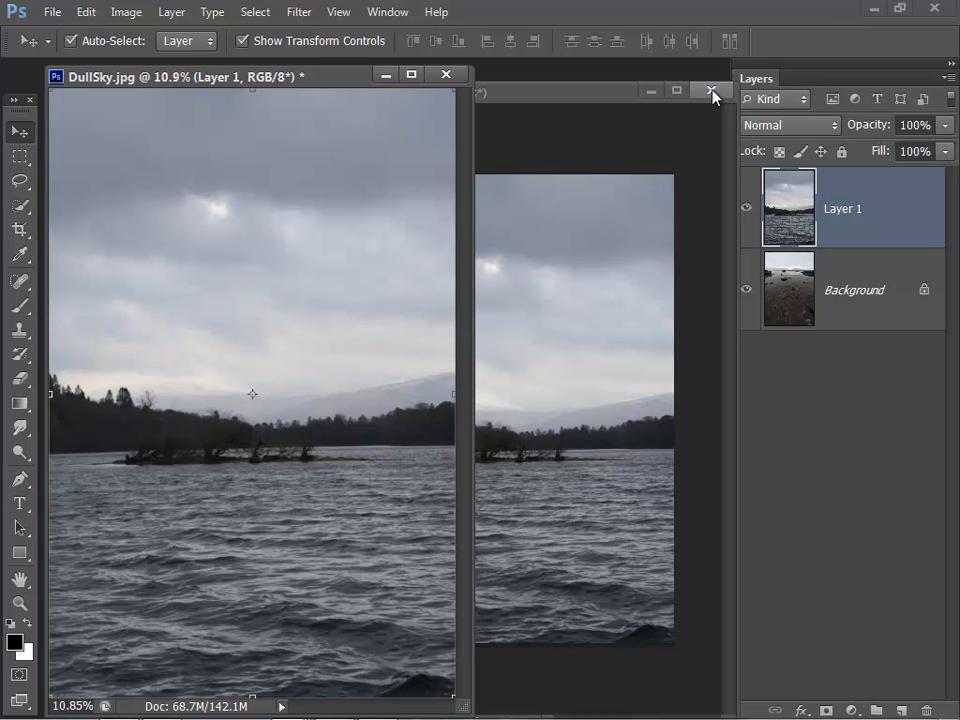
mouse_move(712, 96)
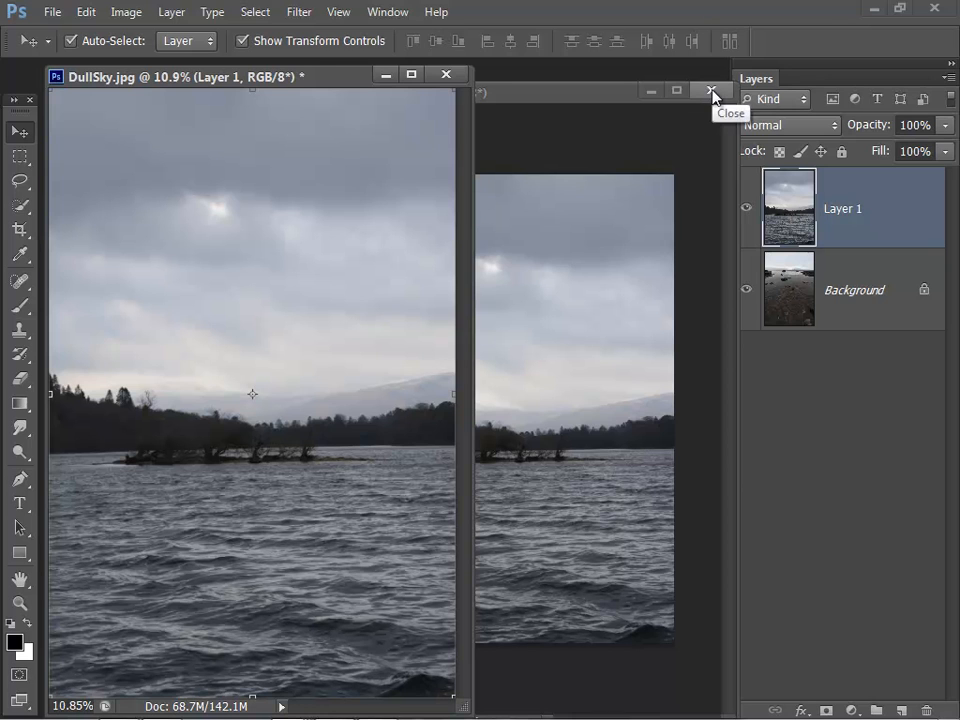
left_click(712, 90)
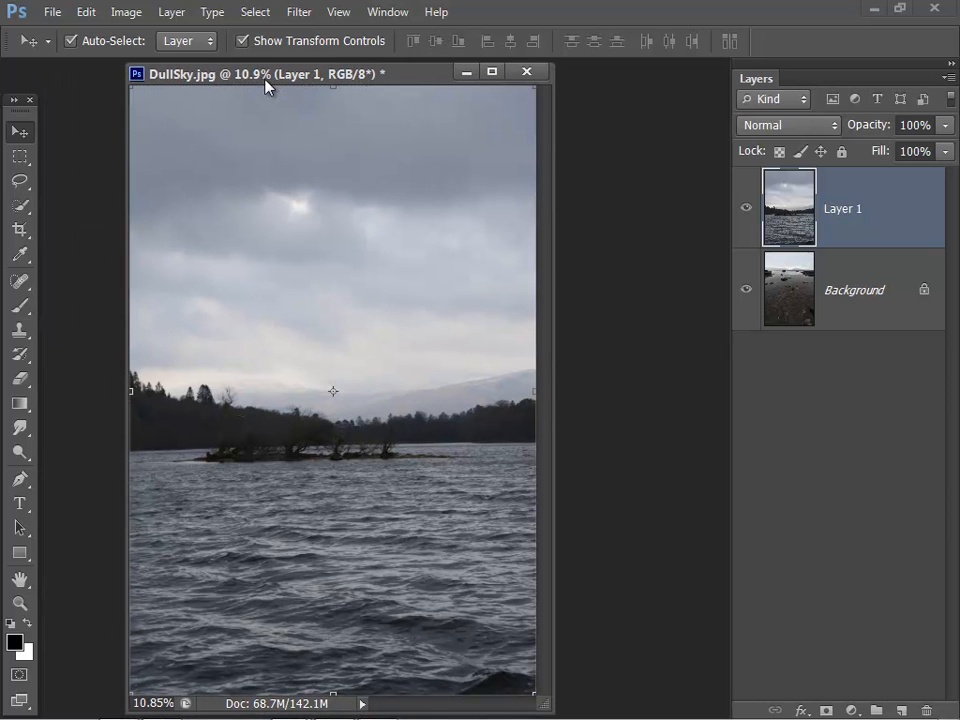
mouse_move(590, 252)
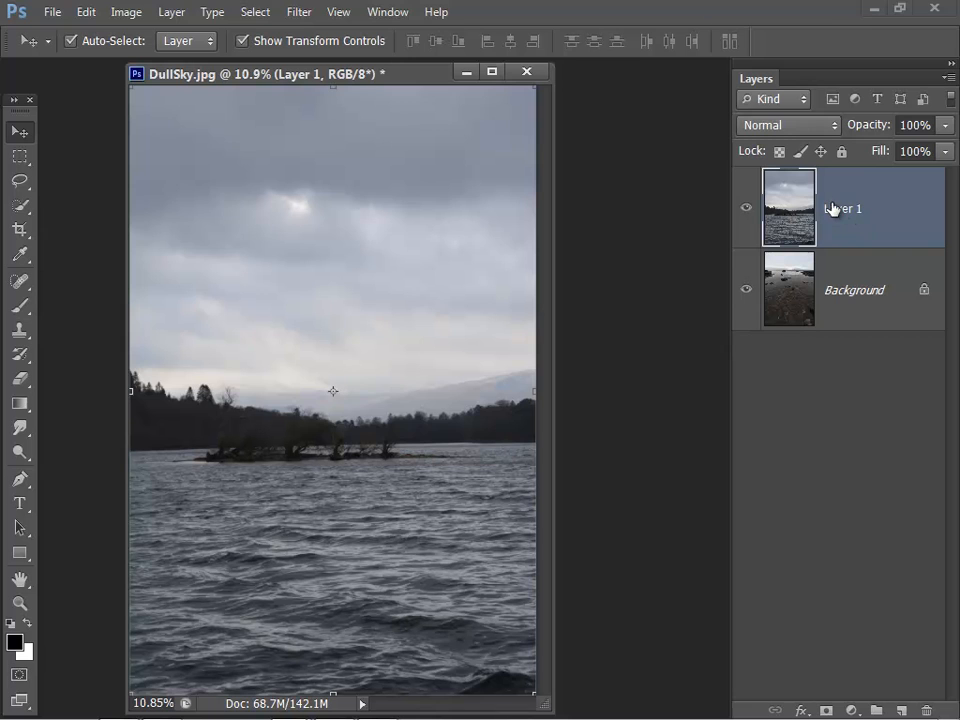
mouse_move(884, 248)
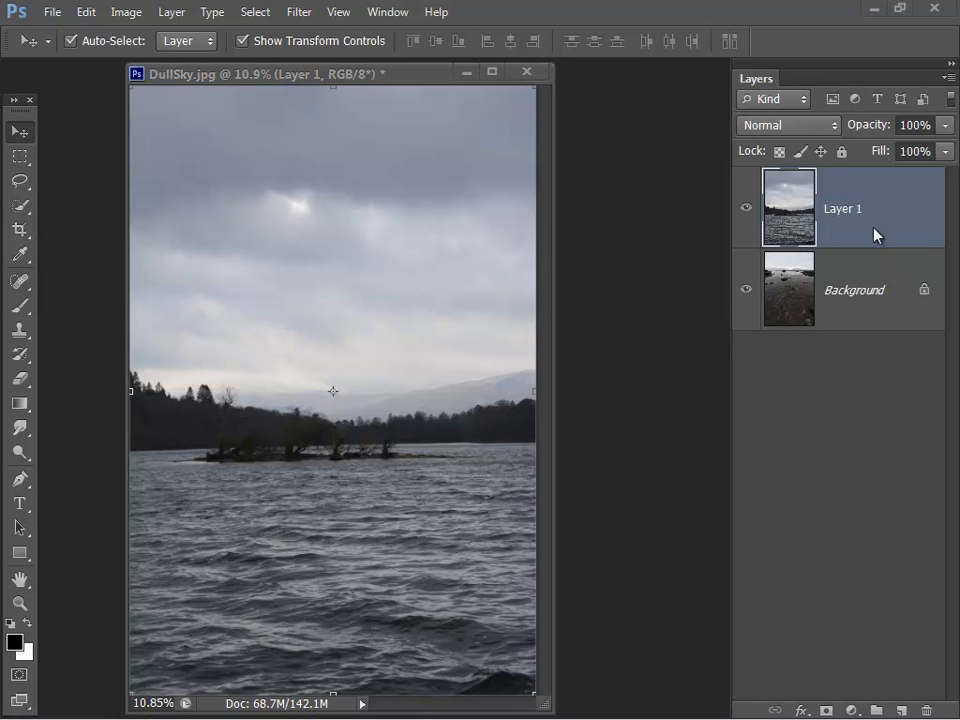
mouse_move(876, 220)
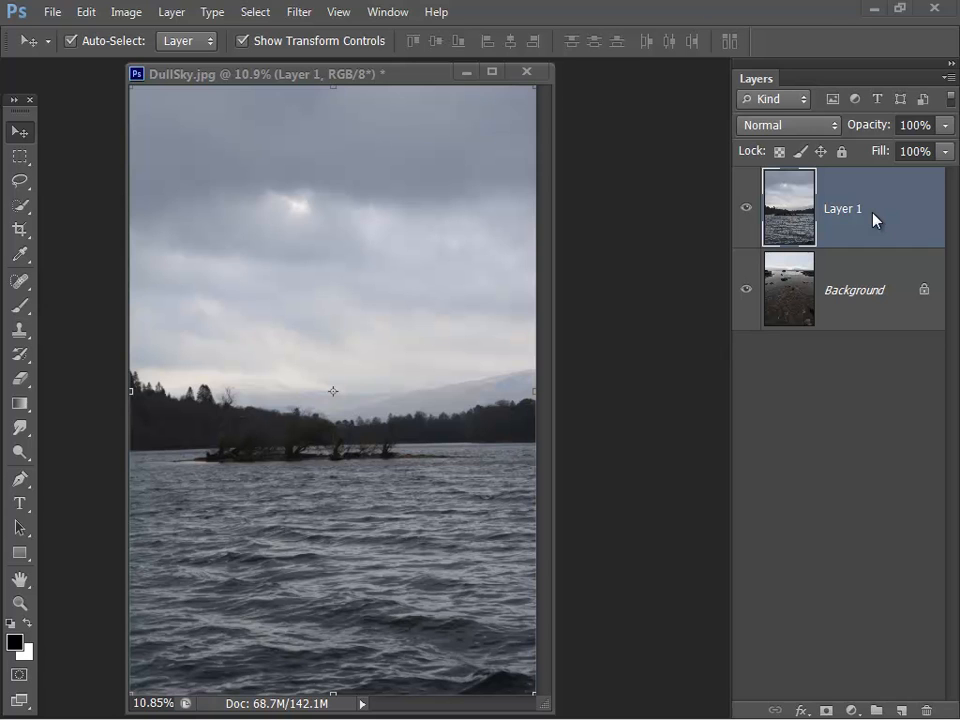
mouse_move(840, 232)
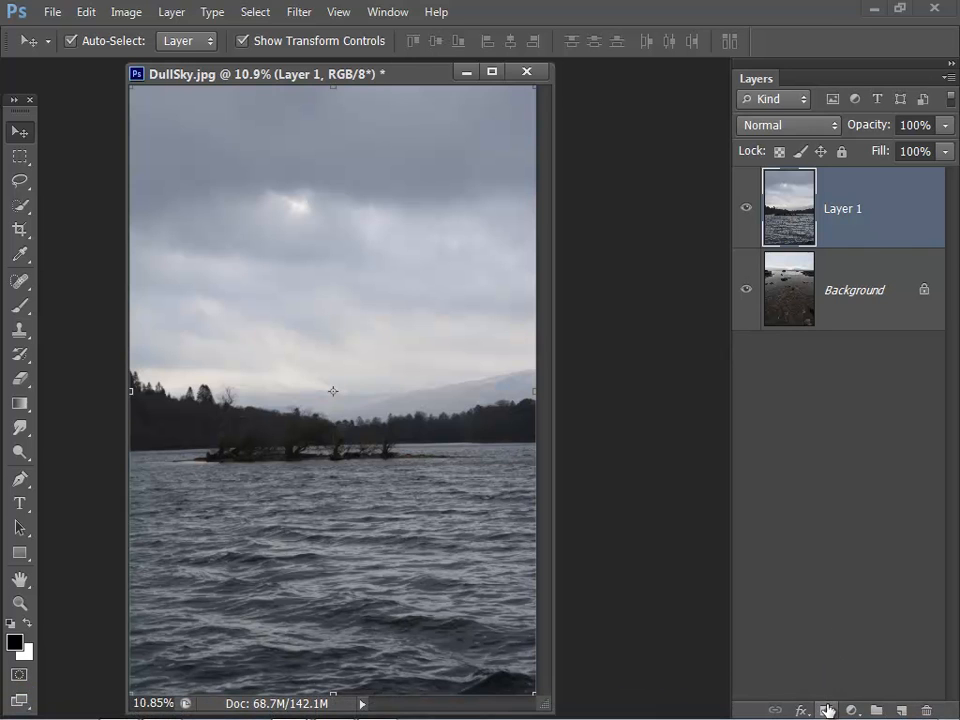
Add a white layer mask to Layer 1 from the Layers panel
left_click(824, 708)
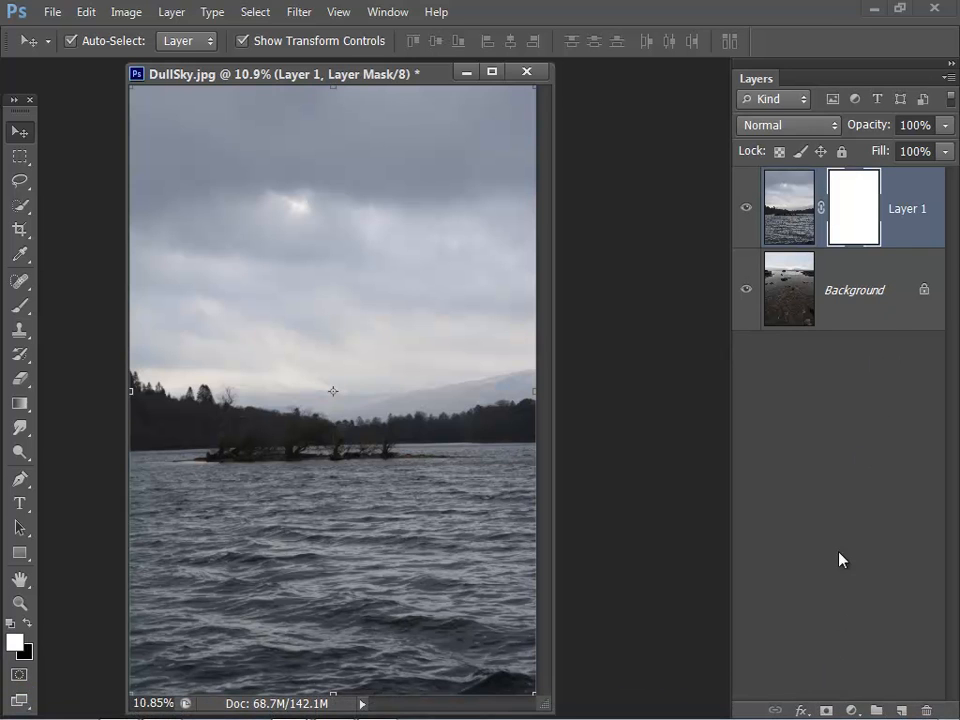
mouse_move(876, 344)
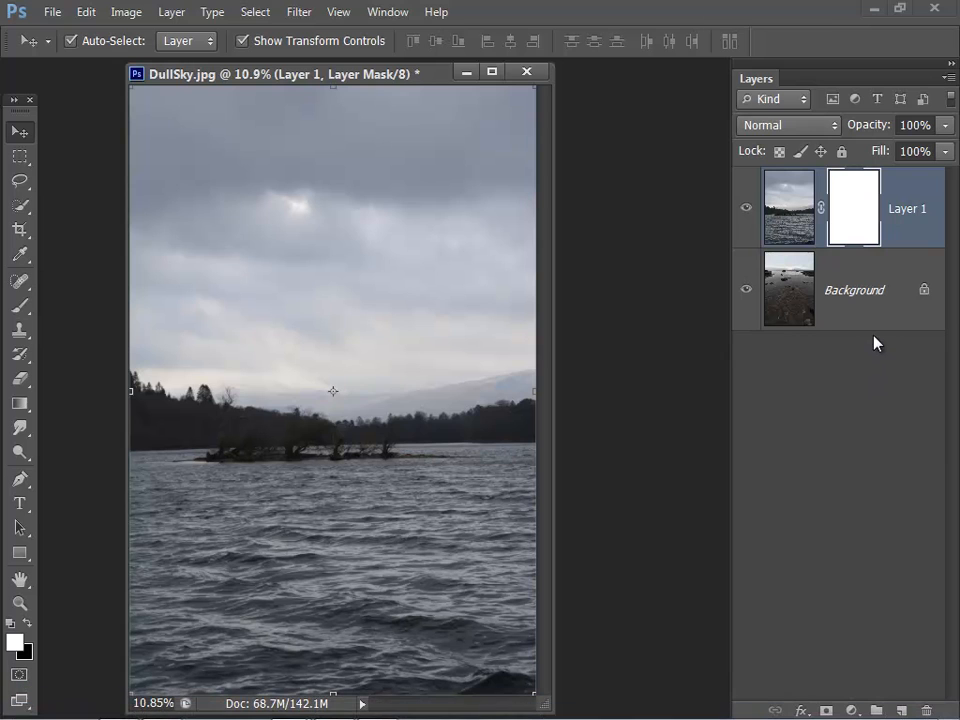
mouse_move(860, 248)
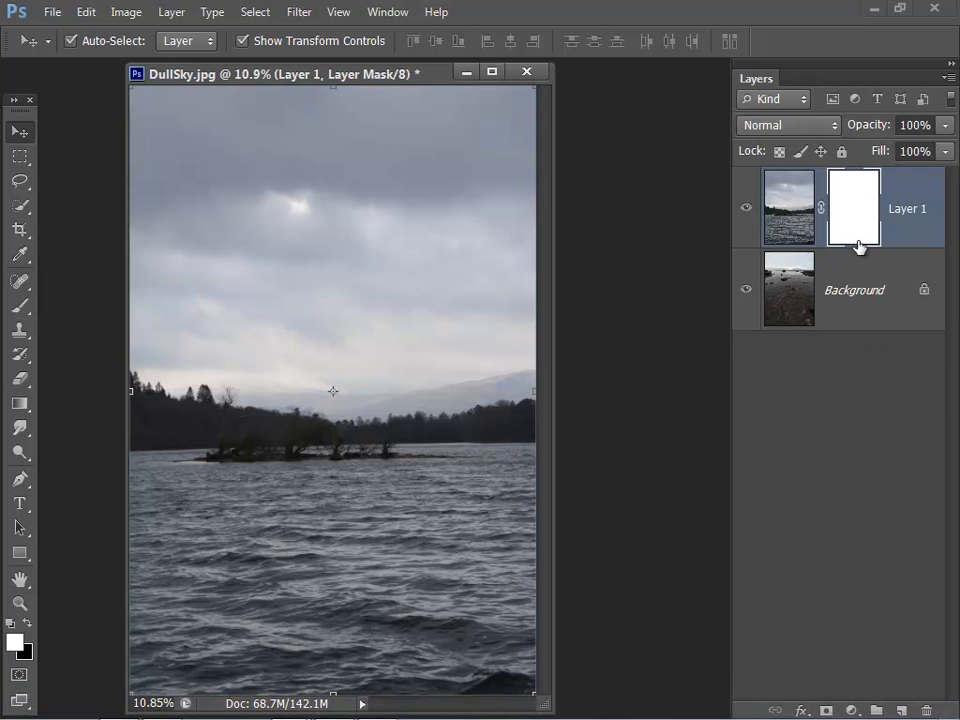
mouse_move(872, 208)
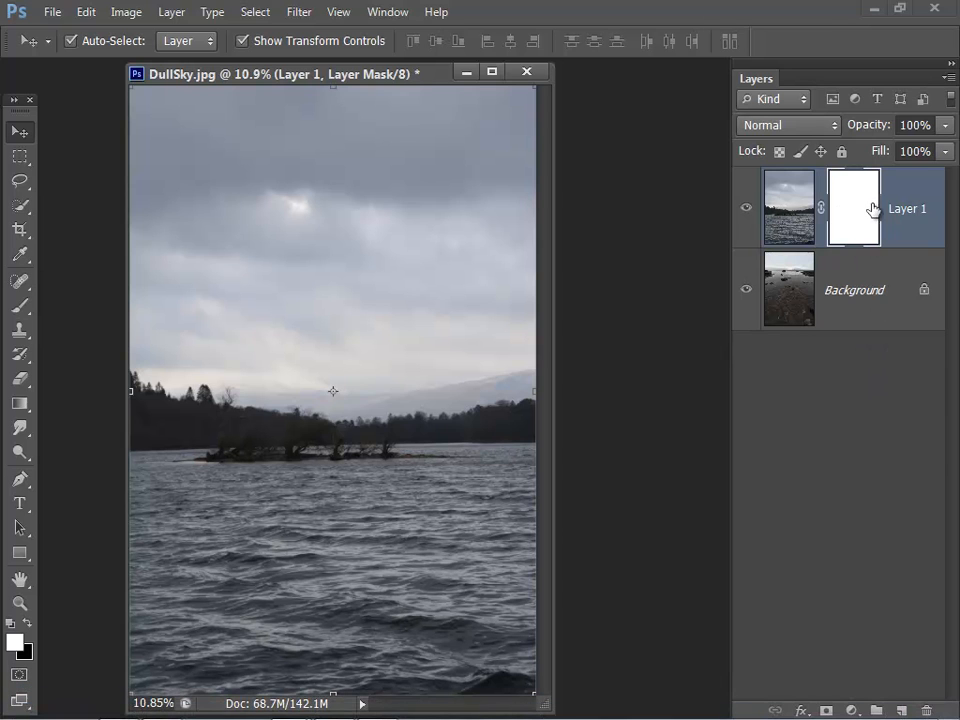
mouse_move(864, 216)
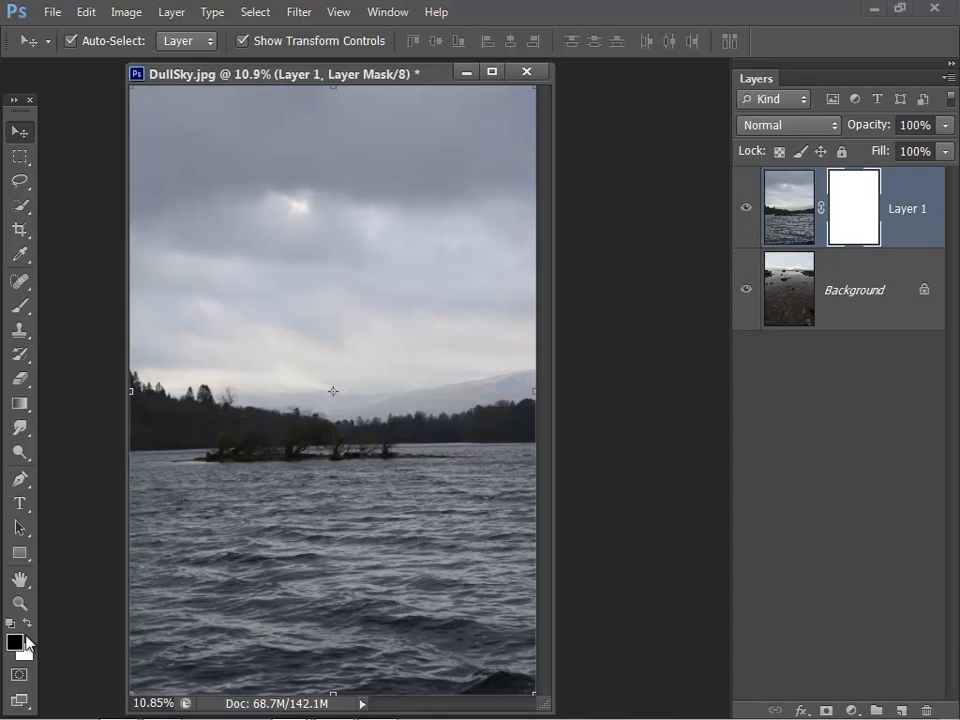
Brush black across the lower half of Layer 1's mask to reveal the rocky shoreline, then bring the lake back over the left rocks
left_click(20, 306)
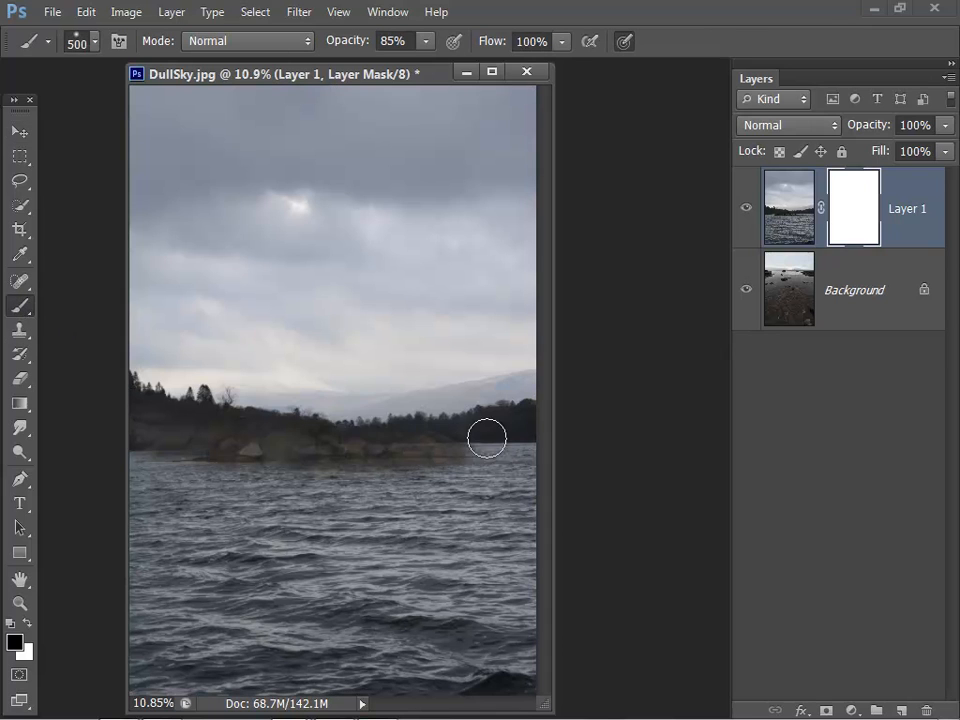
left_click_drag(488, 438, 212, 412)
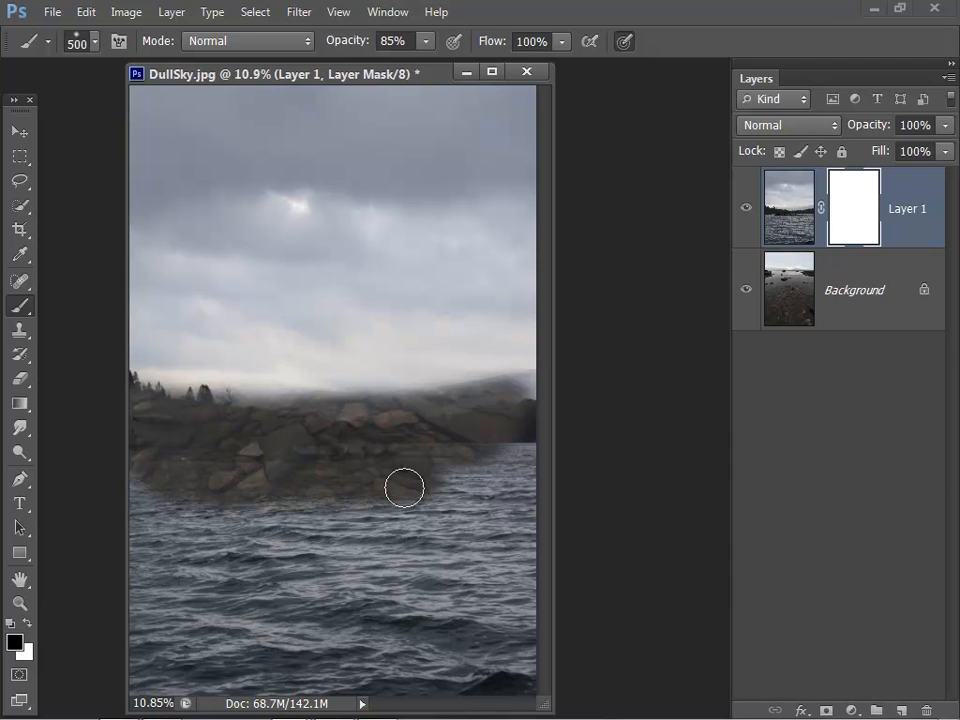
left_click_drag(404, 488, 516, 544)
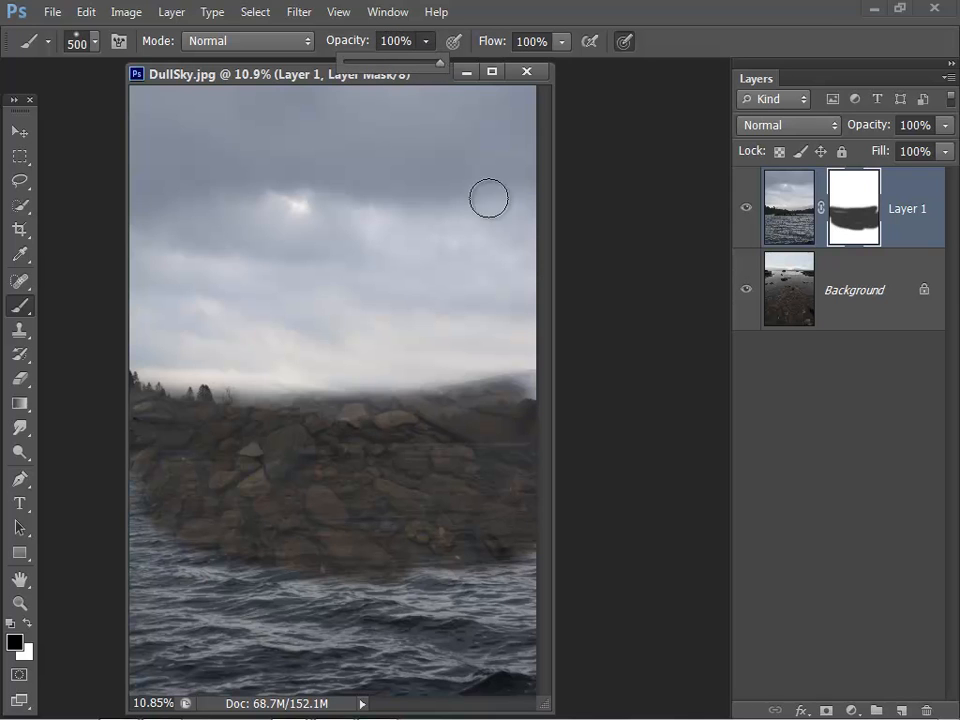
left_click_drag(488, 198, 192, 532)
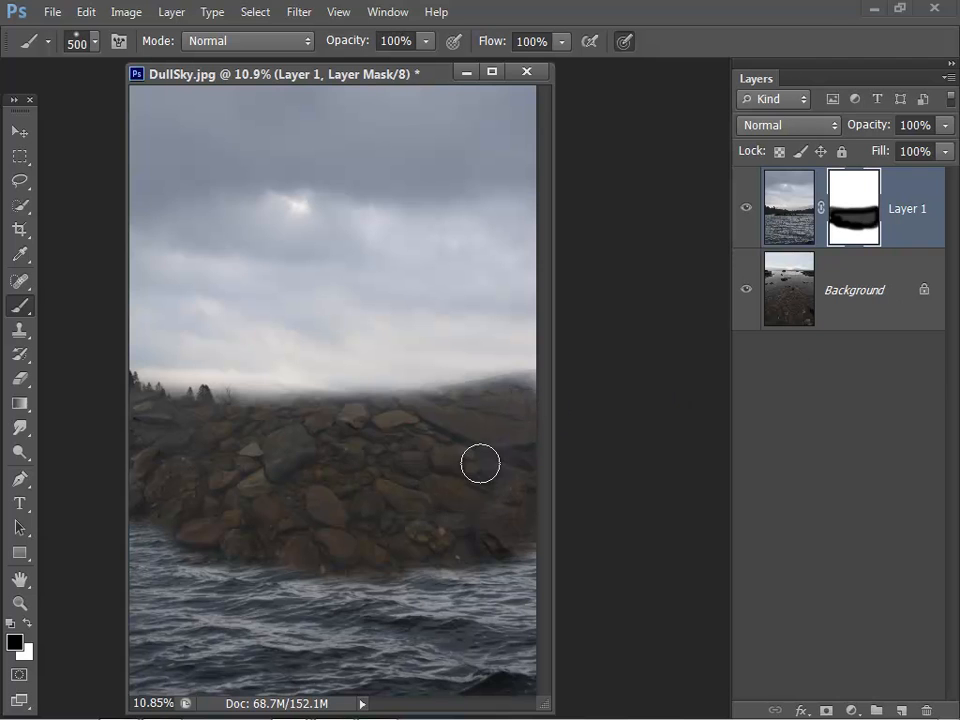
mouse_move(488, 476)
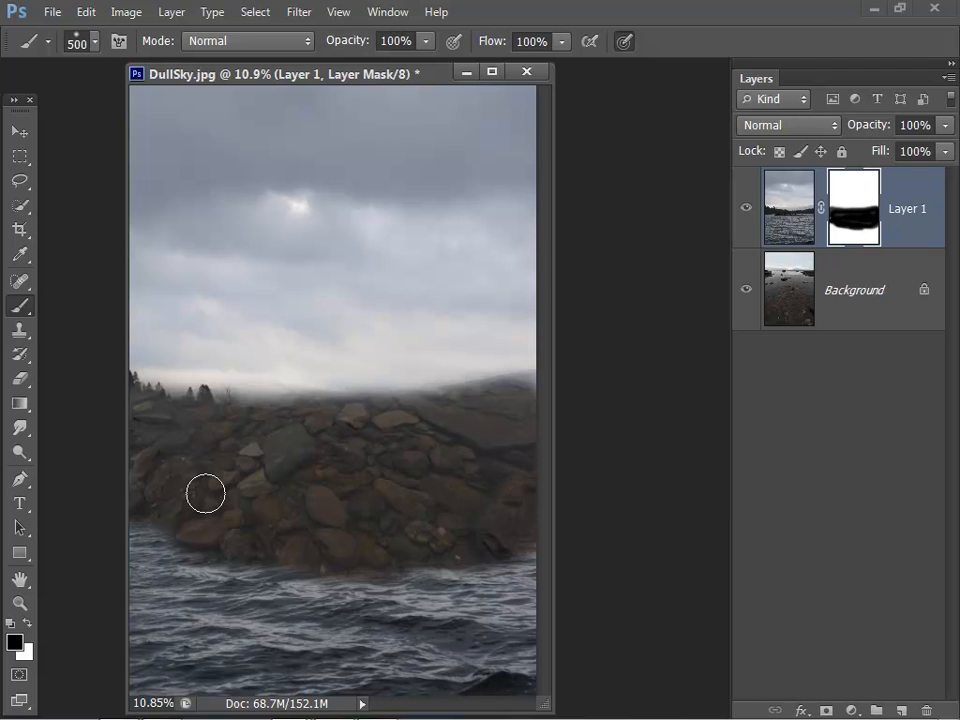
mouse_move(400, 490)
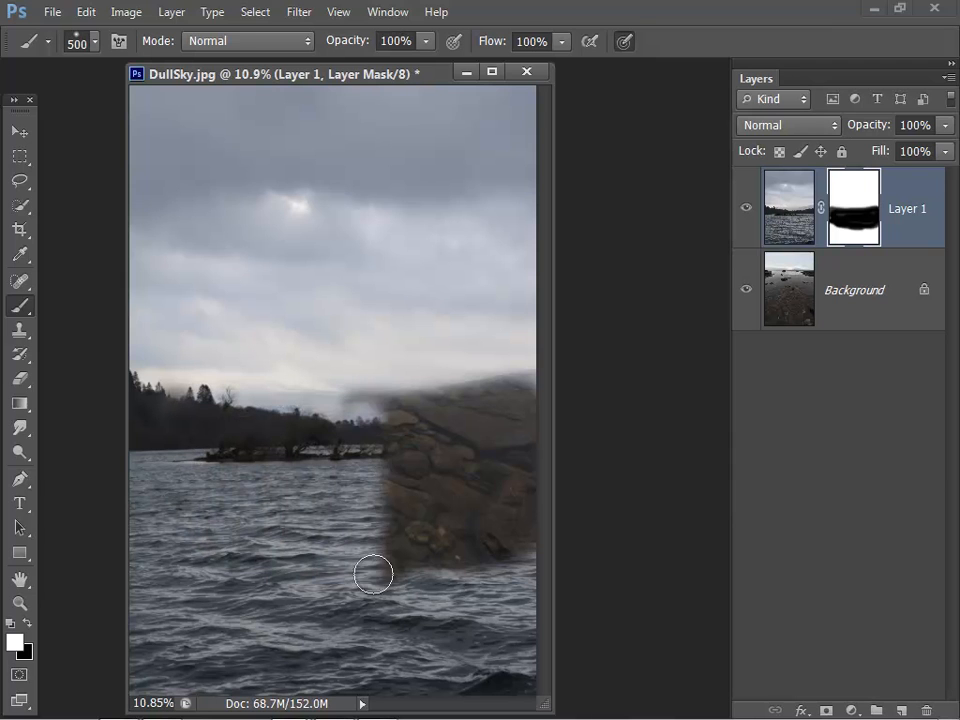
left_click_drag(372, 572, 388, 388)
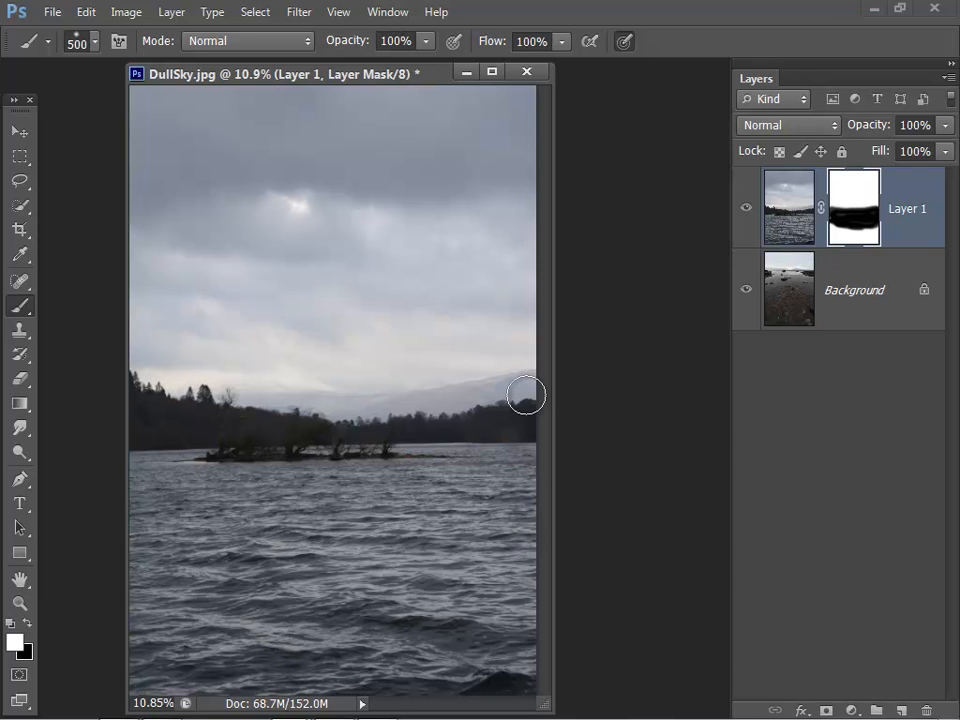
Paint white back over the mask so the revealed rocks are hidden again
left_click_drag(528, 394, 456, 374)
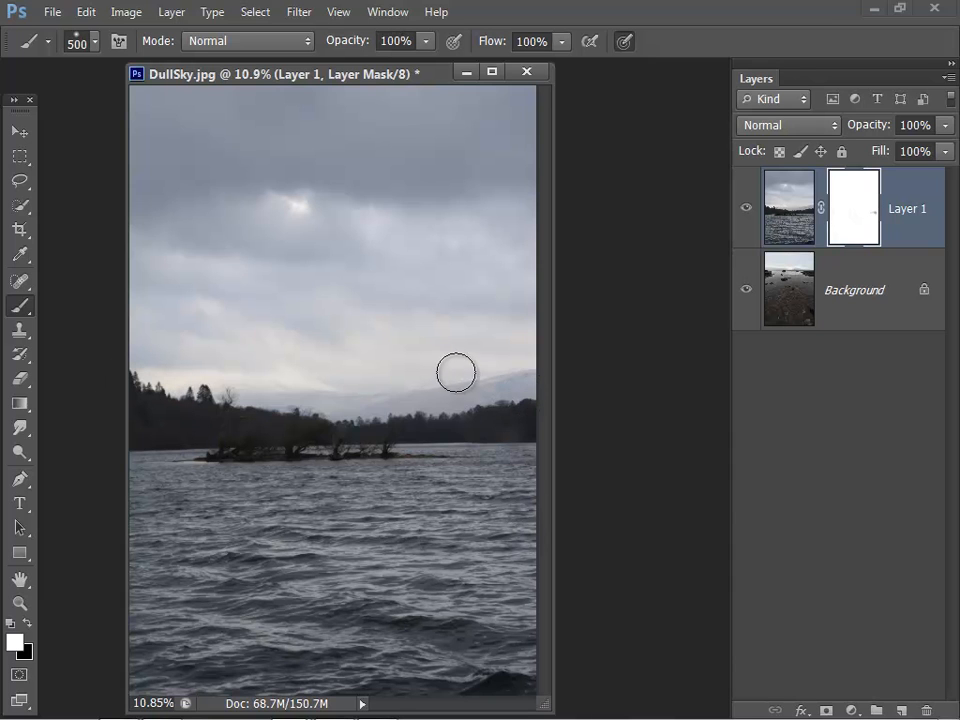
mouse_move(440, 374)
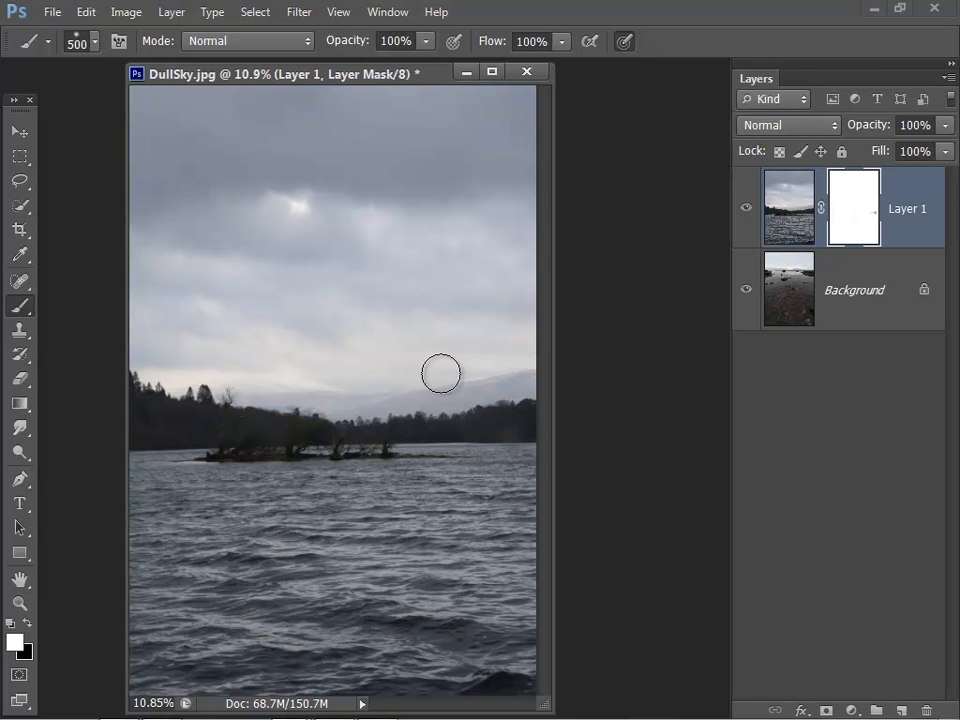
mouse_move(576, 434)
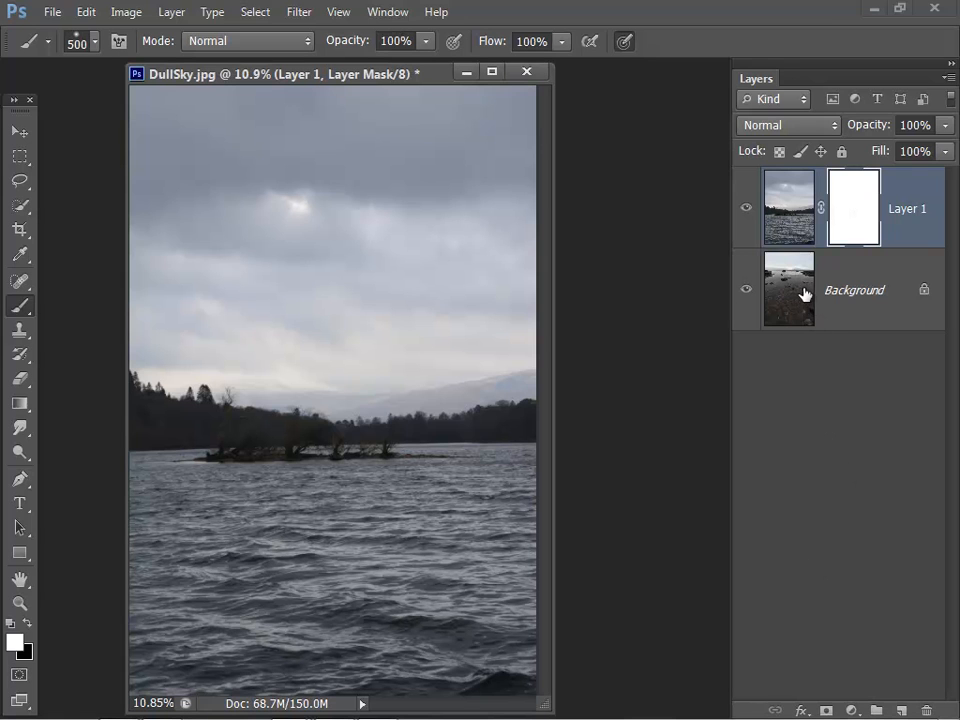
mouse_move(790, 290)
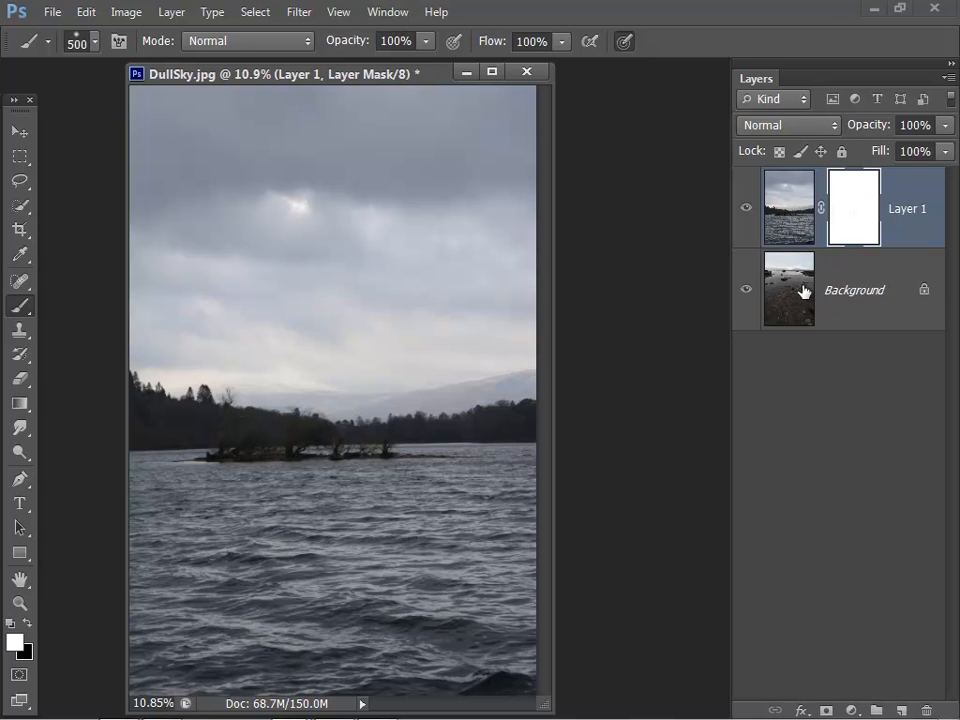
mouse_move(852, 216)
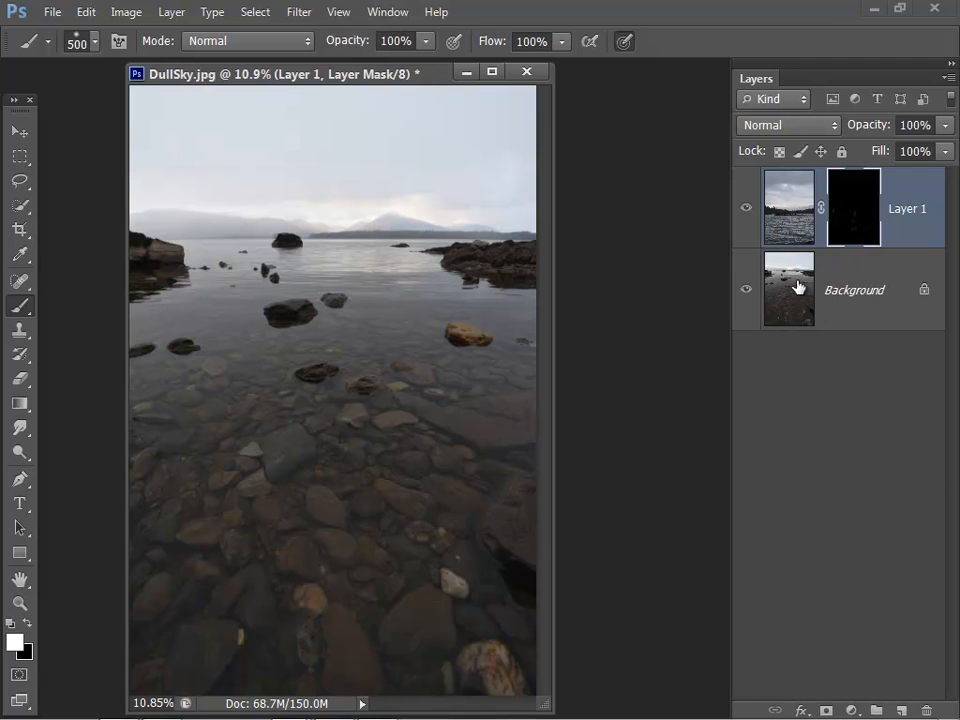
mouse_move(810, 200)
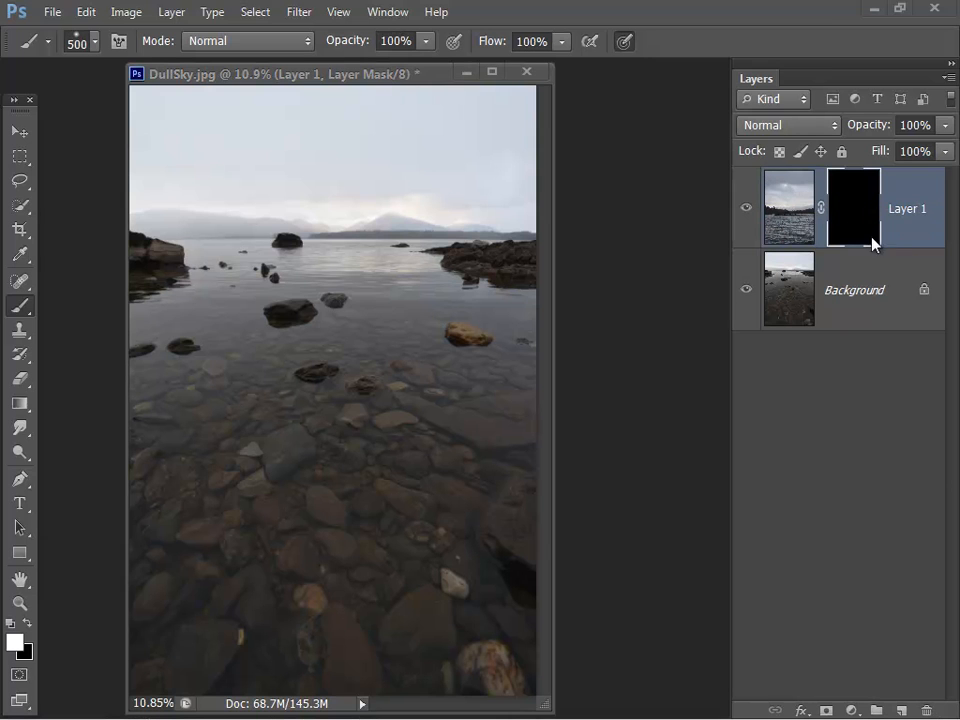
mouse_move(860, 236)
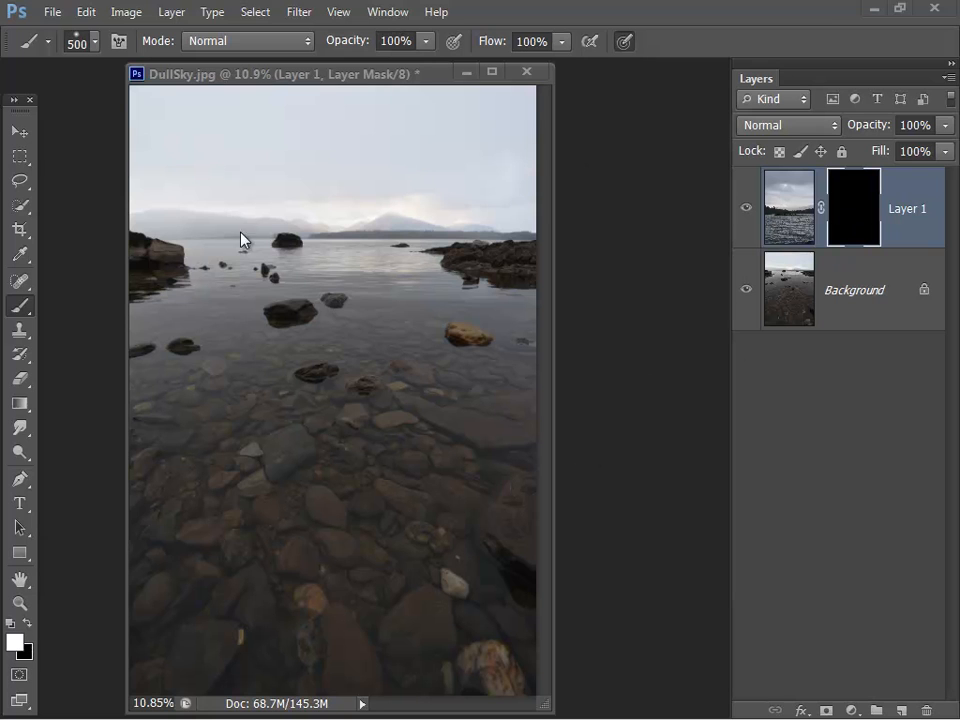
mouse_move(804, 218)
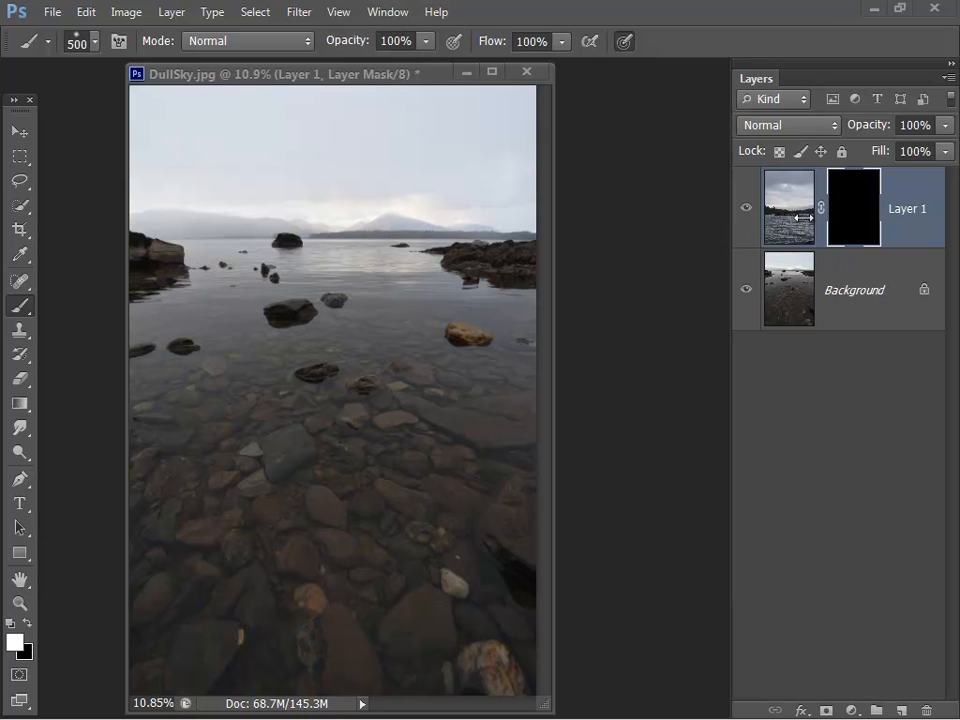
mouse_move(146, 188)
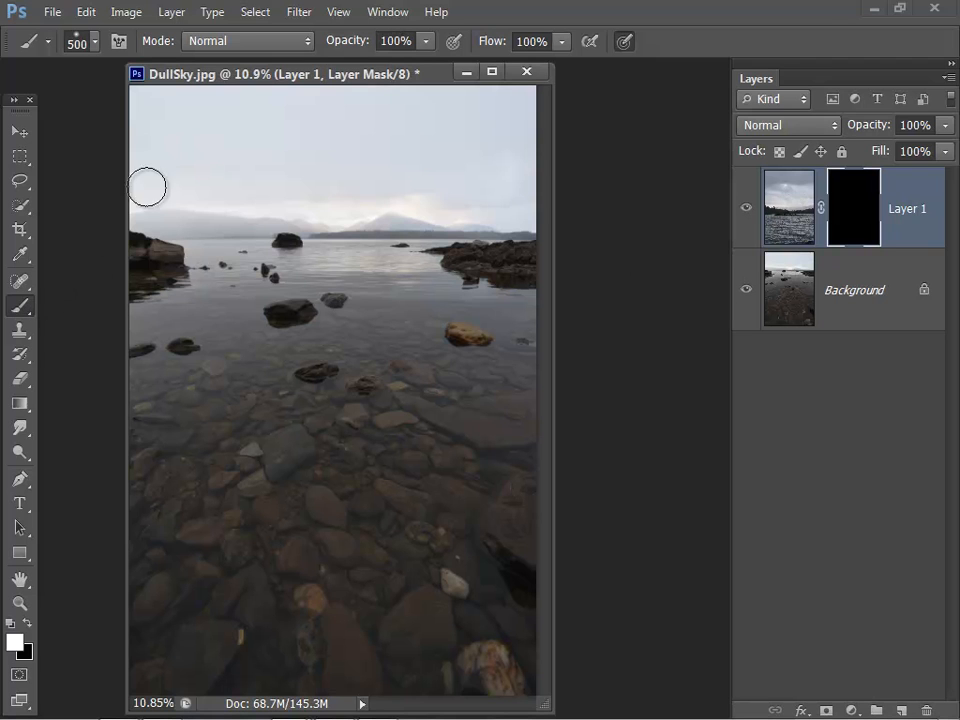
Brush along the top of the sky on Layer 1's mask
left_click_drag(148, 188, 264, 104)
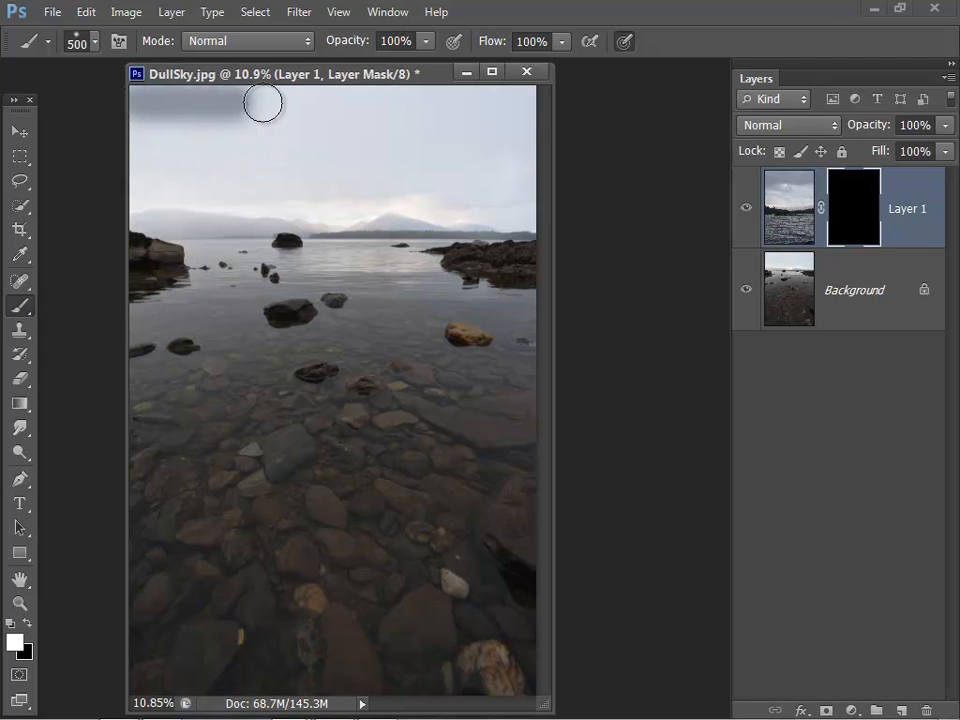
left_click_drag(264, 104, 230, 96)
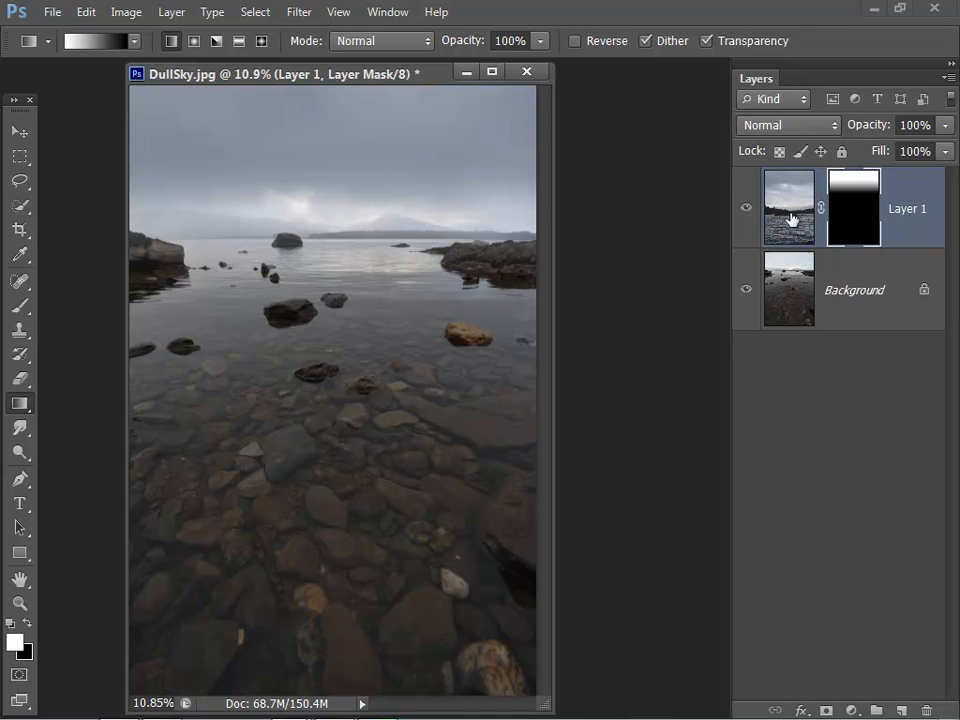
Target Layer 1's image thumbnail instead of its mask and switch to the Move tool
left_click(788, 206)
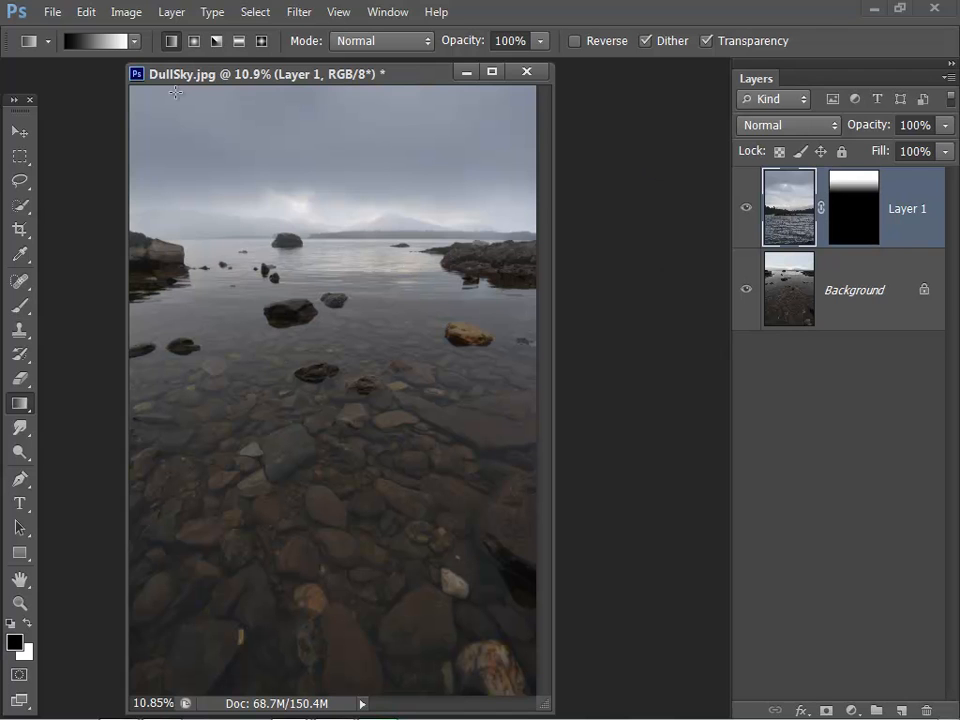
left_click(16, 132)
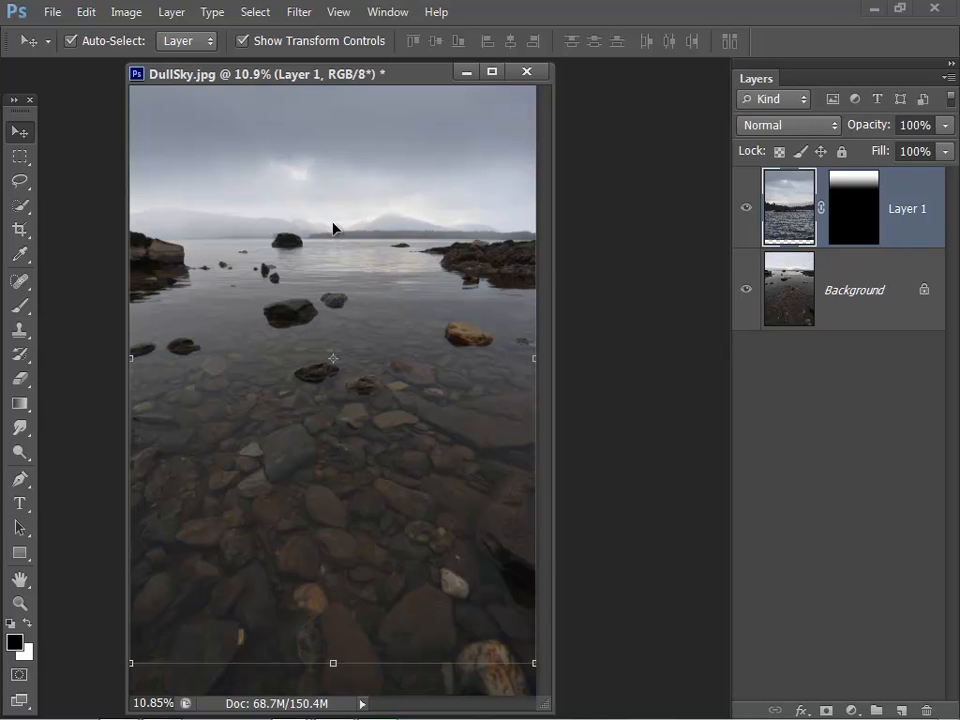
mouse_move(318, 228)
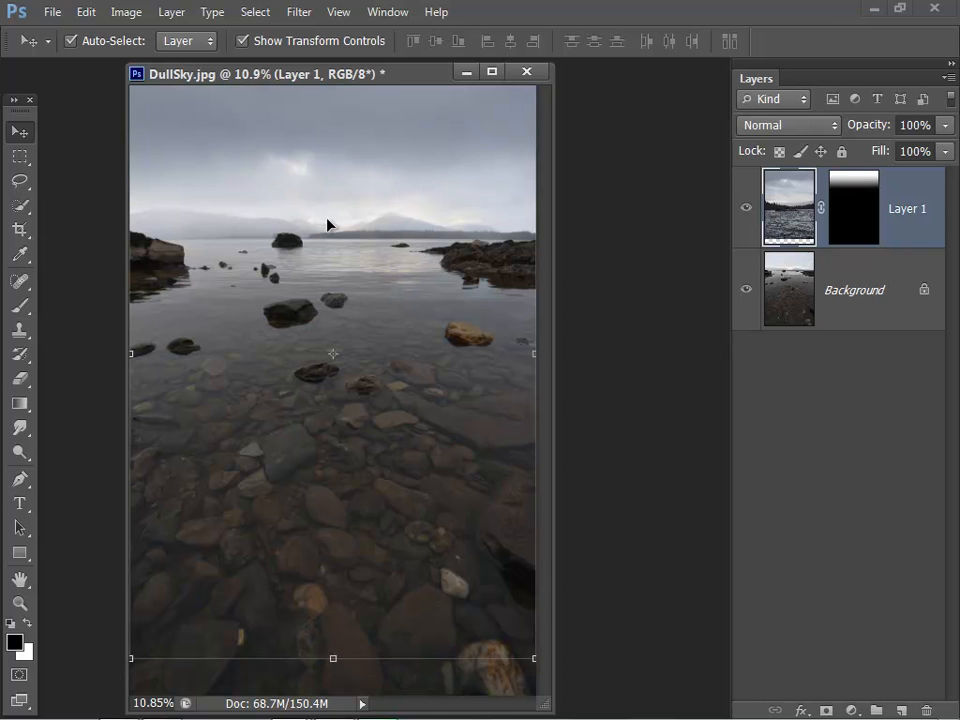
mouse_move(716, 324)
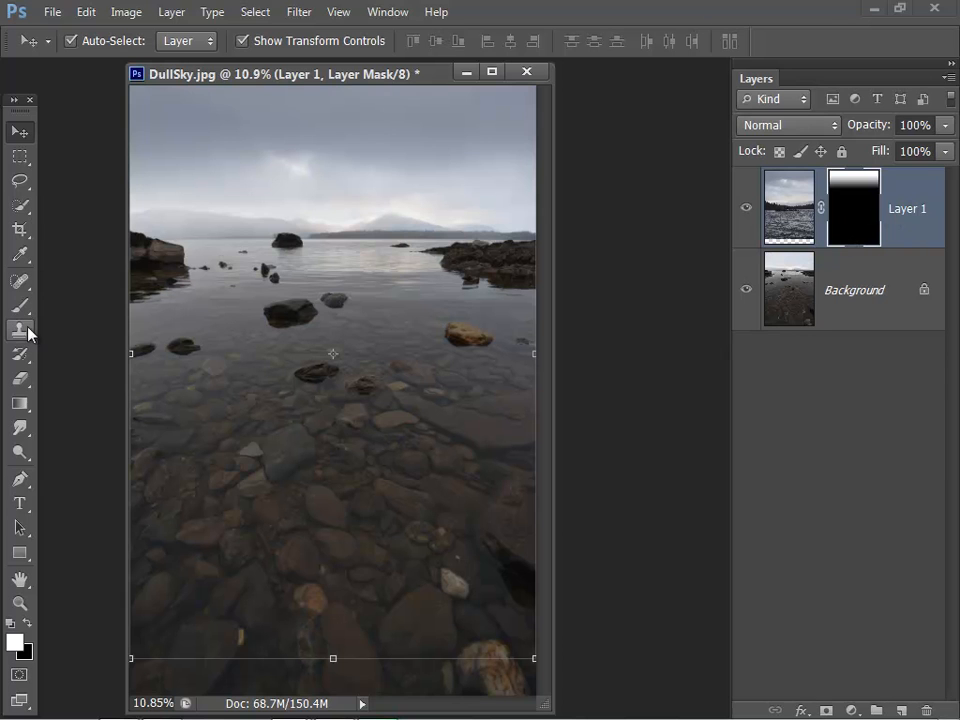
Drag a new top-to-horizon gradient on Layer 1's mask with the Gradient tool
left_click(20, 332)
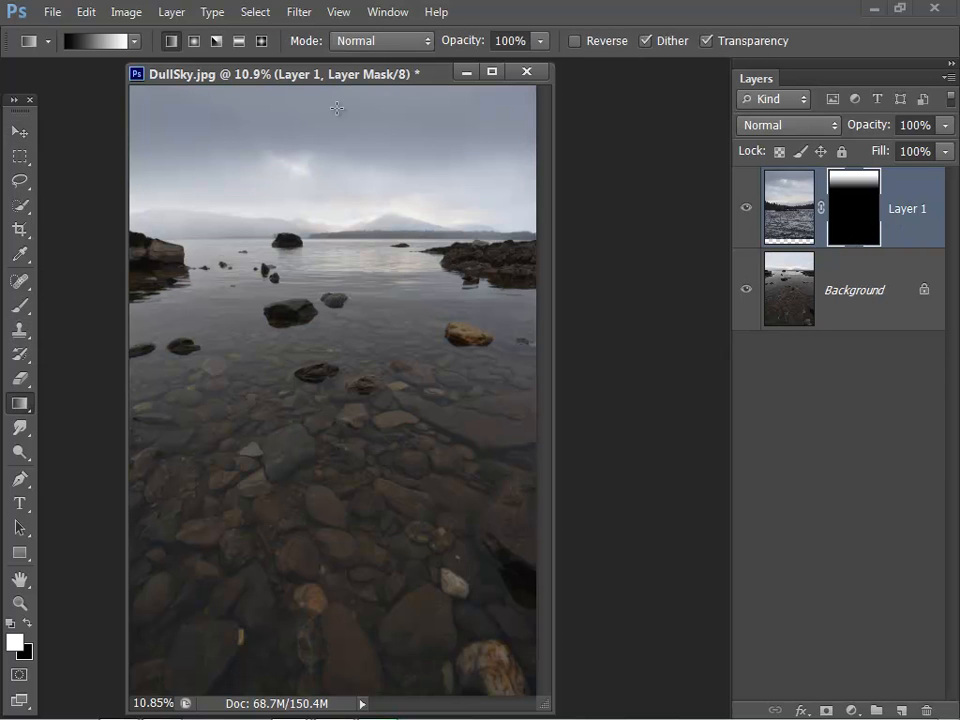
left_click_drag(332, 98, 332, 210)
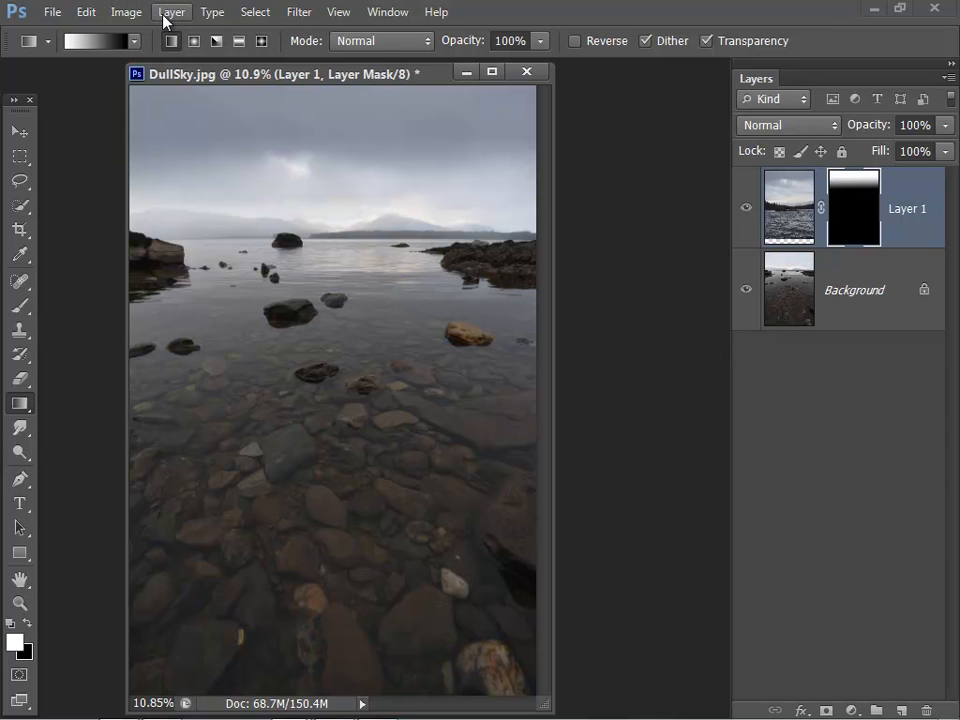
Flatten the image so the sky composite becomes a single background layer
left_click(172, 12)
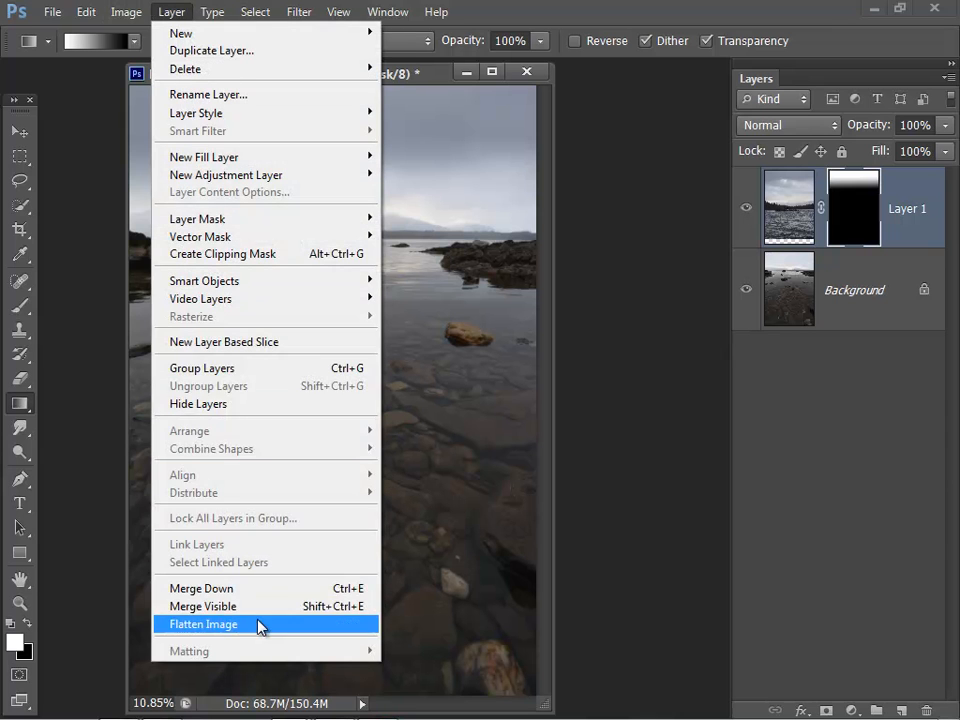
left_click(204, 624)
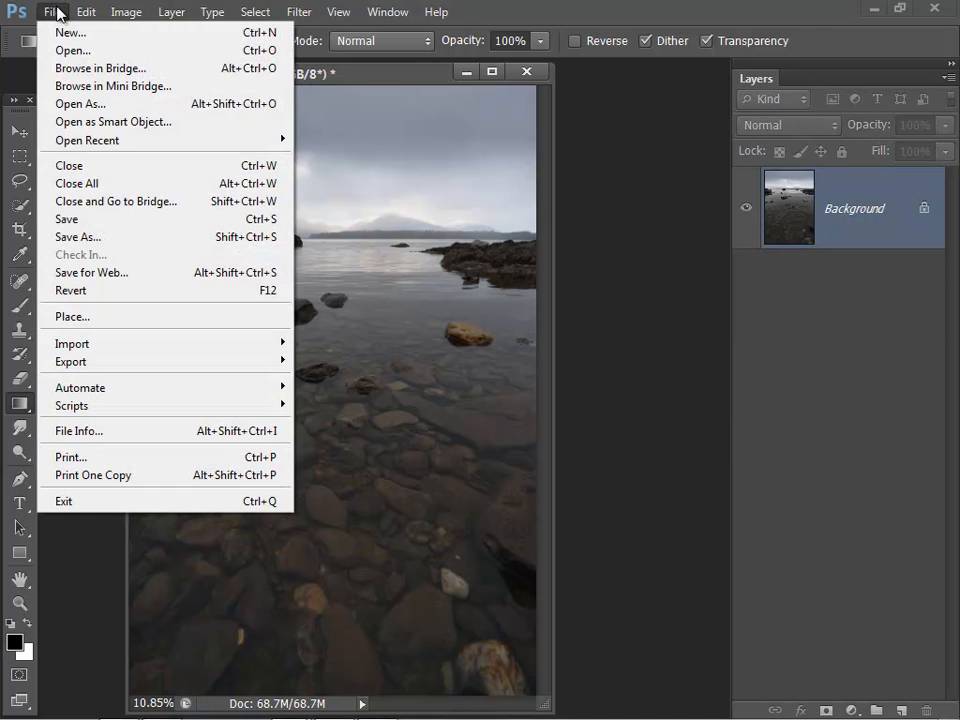
mouse_move(76, 236)
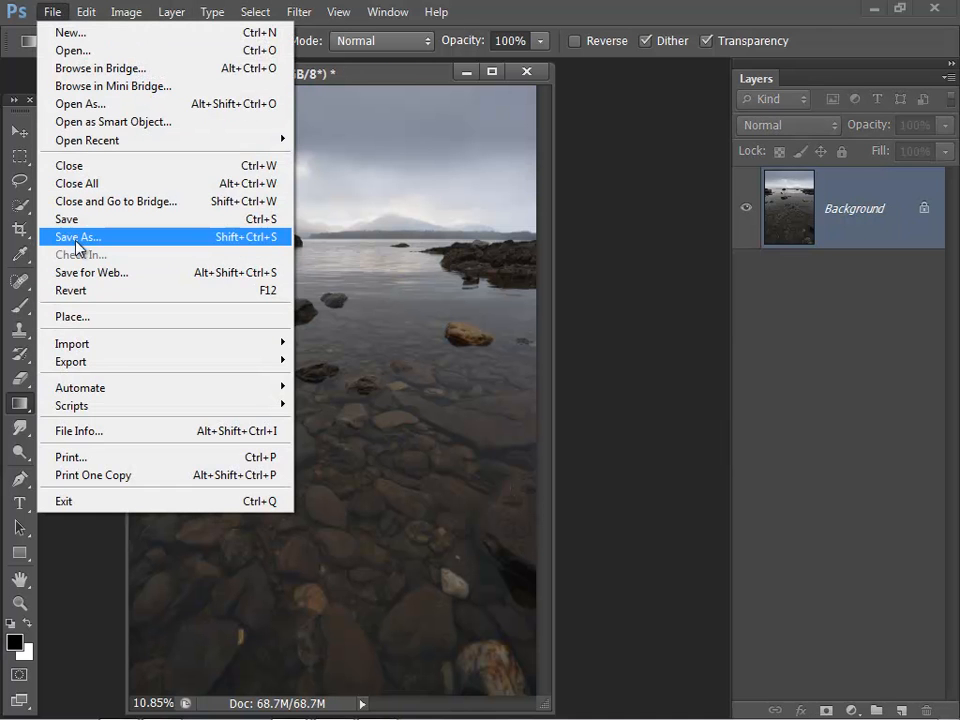
Save the flattened image as a JPEG named Goodsky, accepting the JPEG quality options
left_click(76, 236)
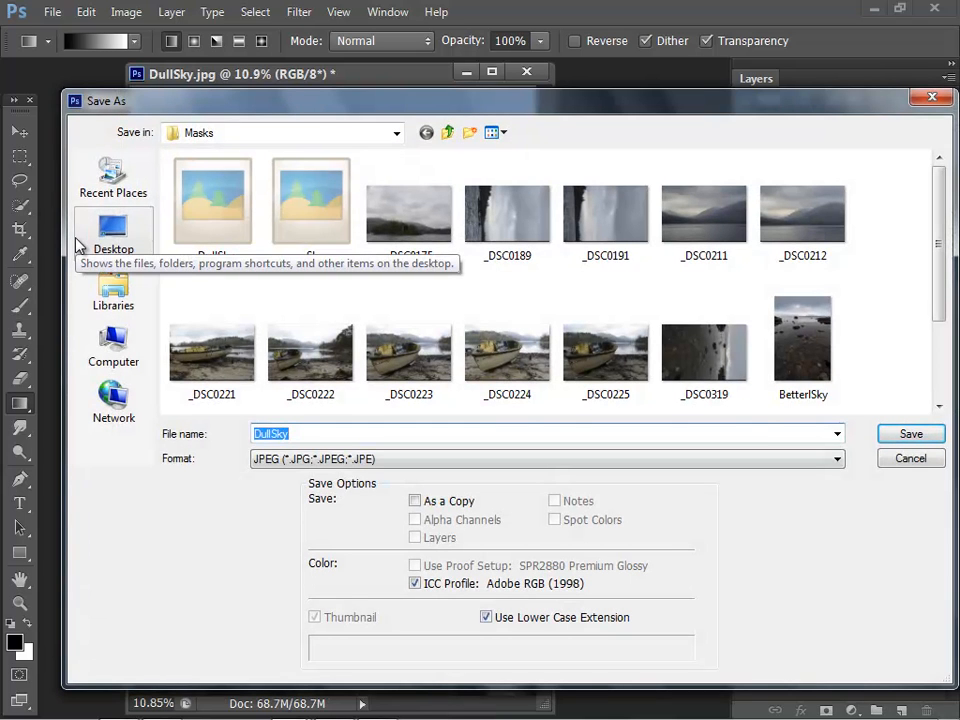
type("Goodsky")
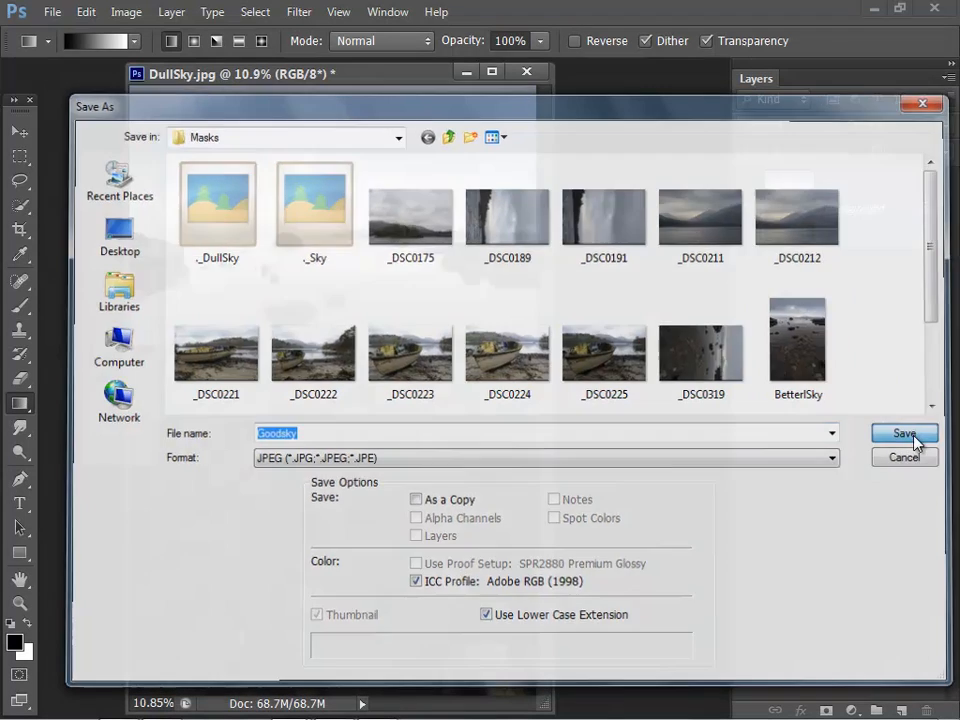
left_click(904, 432)
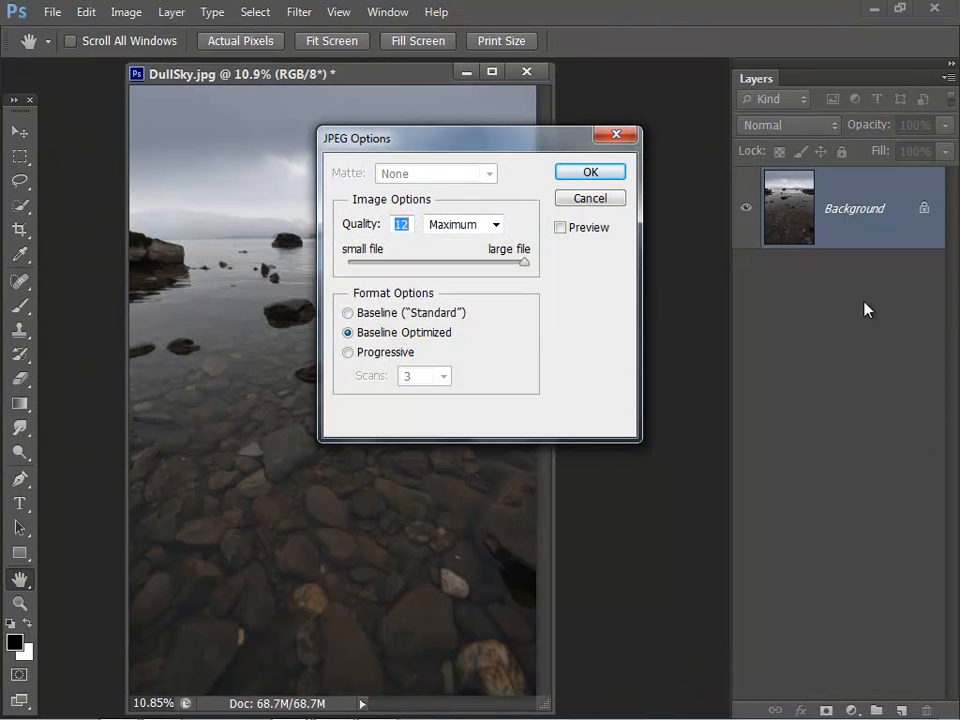
left_click(590, 172)
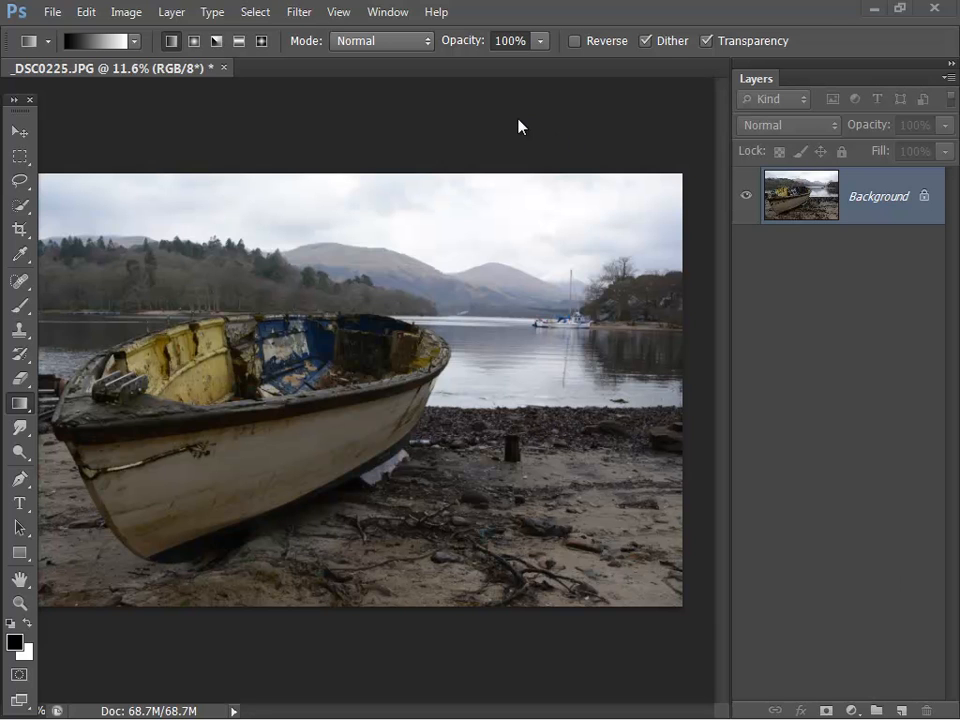
mouse_move(252, 54)
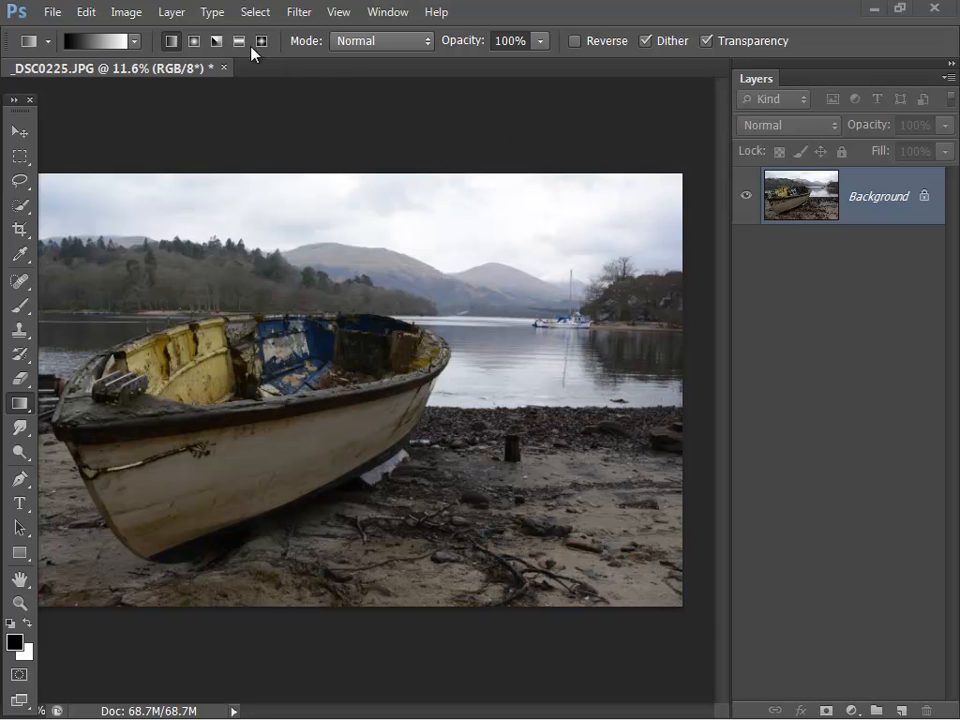
Create a Curves 1 adjustment layer above the boat photo
left_click(172, 12)
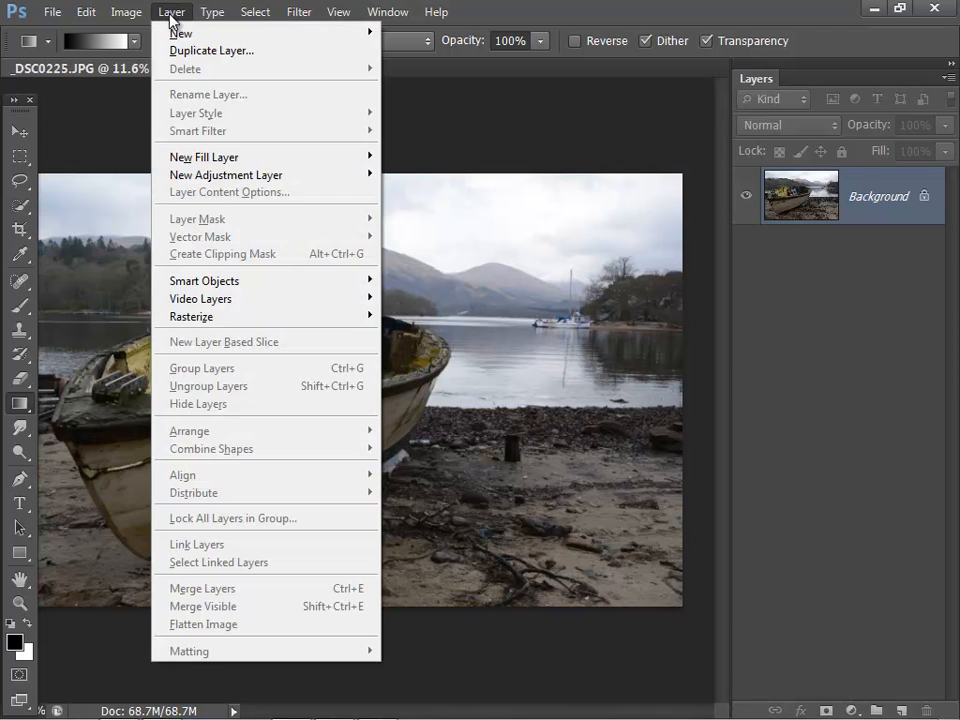
mouse_move(226, 176)
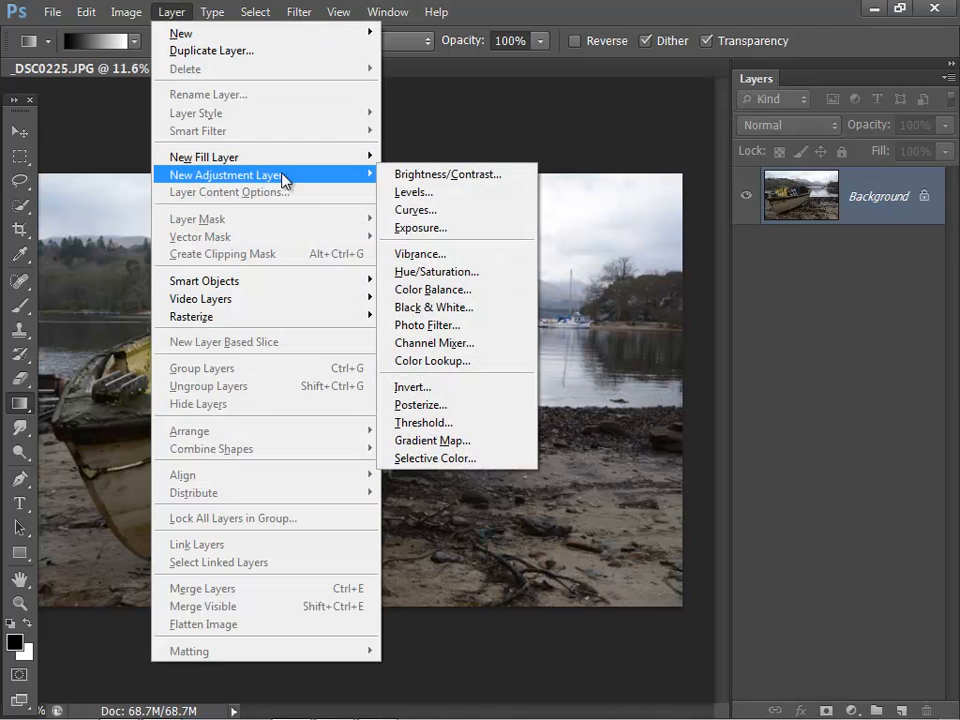
mouse_move(416, 210)
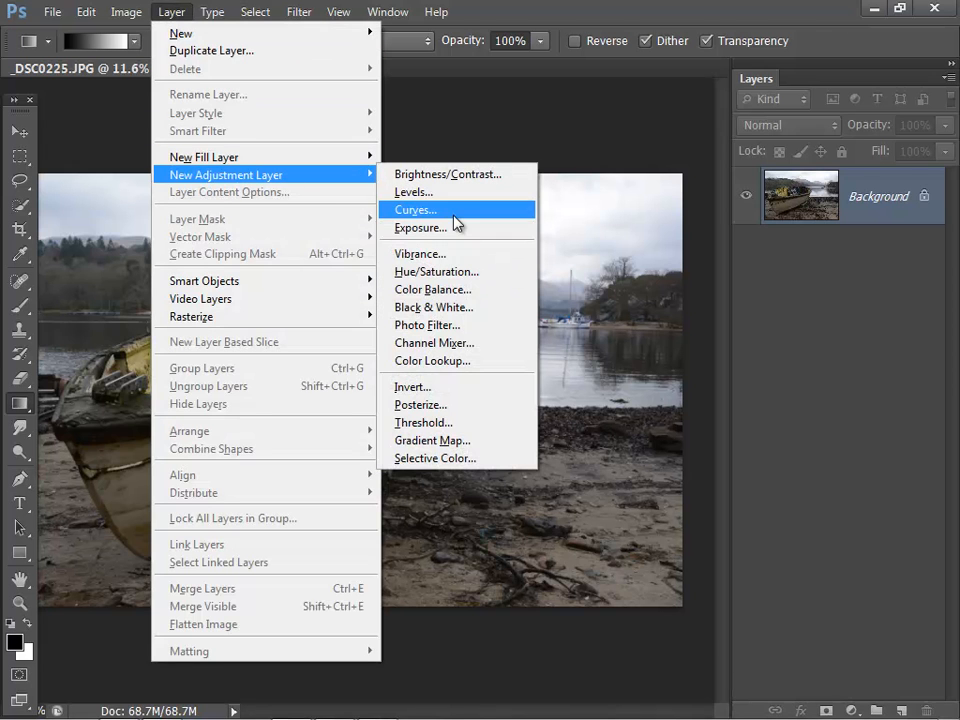
left_click(416, 210)
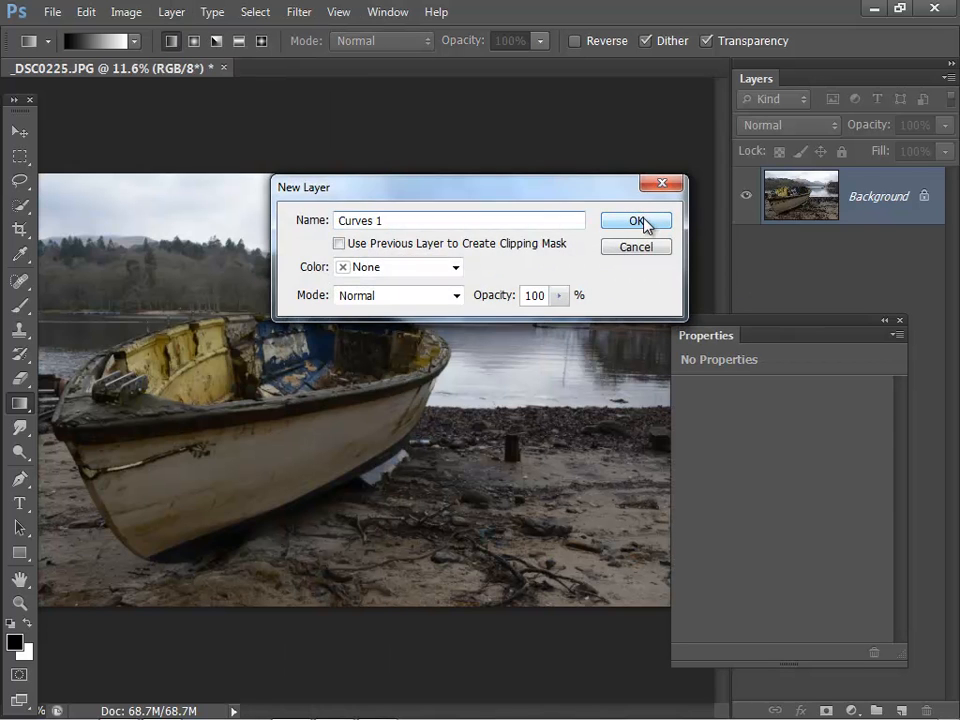
left_click(636, 220)
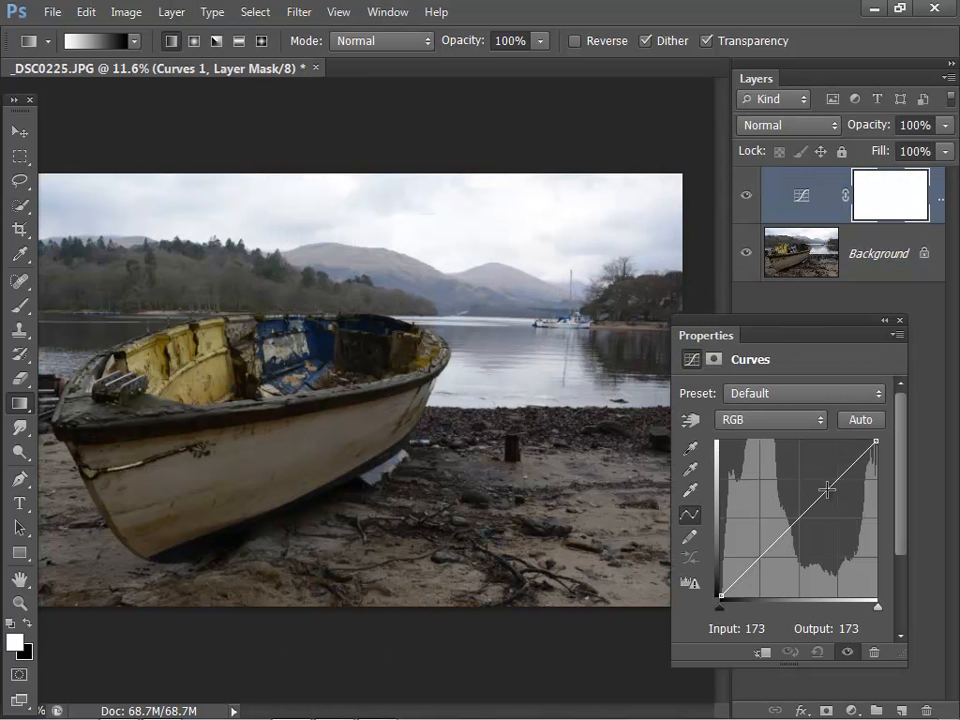
Shape the curve into an S: pull the midtones down to darken, add a higher point and ease back the bright tones
left_click_drag(828, 490, 836, 502)
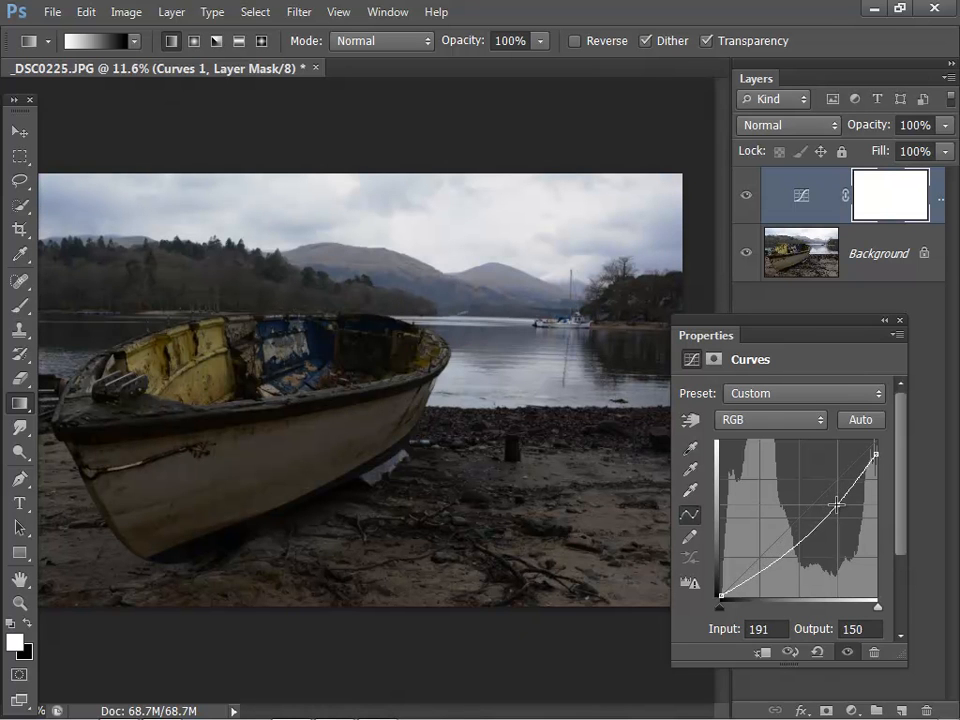
left_click_drag(838, 504, 840, 508)
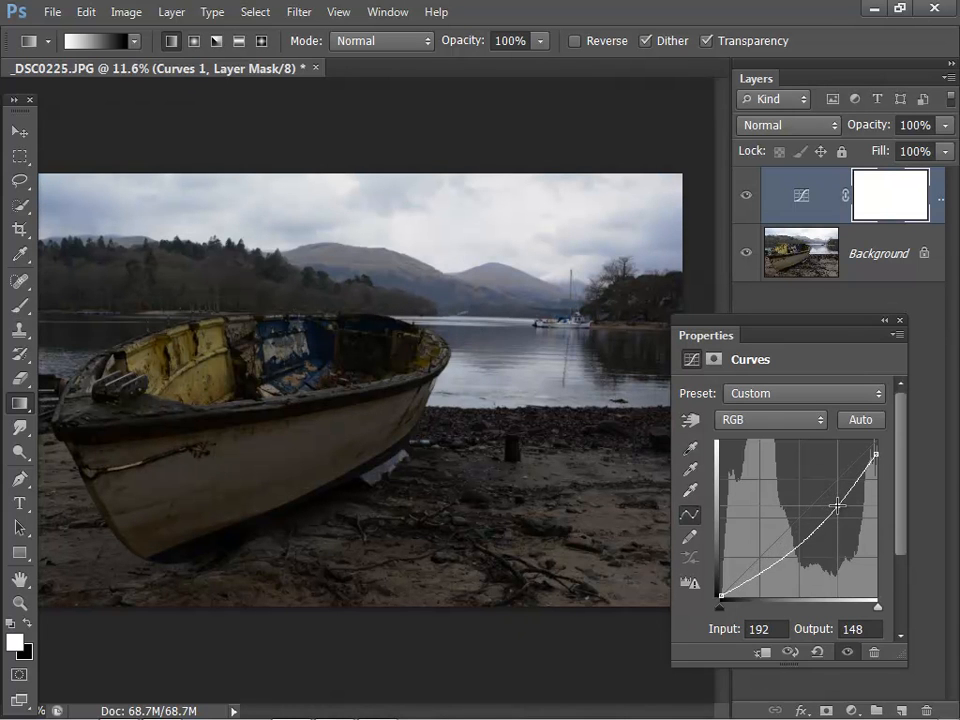
left_click_drag(838, 508, 838, 510)
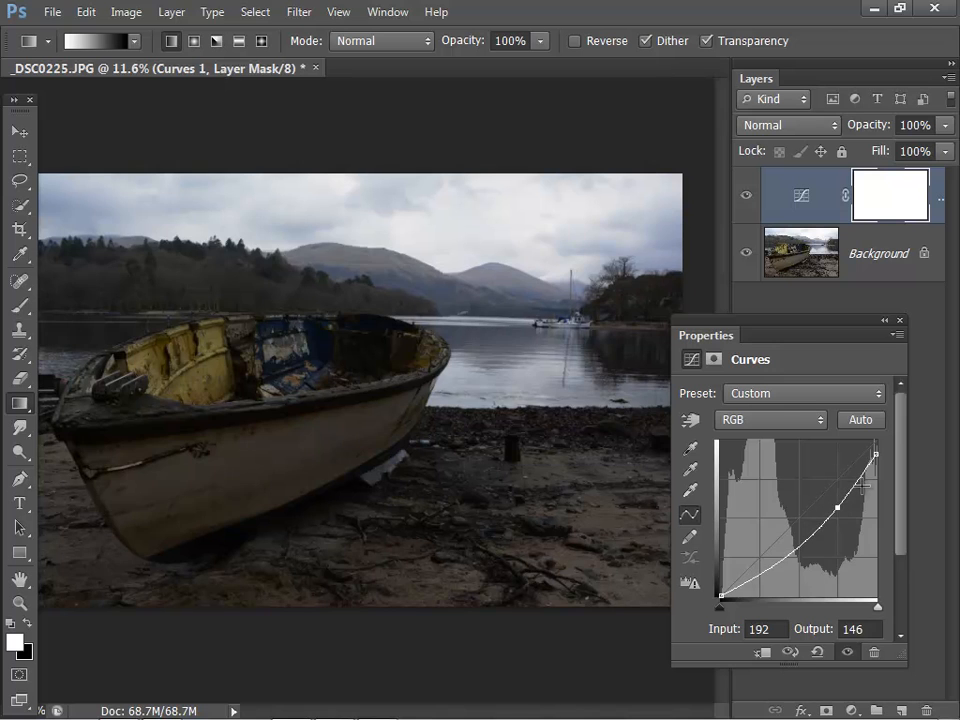
left_click_drag(836, 508, 860, 480)
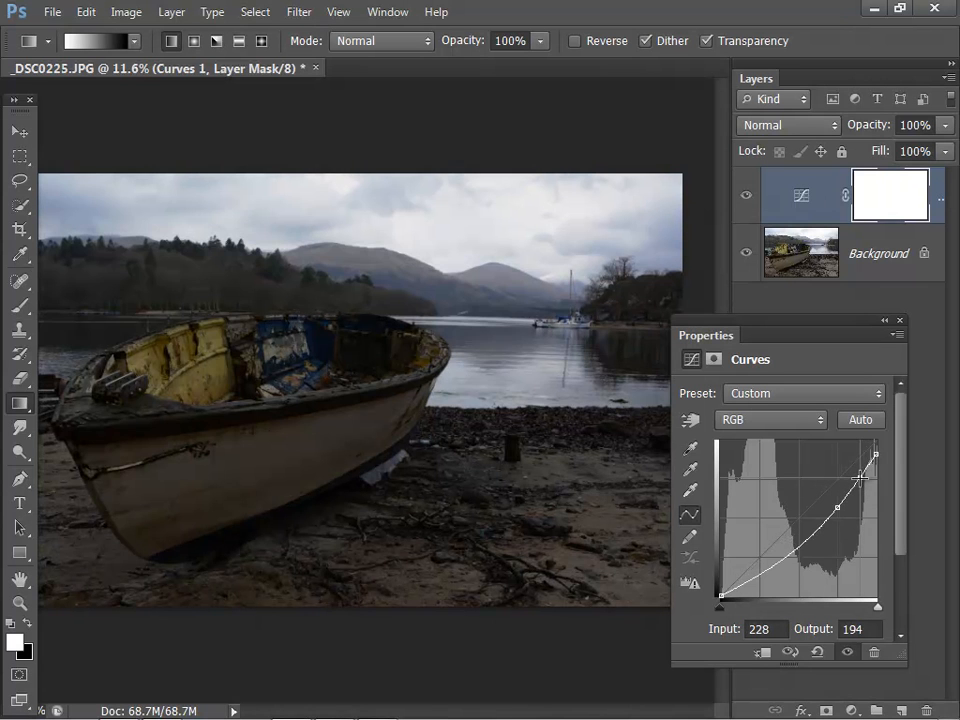
left_click_drag(856, 480, 840, 504)
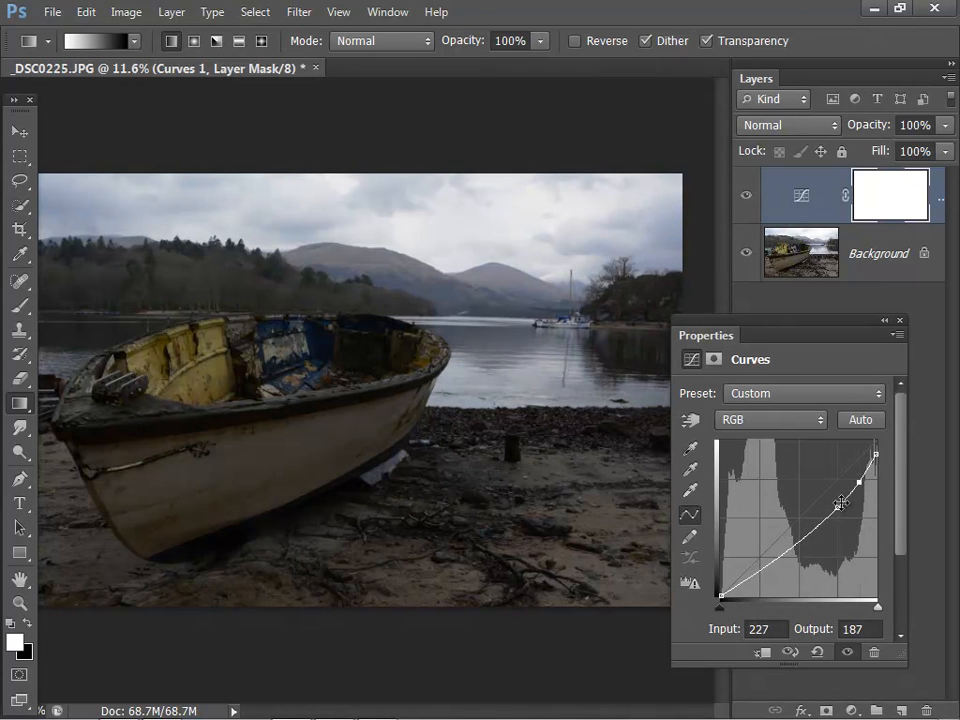
left_click_drag(840, 504, 838, 510)
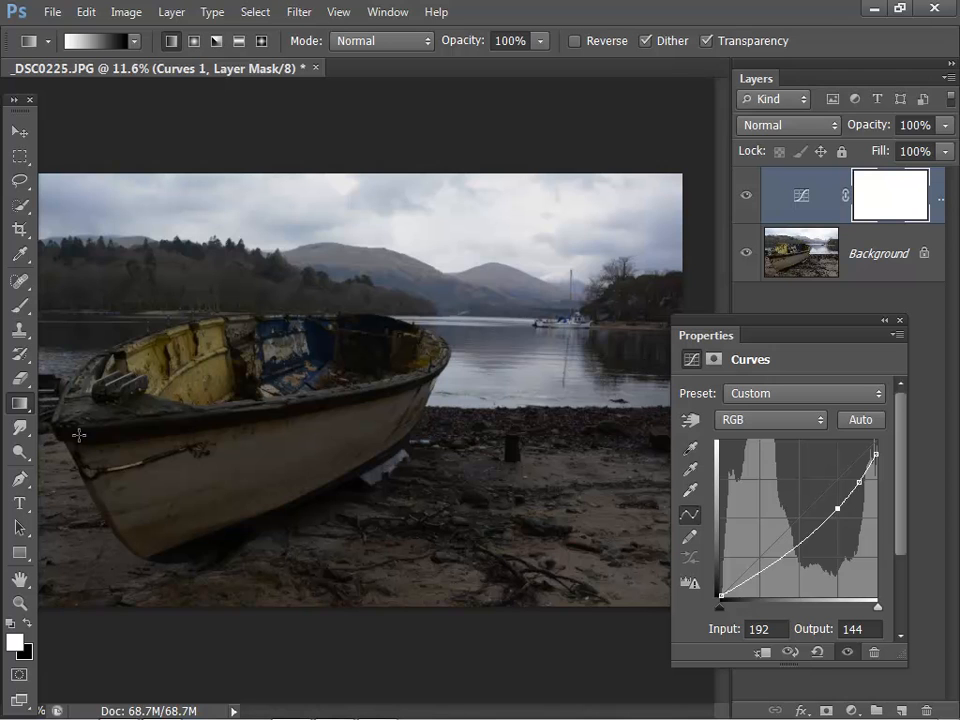
mouse_move(376, 418)
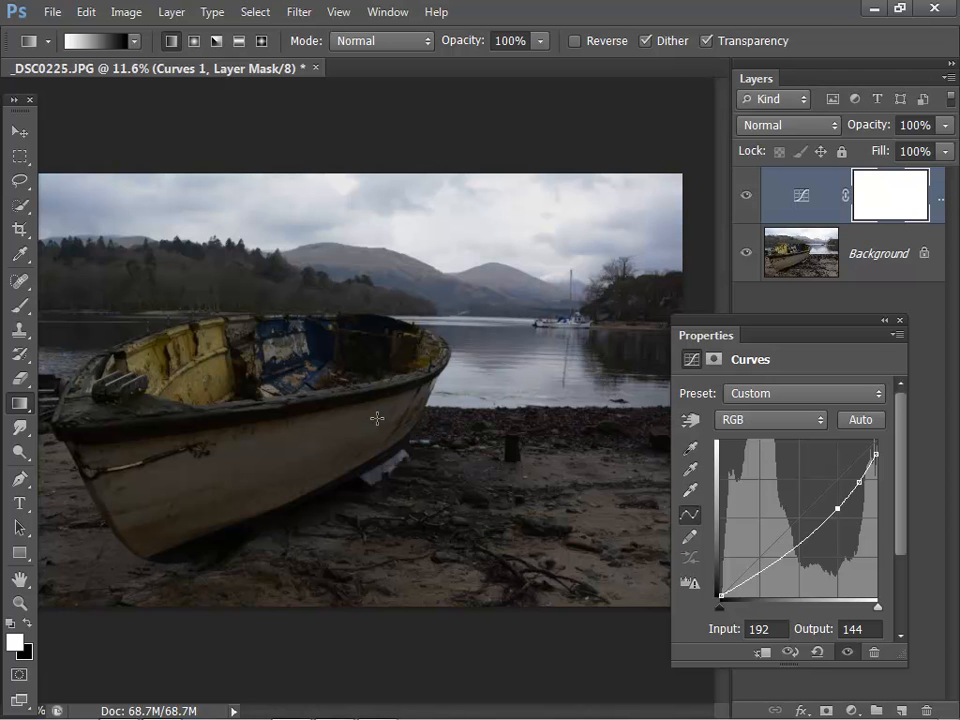
mouse_move(846, 236)
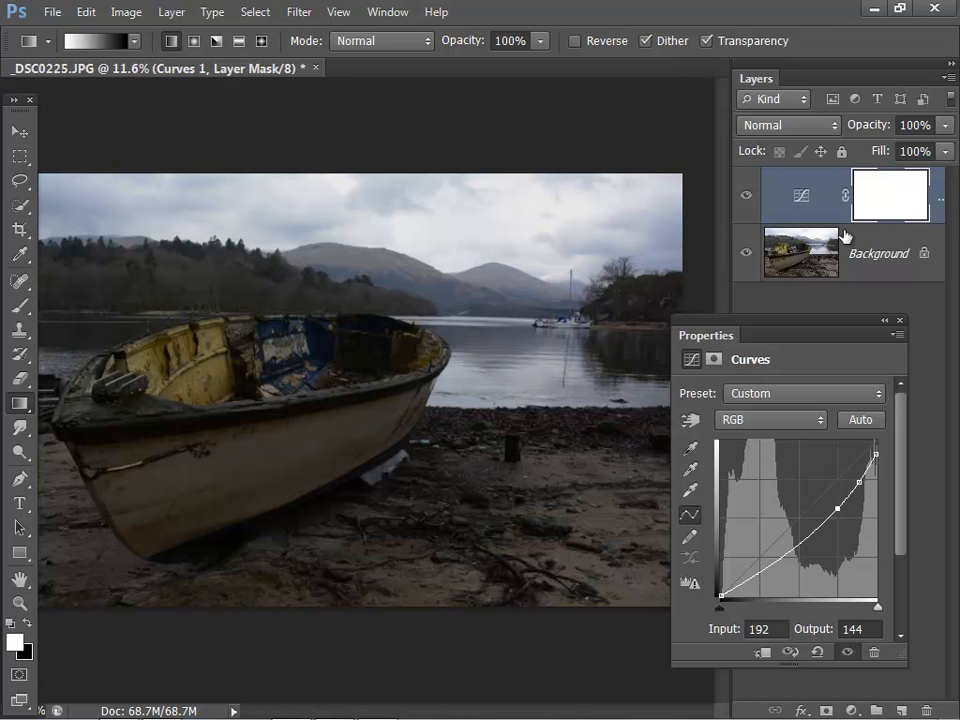
mouse_move(890, 196)
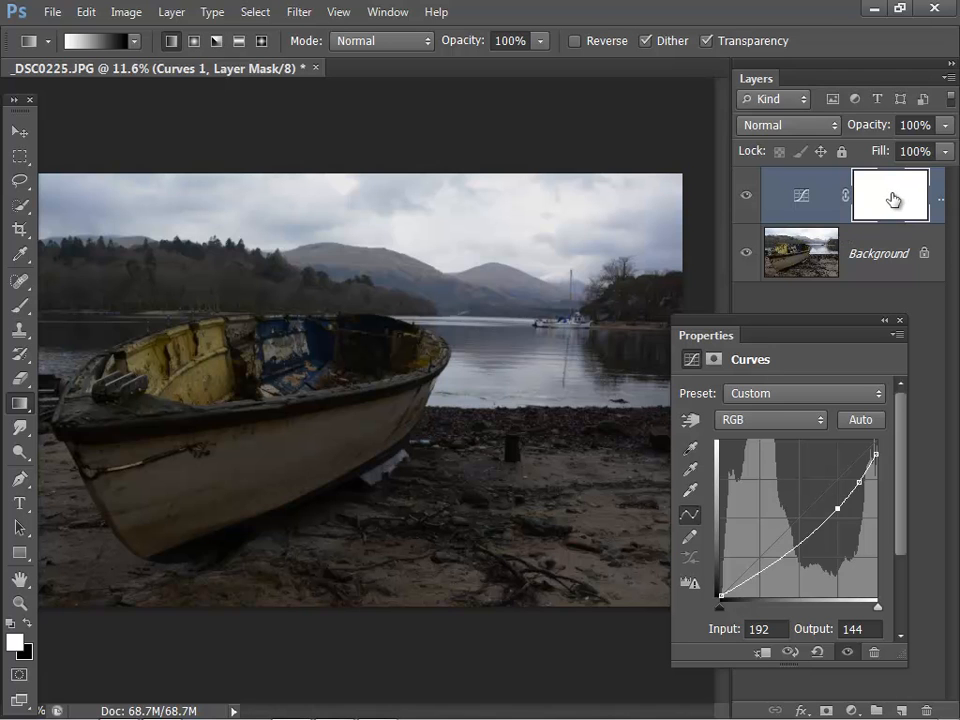
mouse_move(892, 200)
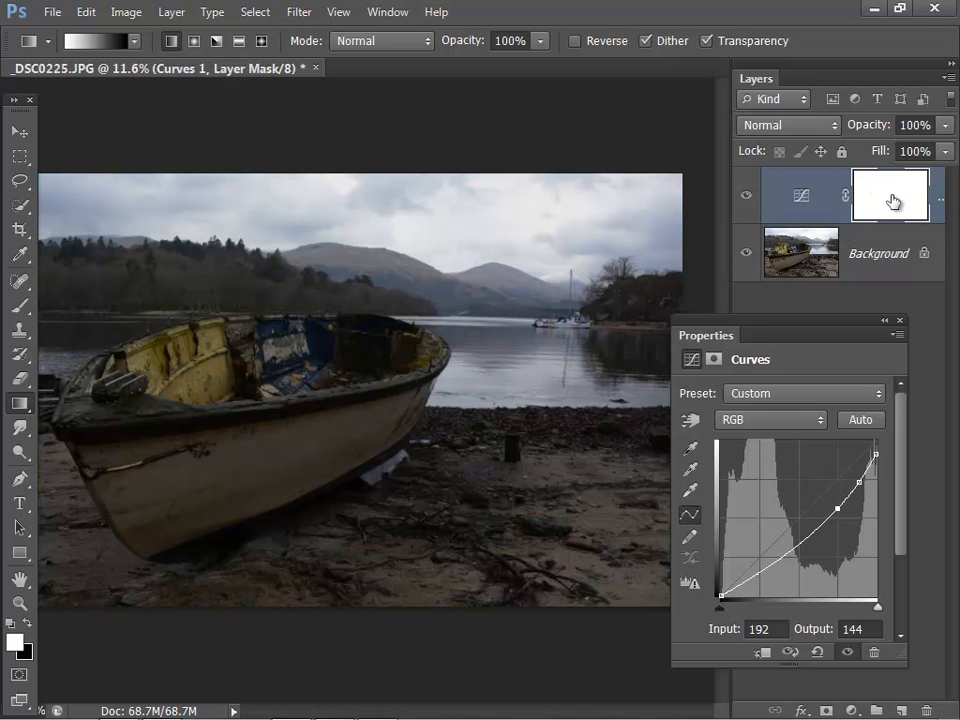
mouse_move(888, 192)
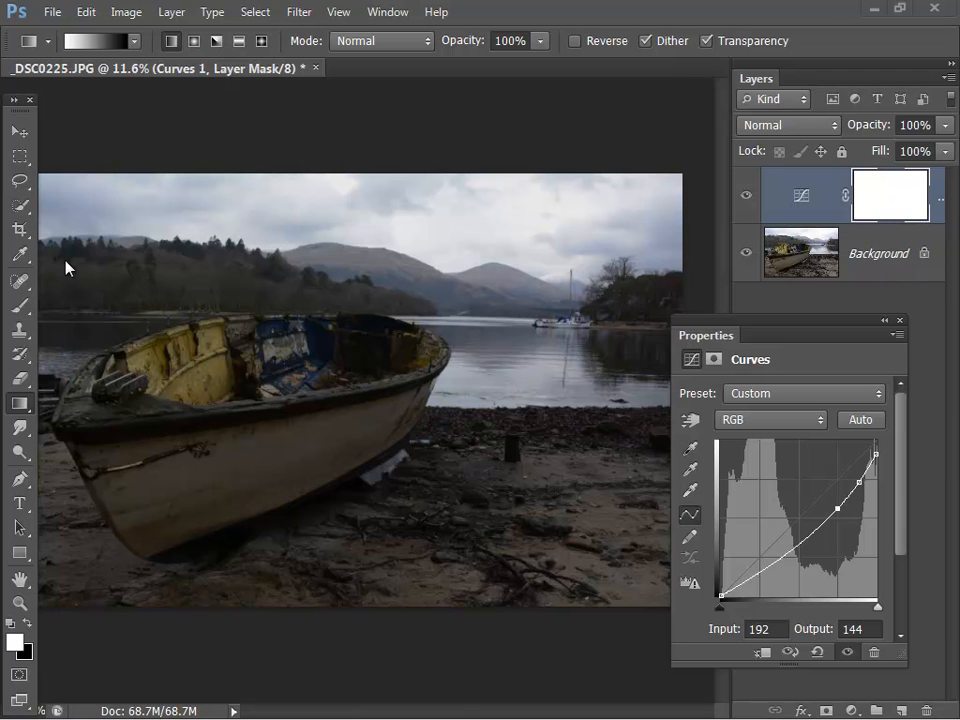
mouse_move(602, 386)
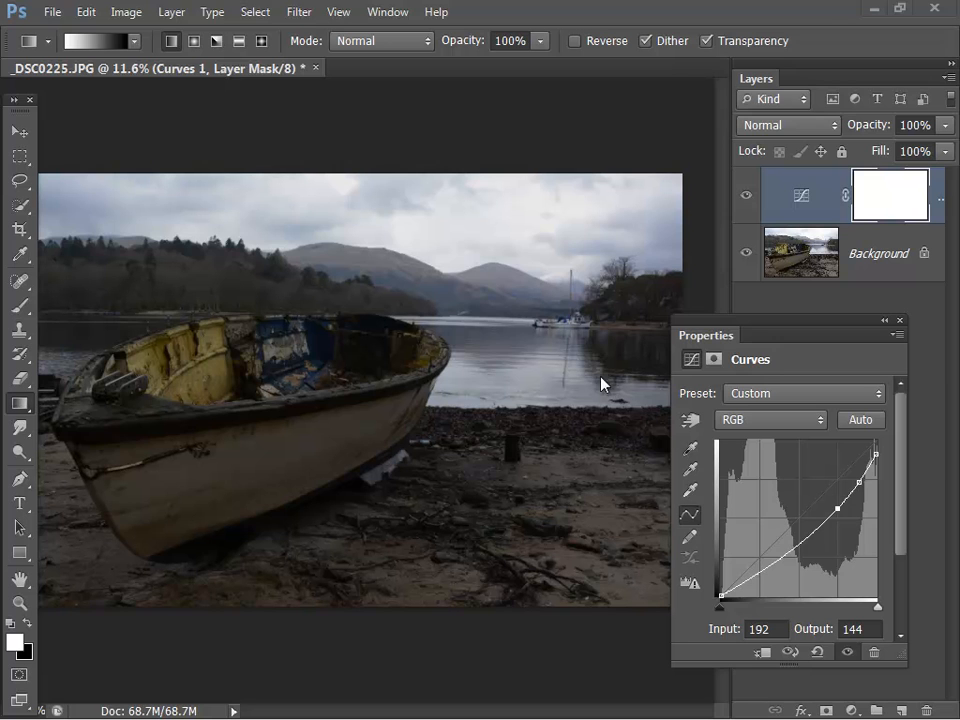
mouse_move(212, 360)
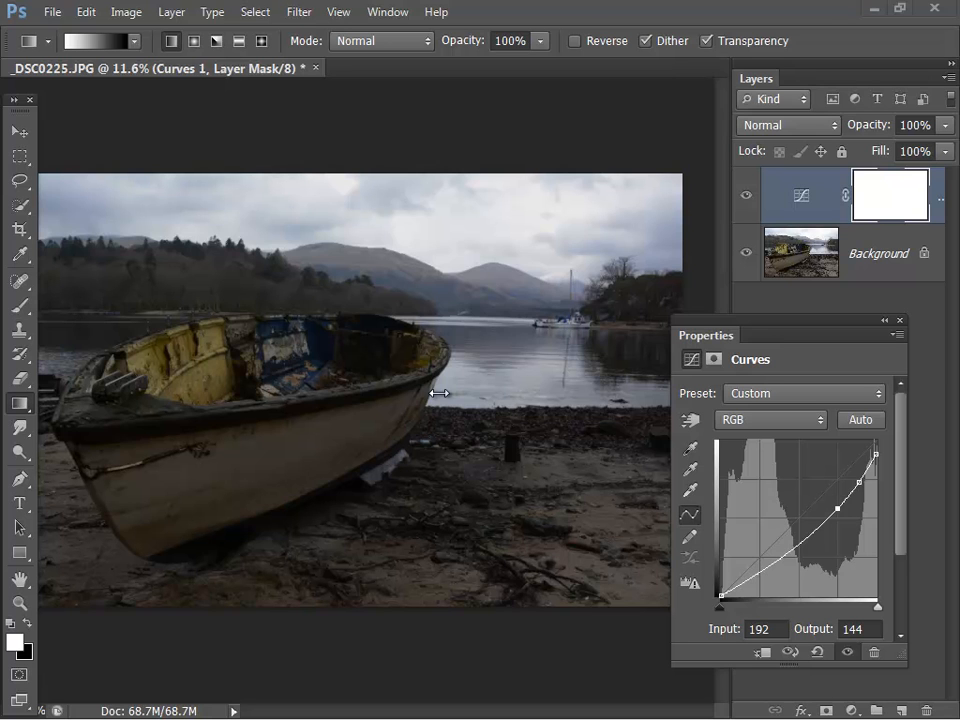
mouse_move(460, 370)
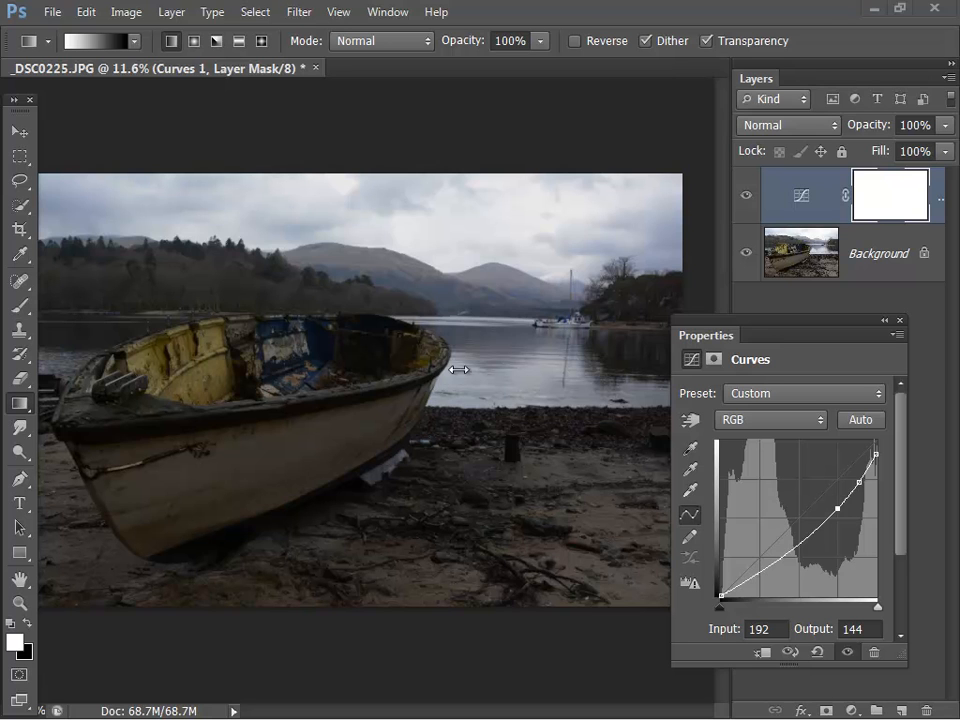
Target the Curves 1 mask for painting and raise brush opacity to 100%
left_click(888, 194)
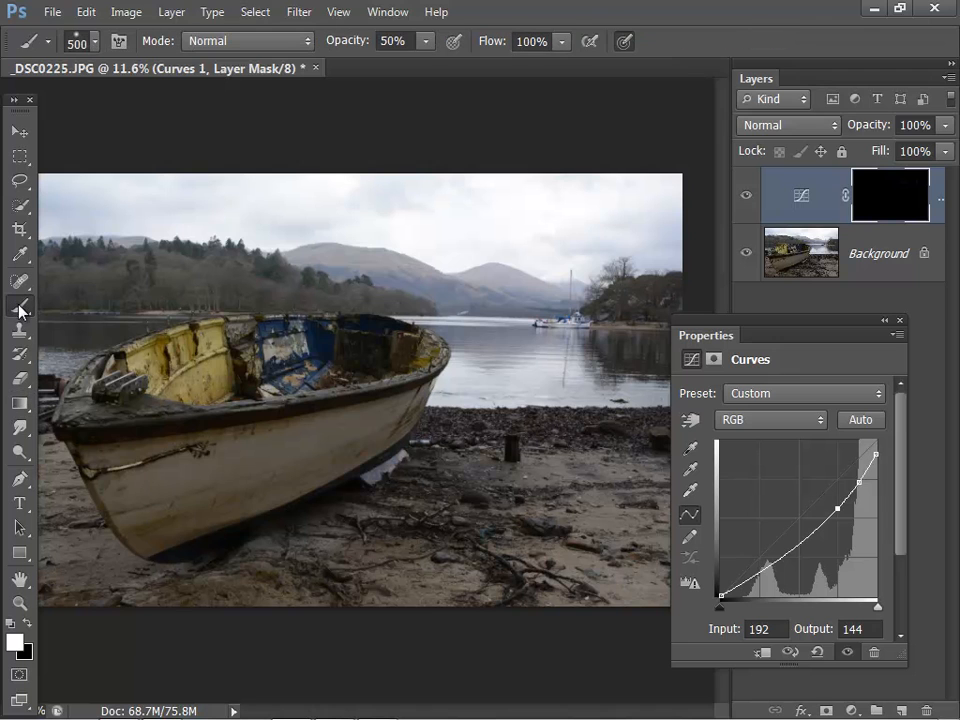
left_click(432, 40)
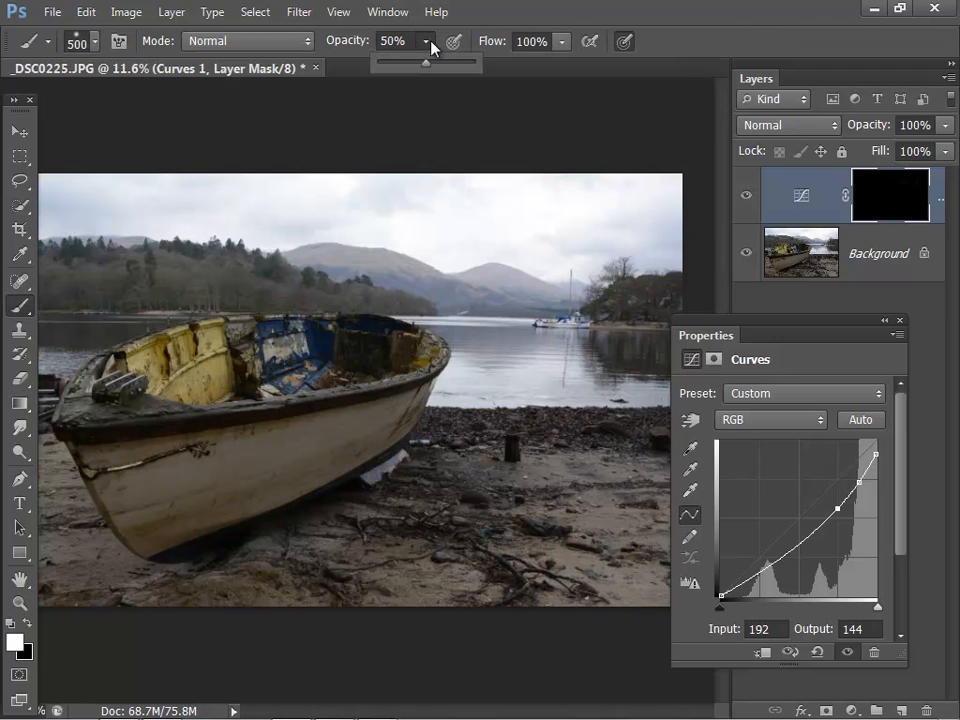
left_click_drag(424, 62, 476, 62)
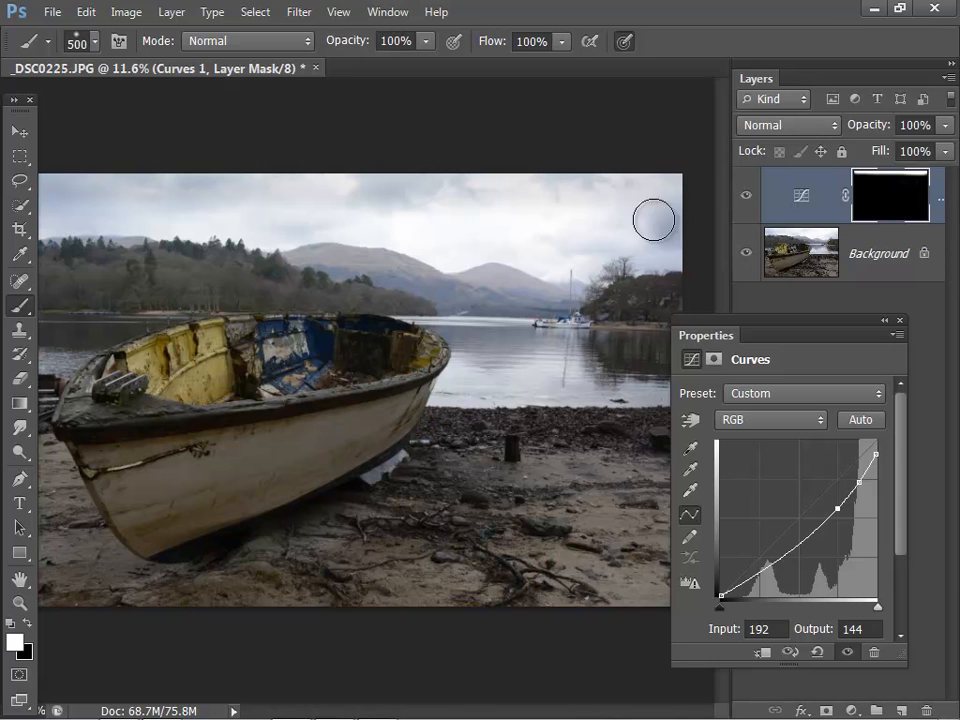
Paint the darkening back over the sky, then lower brush opacity to about 14%
left_click_drag(654, 218, 176, 188)
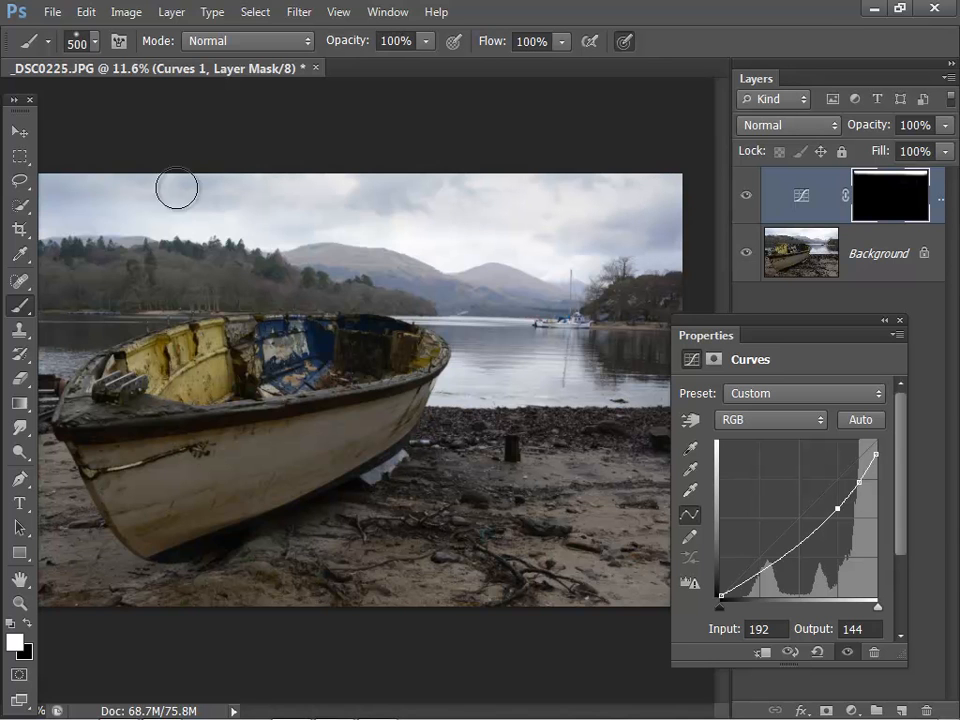
mouse_move(664, 222)
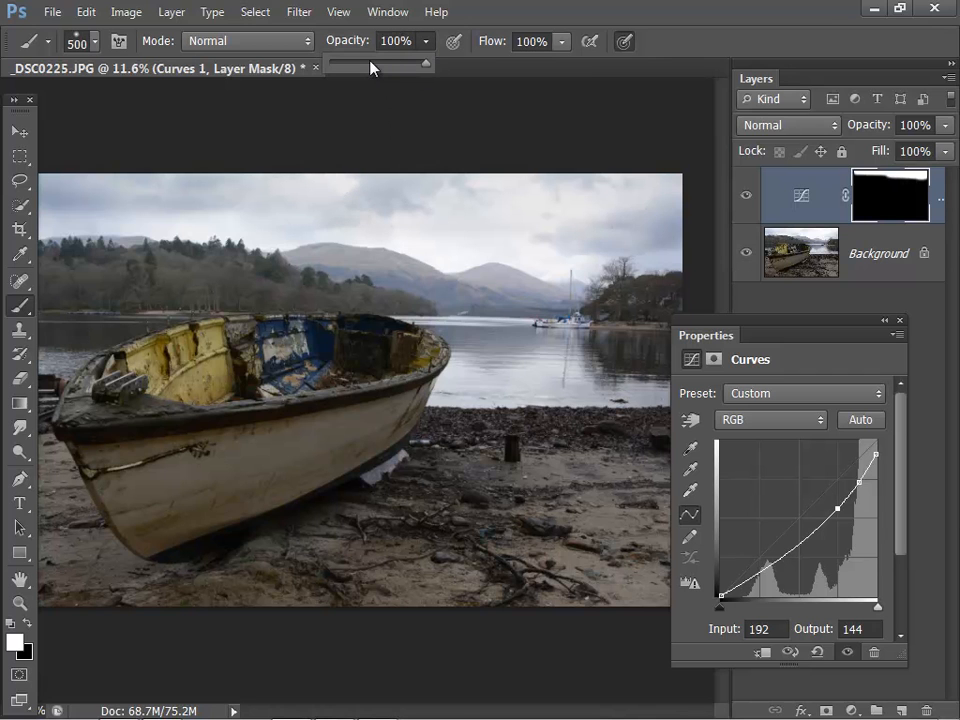
left_click_drag(420, 64, 356, 64)
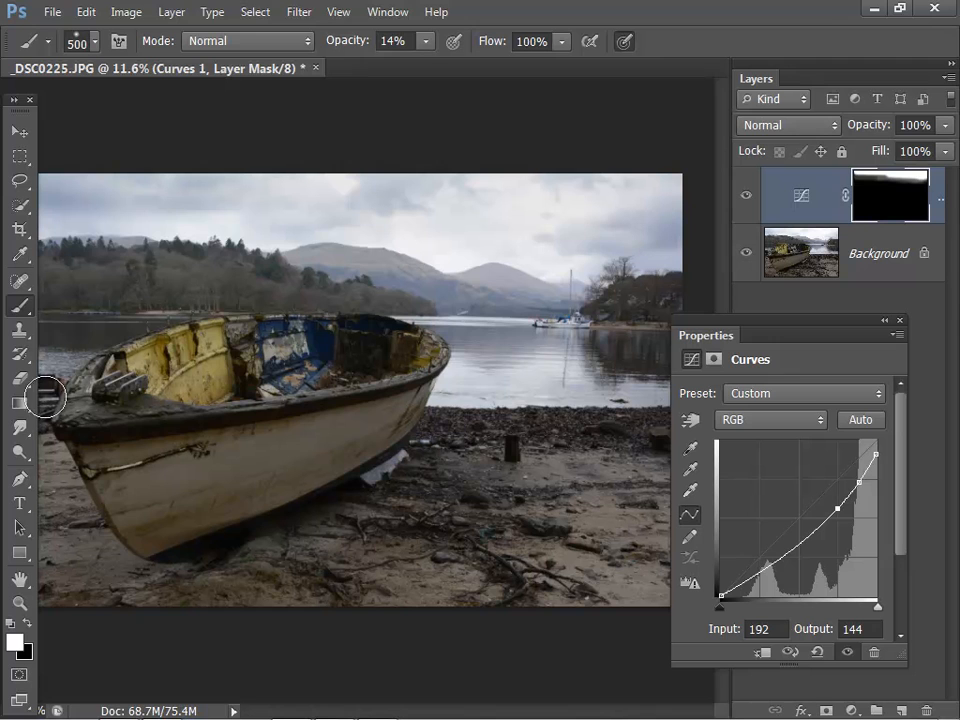
Pick the Gradient tool to fade the sky darkening toward the horizon on the Curves mask
left_click(20, 400)
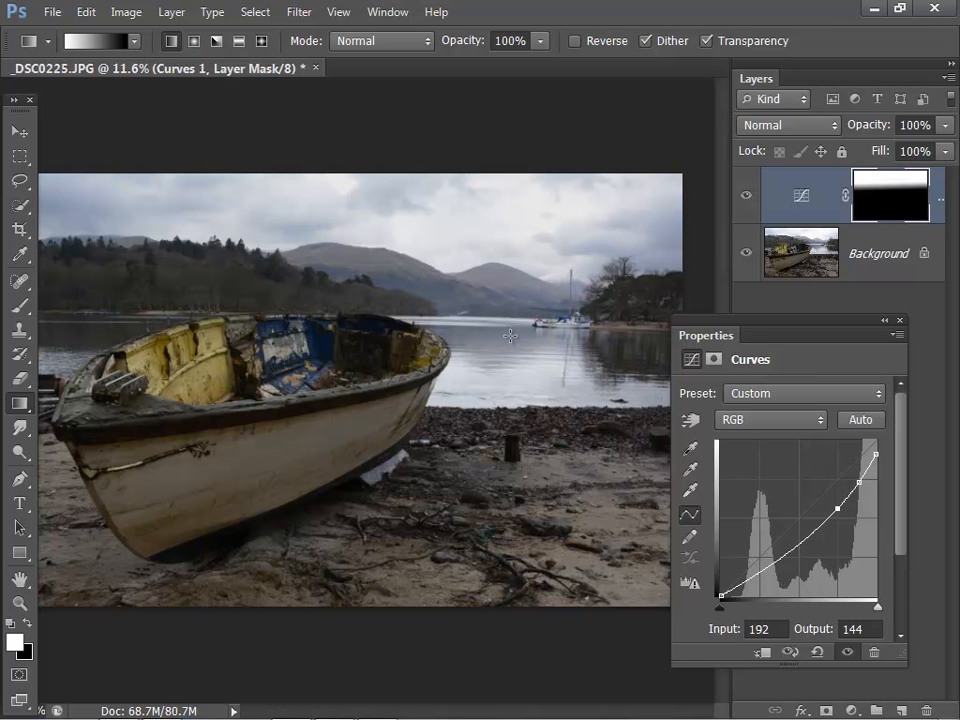
mouse_move(580, 292)
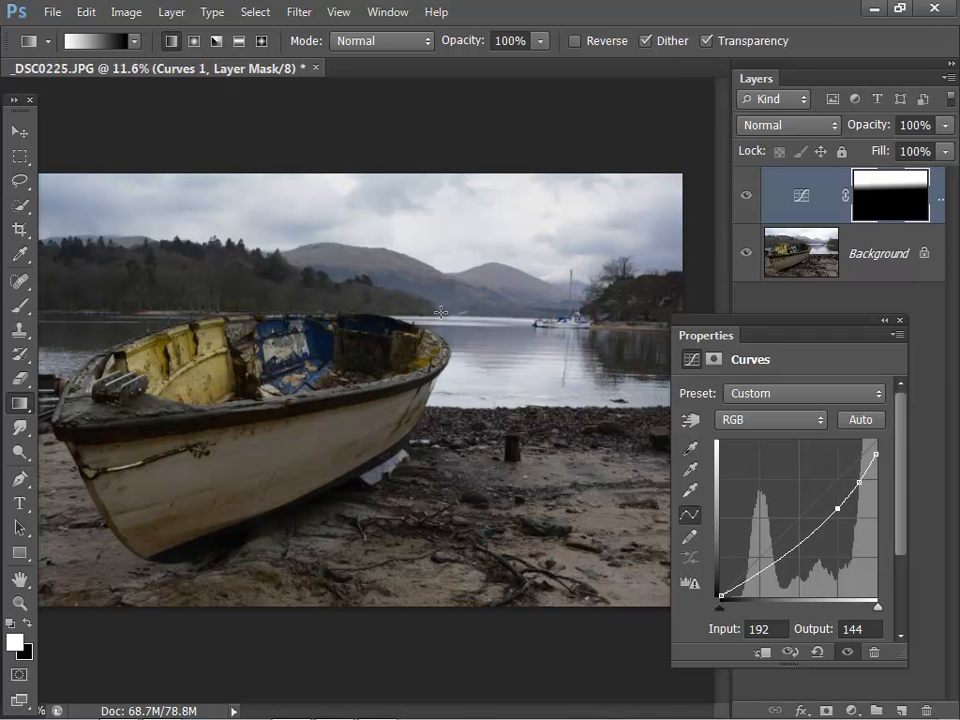
mouse_move(184, 248)
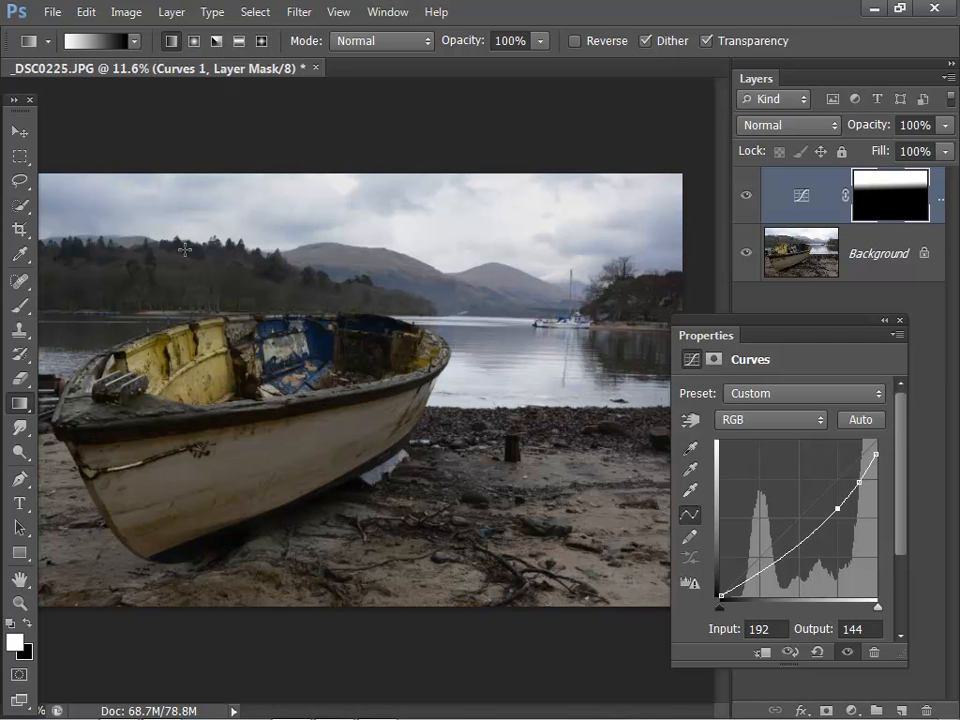
With the Brush at 100% opacity, paint the darkening off the hills and boat on the mask
left_click(20, 304)
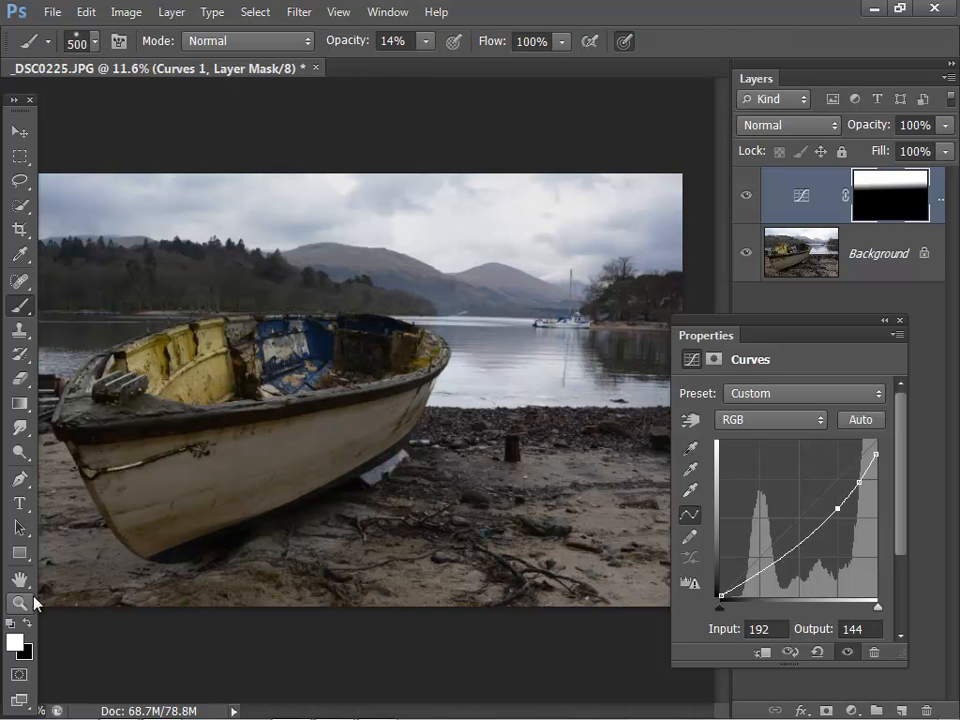
mouse_move(536, 172)
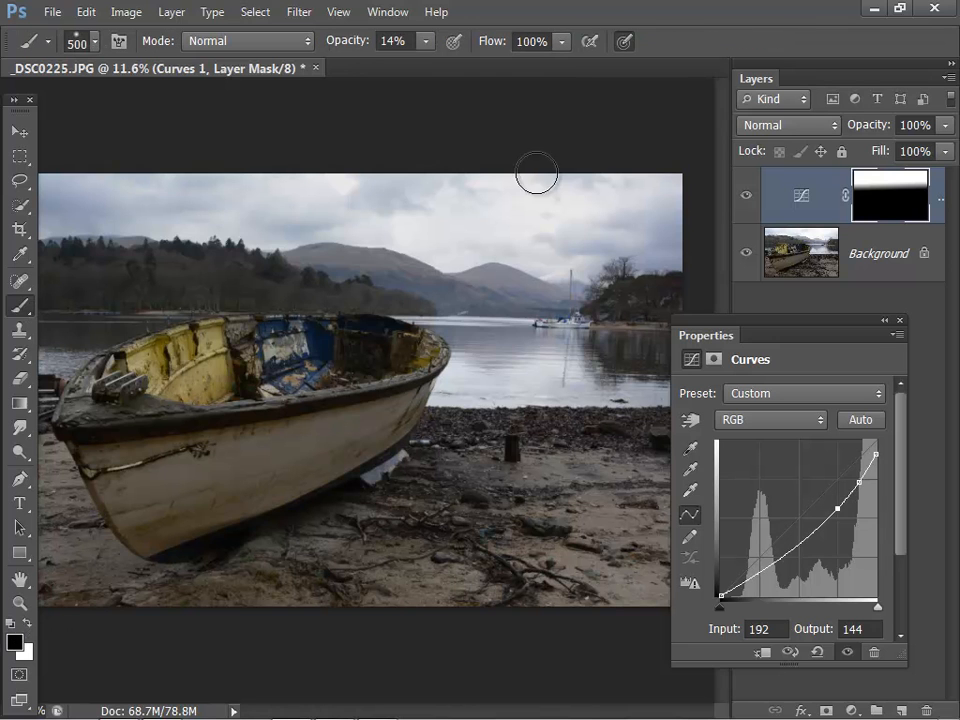
mouse_move(428, 62)
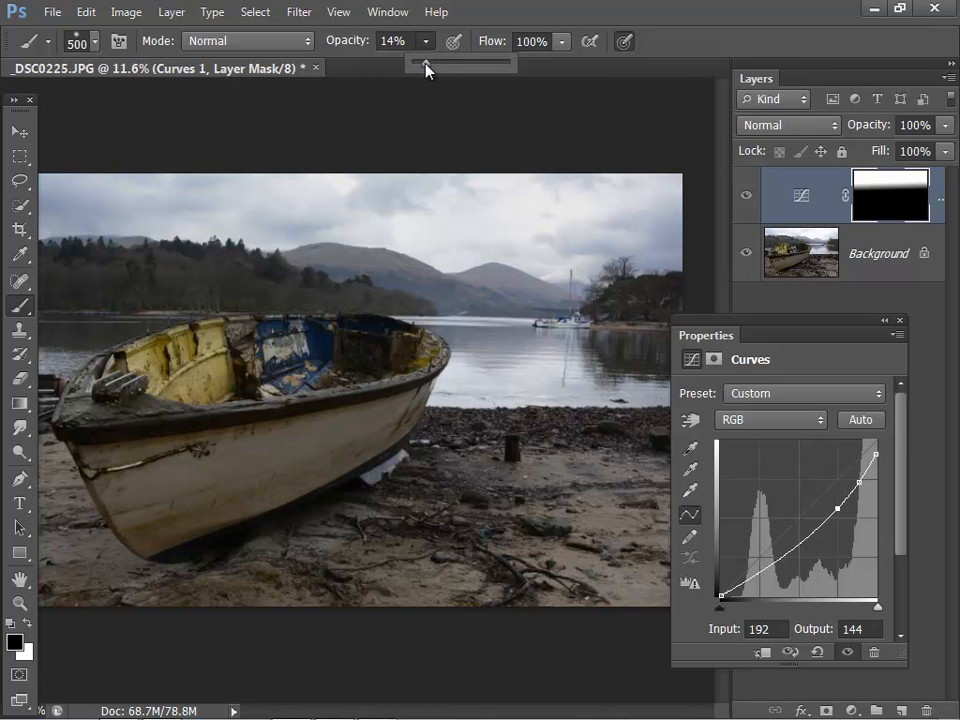
left_click_drag(420, 62, 516, 62)
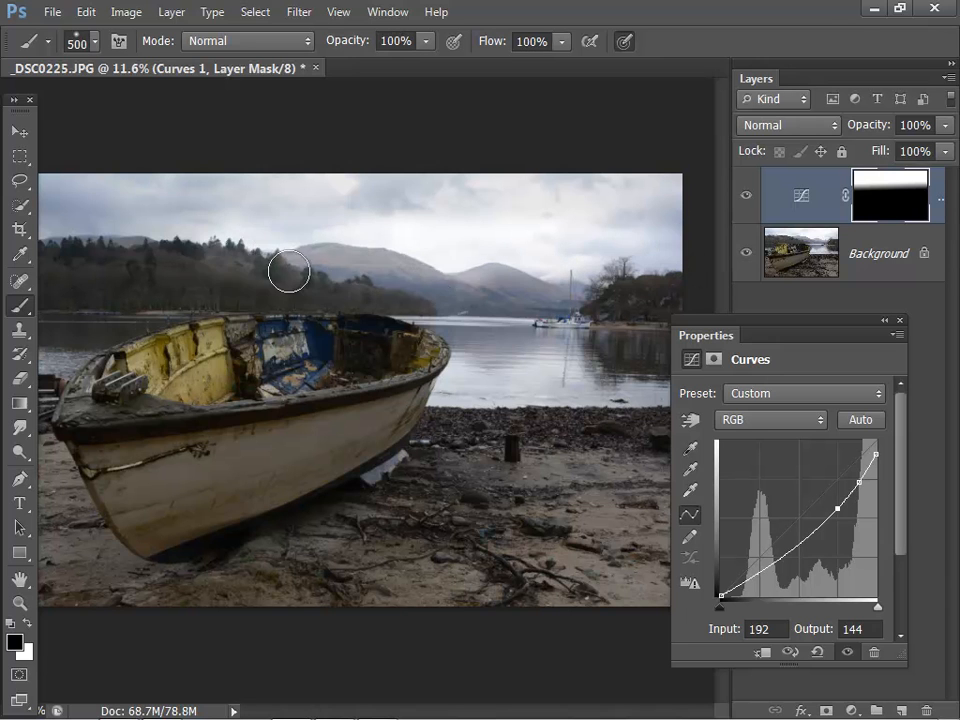
left_click_drag(288, 272, 82, 280)
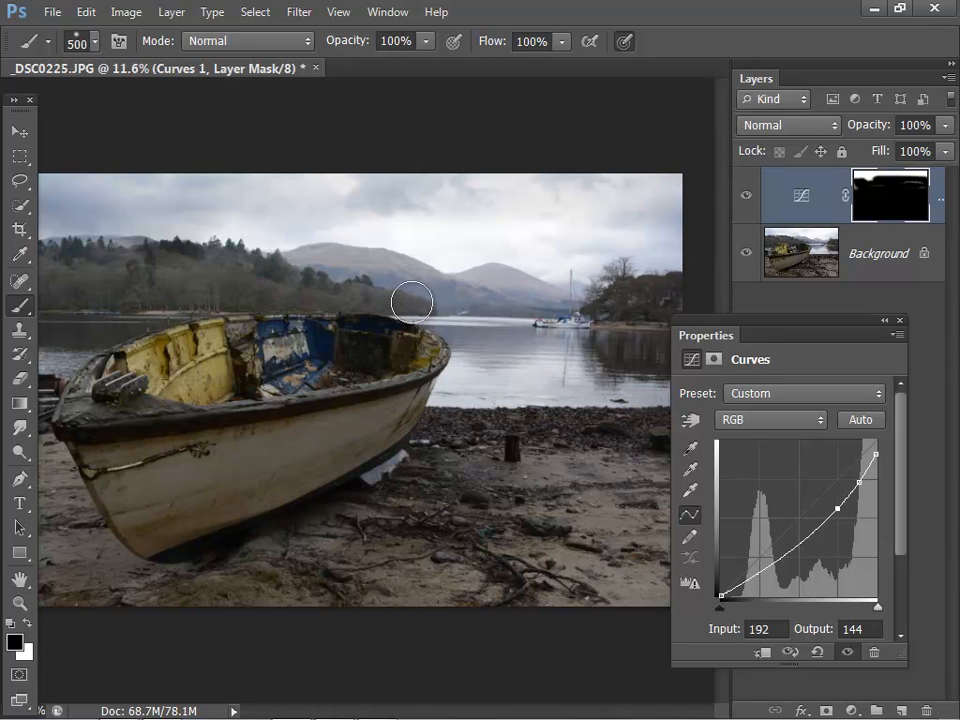
mouse_move(30, 630)
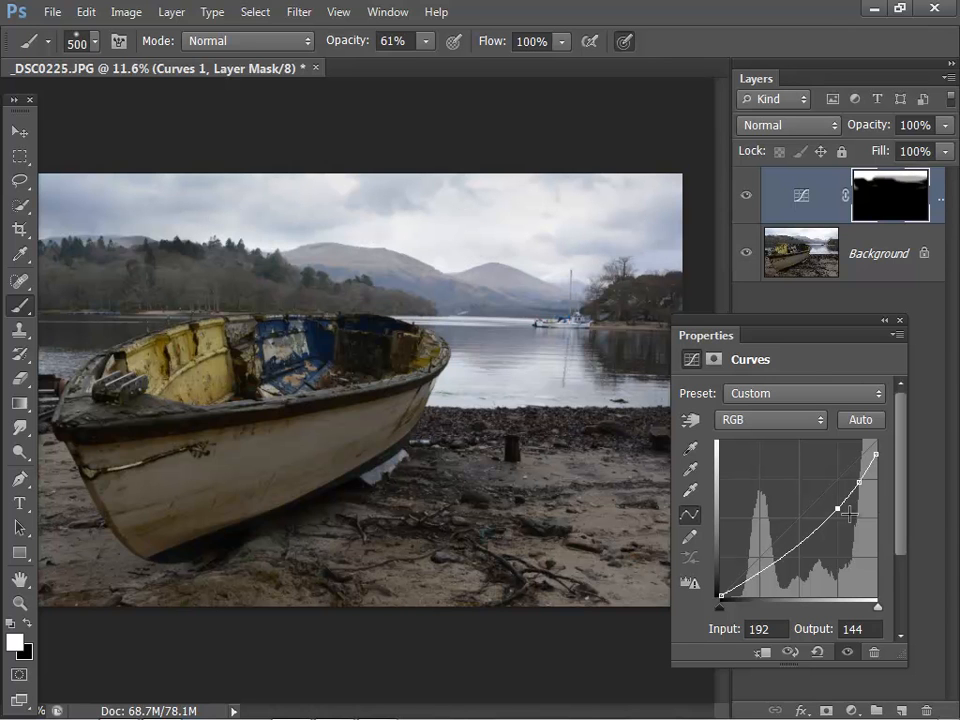
Pull the Curves 1 points down, white point near 218, to deepen the masked sky
left_click_drag(836, 510, 836, 512)
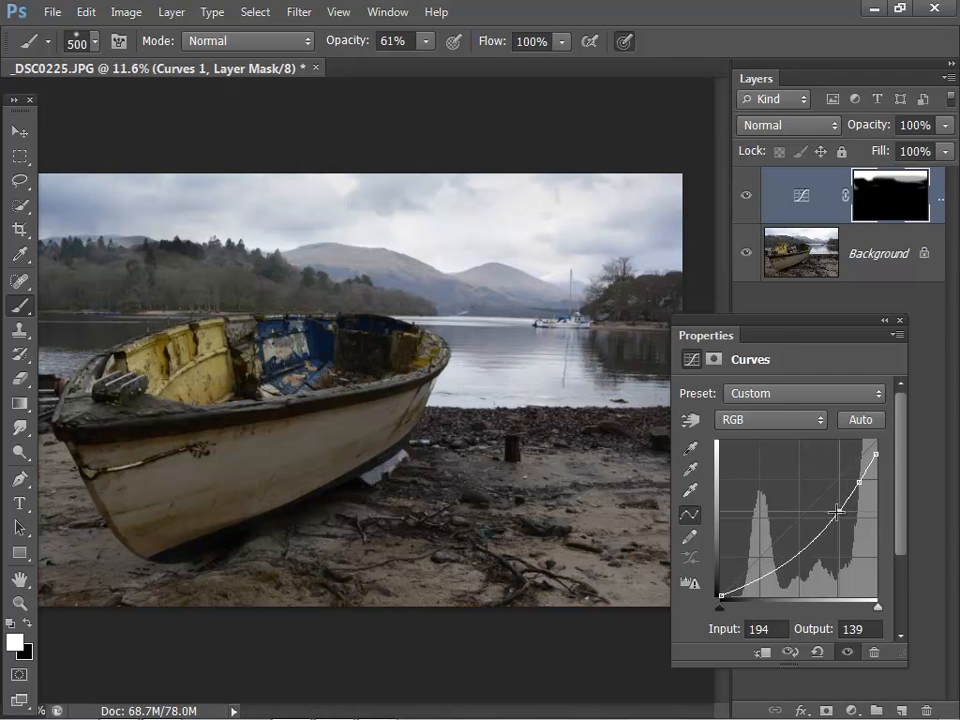
left_click_drag(838, 510, 860, 486)
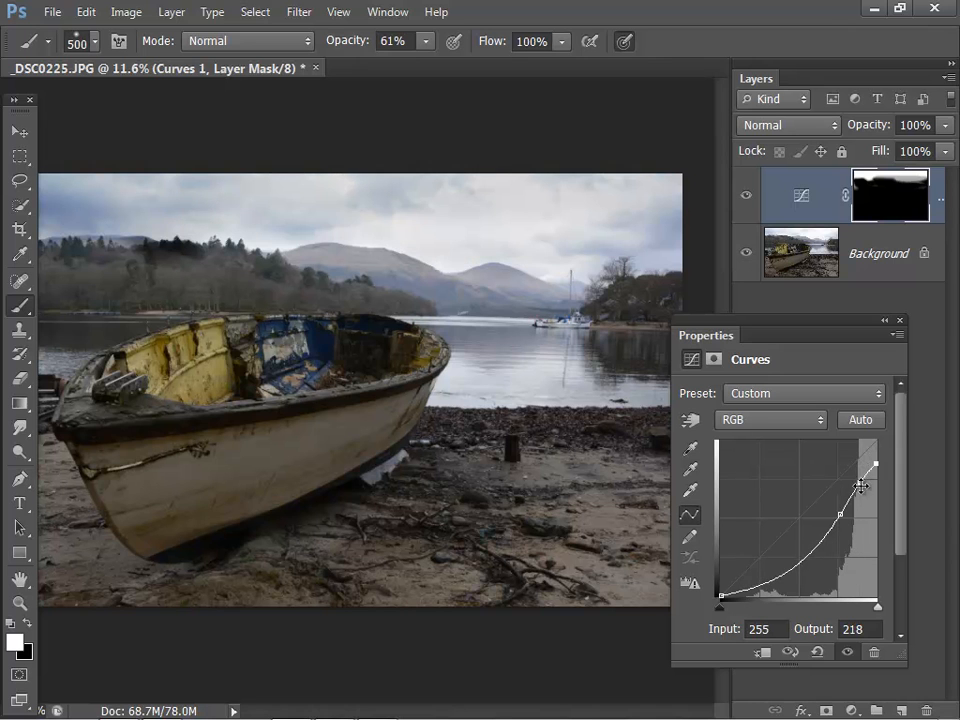
left_click_drag(860, 486, 842, 516)
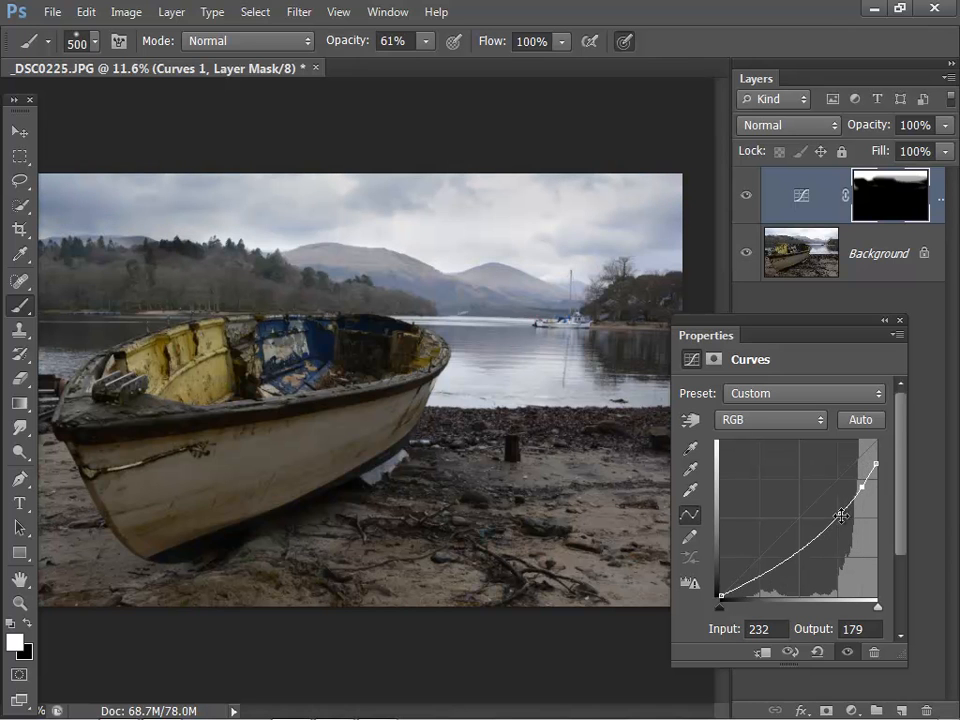
left_click_drag(844, 516, 844, 520)
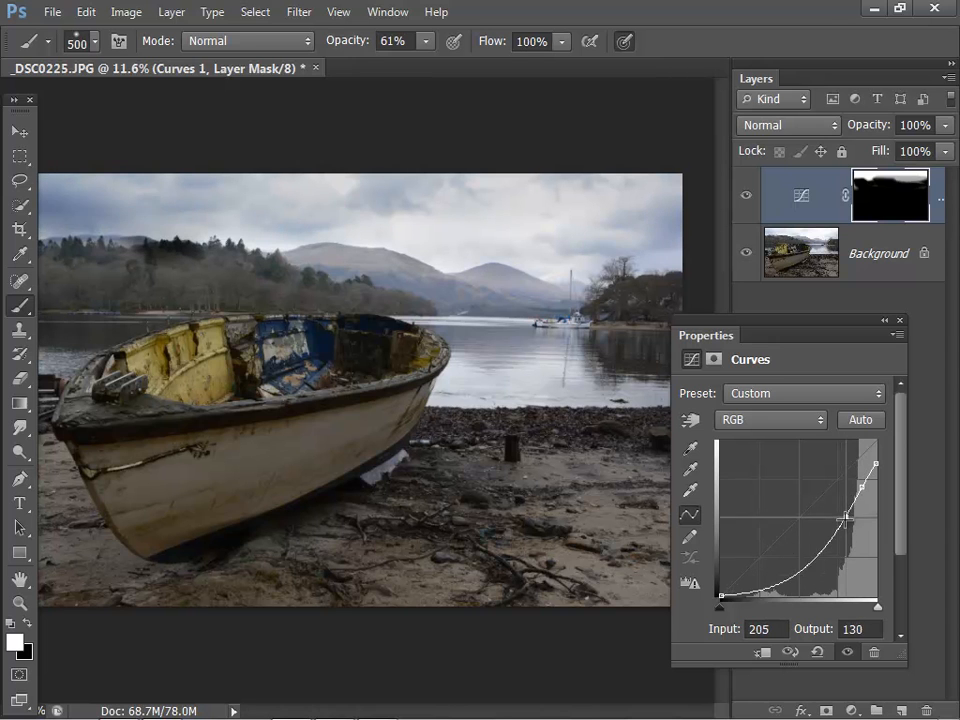
left_click_drag(846, 518, 840, 510)
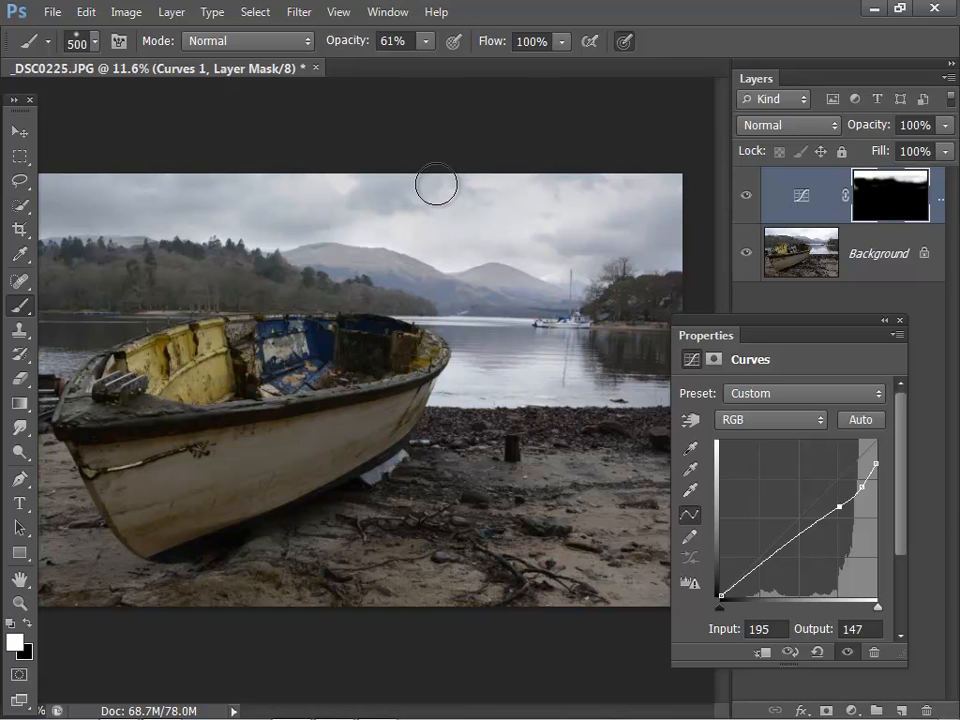
mouse_move(184, 186)
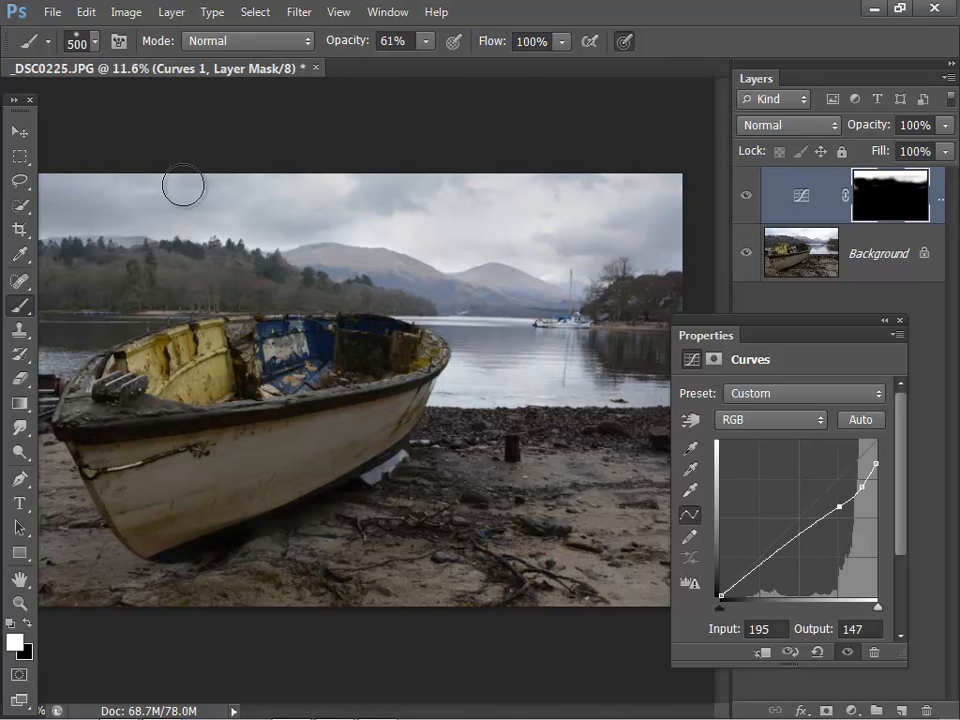
mouse_move(210, 198)
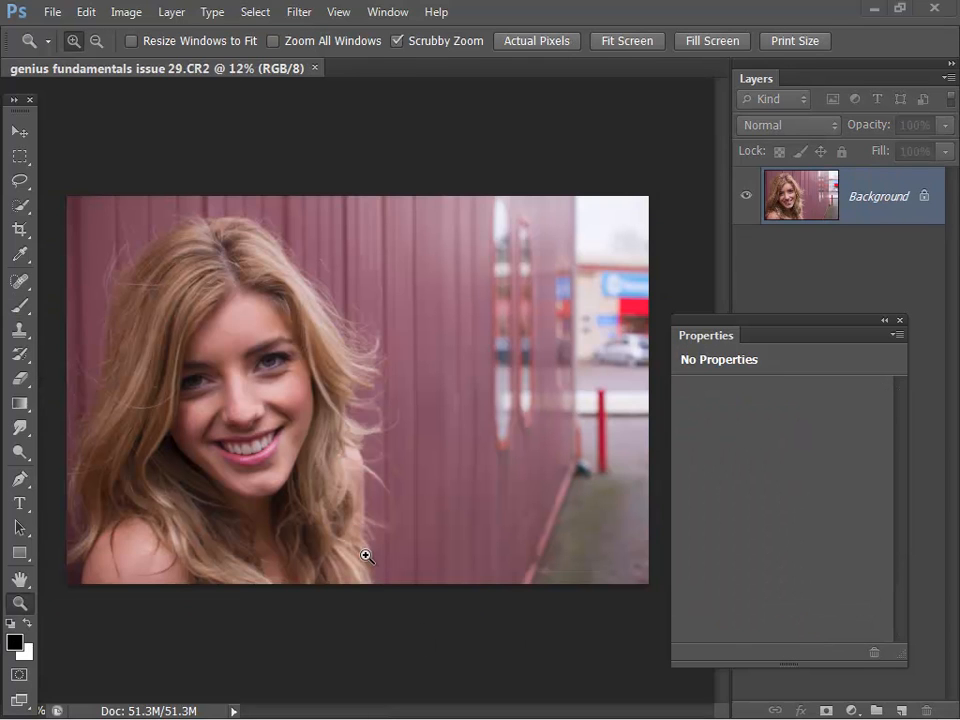
mouse_move(384, 672)
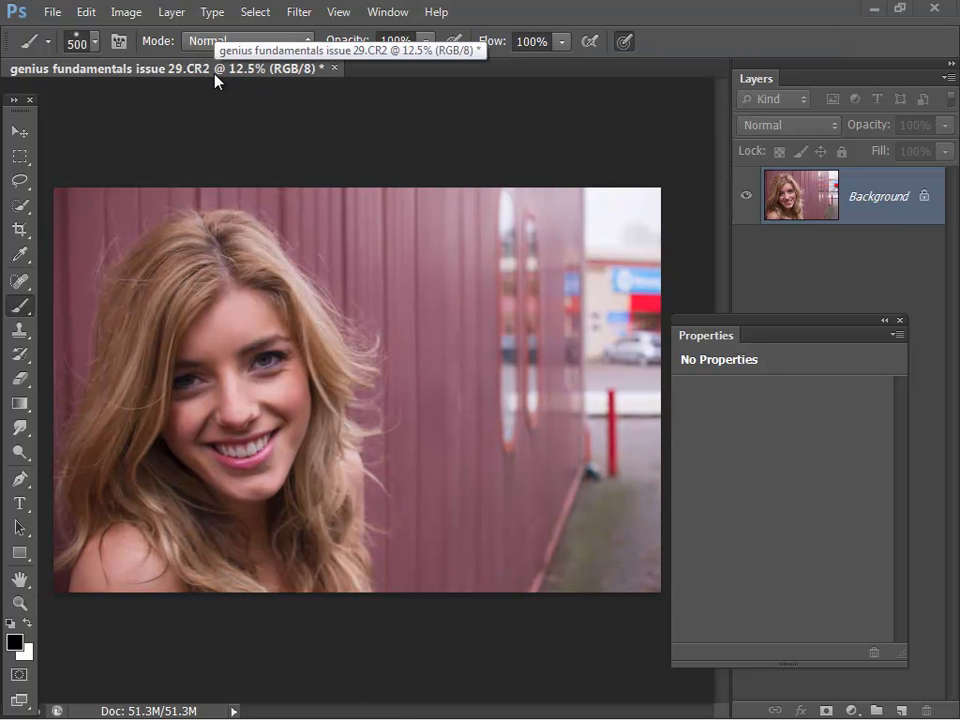
mouse_move(172, 12)
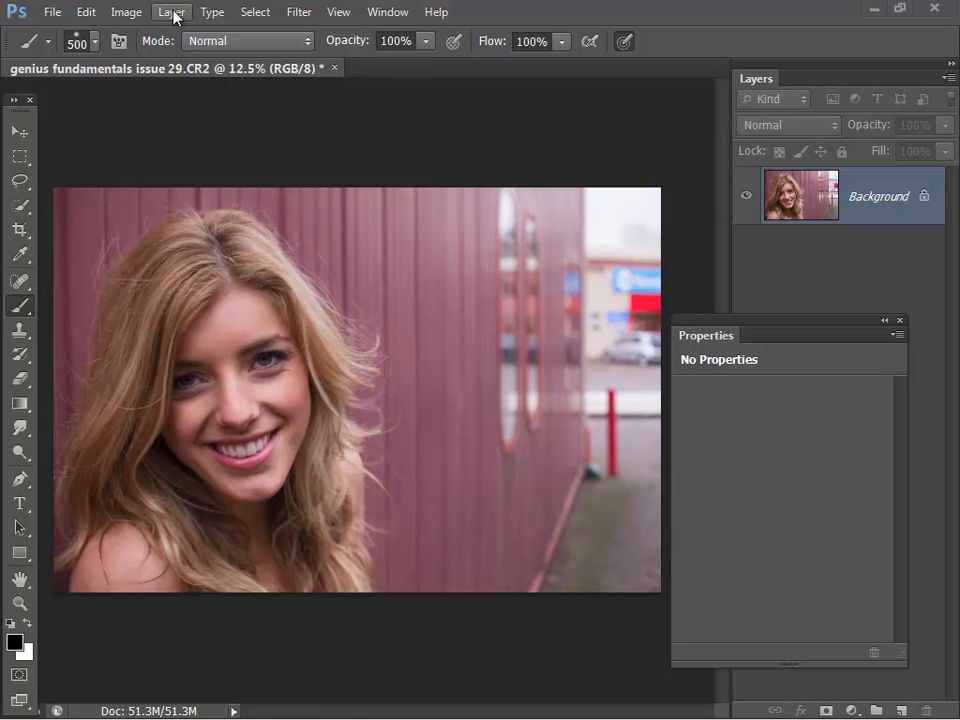
Add a Black & White 1 adjustment layer to the portrait, turning it grayscale
left_click(172, 12)
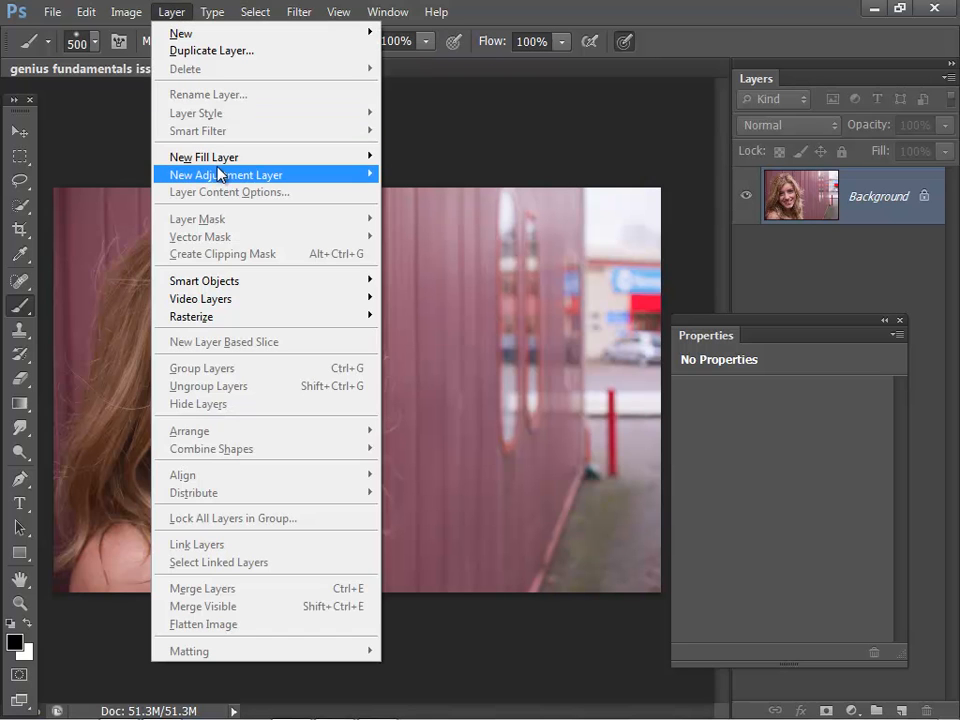
left_click(224, 176)
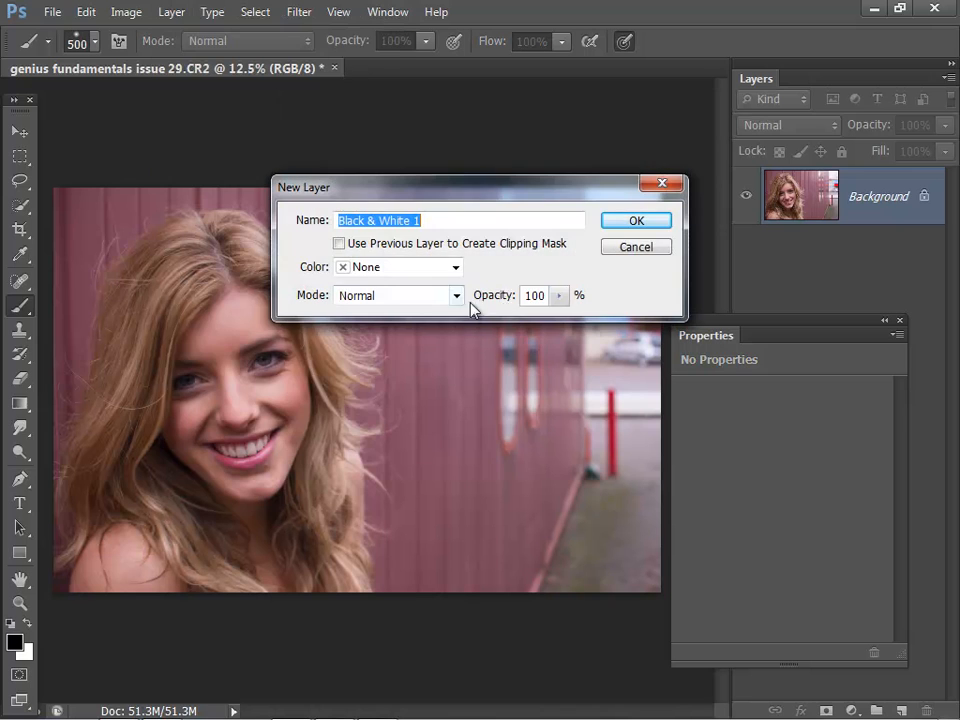
left_click(636, 220)
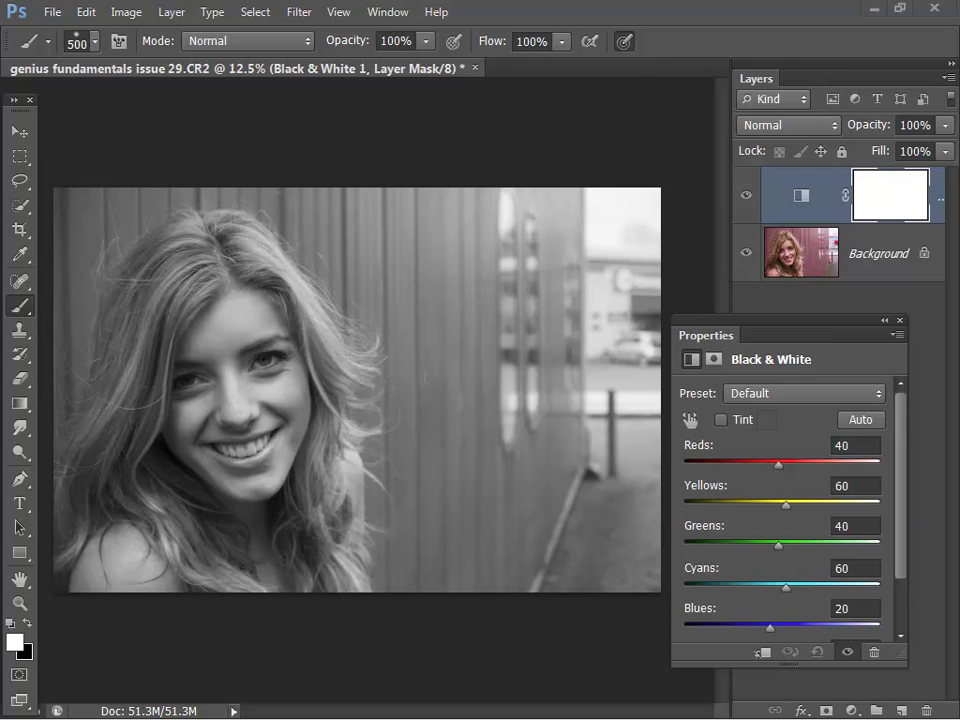
mouse_move(872, 196)
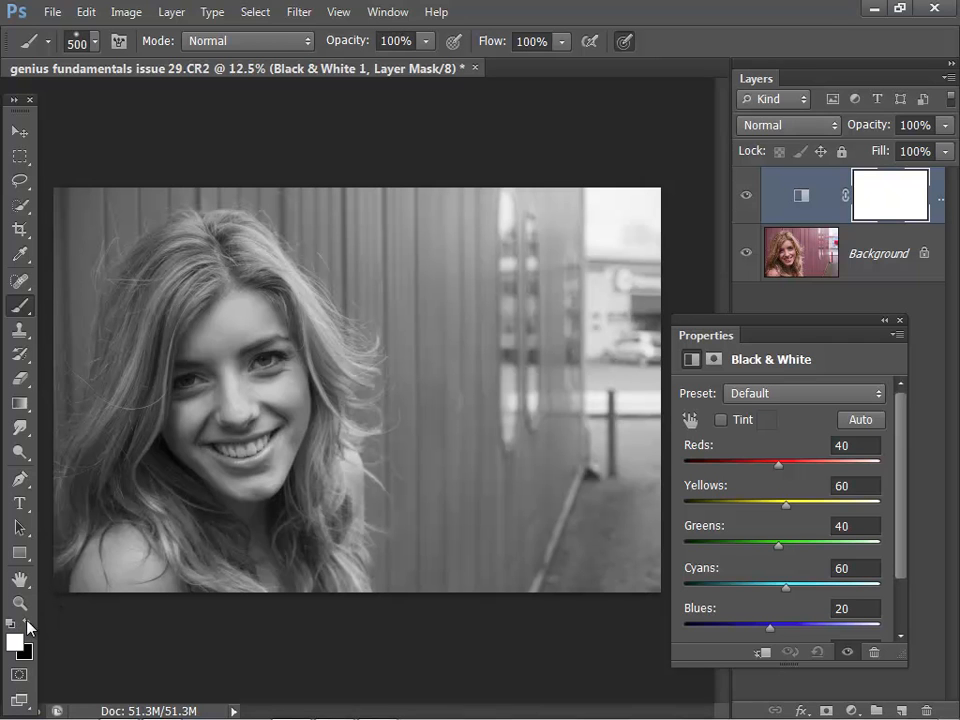
mouse_move(62, 600)
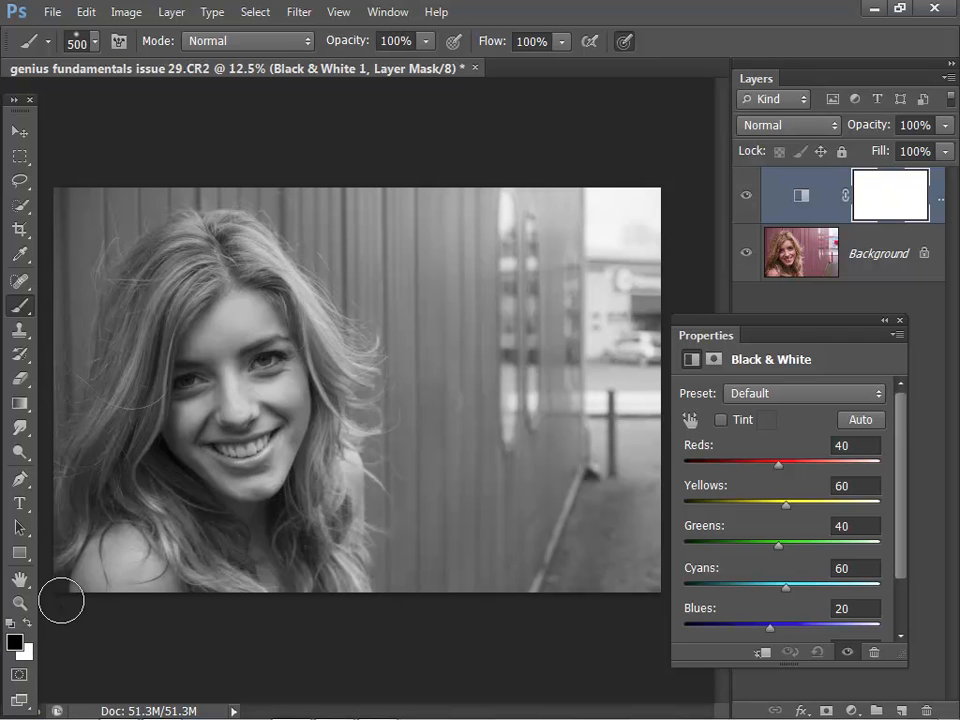
Paint black on the Black & White mask over the model's face and hair to restore colour
left_click_drag(60, 600, 268, 320)
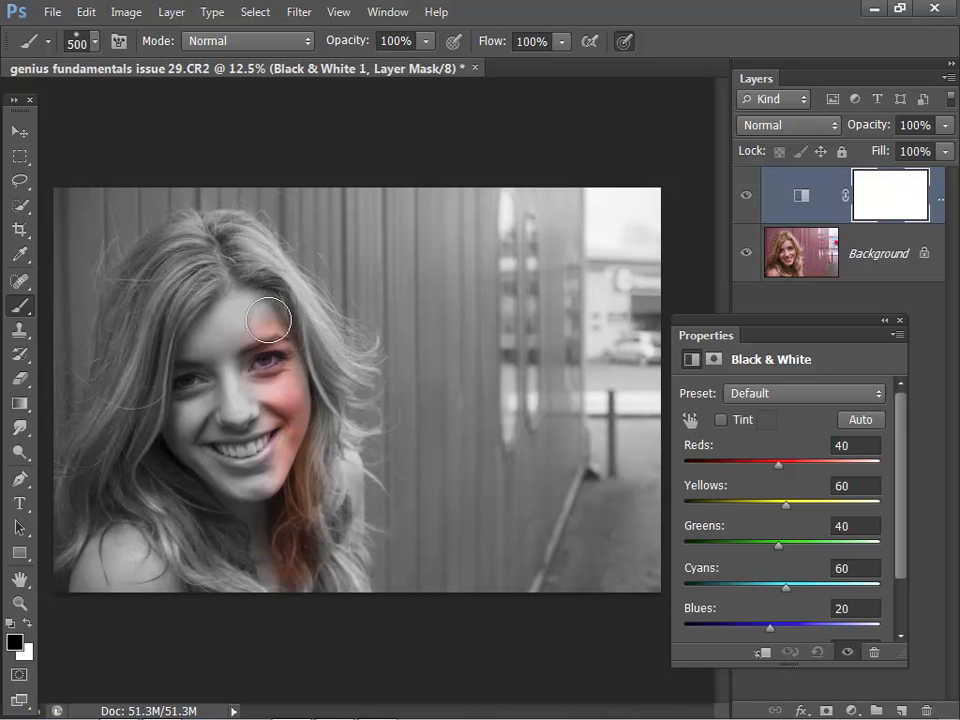
left_click_drag(268, 320, 252, 326)
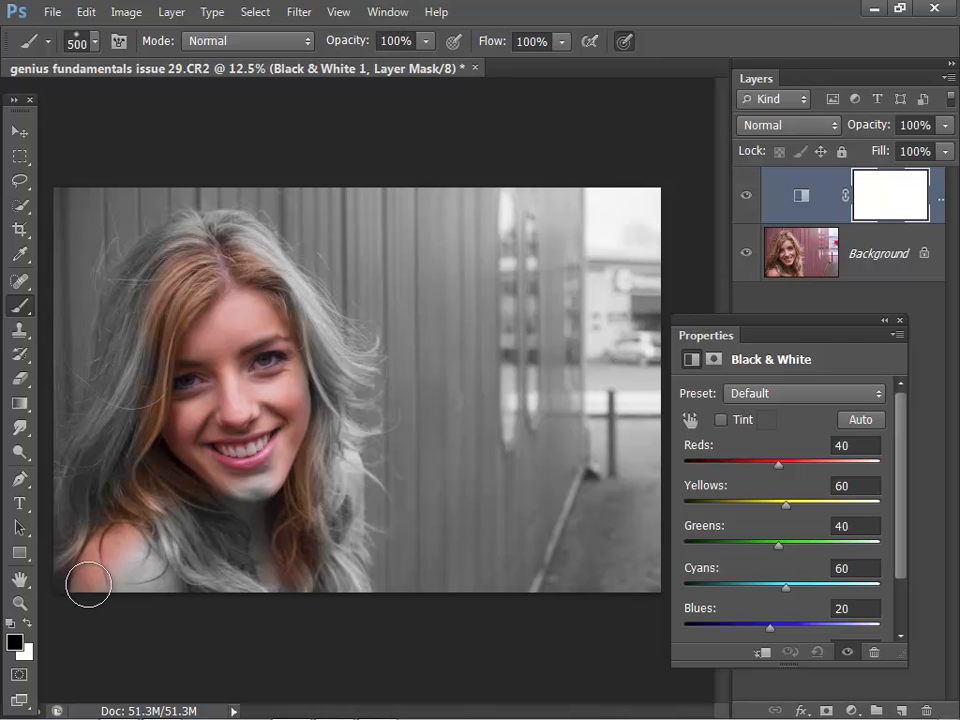
left_click_drag(88, 584, 292, 492)
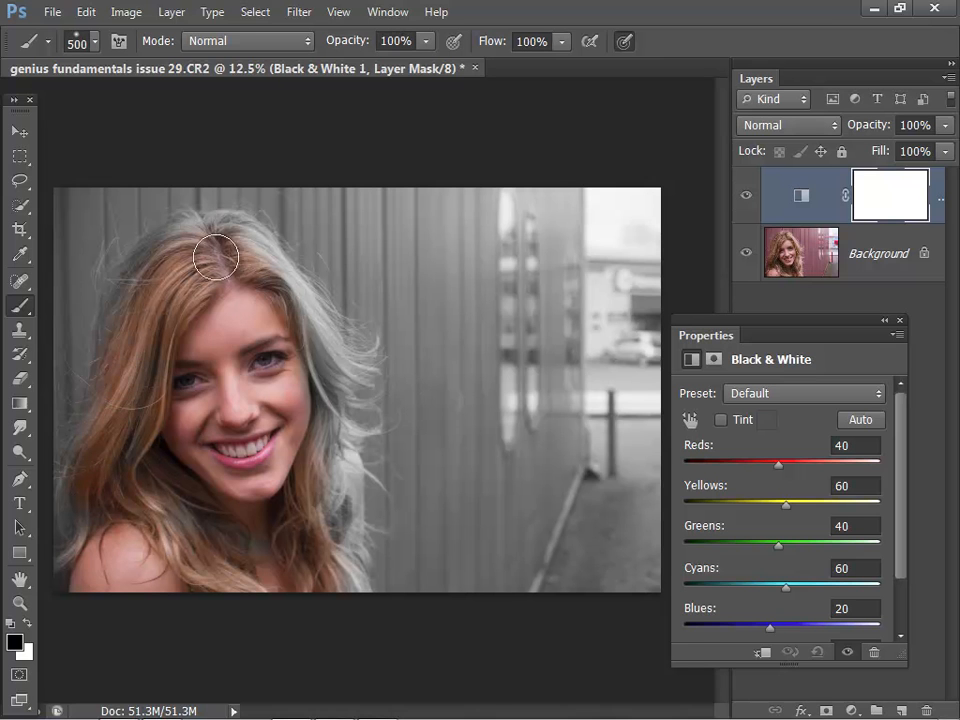
left_click_drag(216, 256, 320, 472)
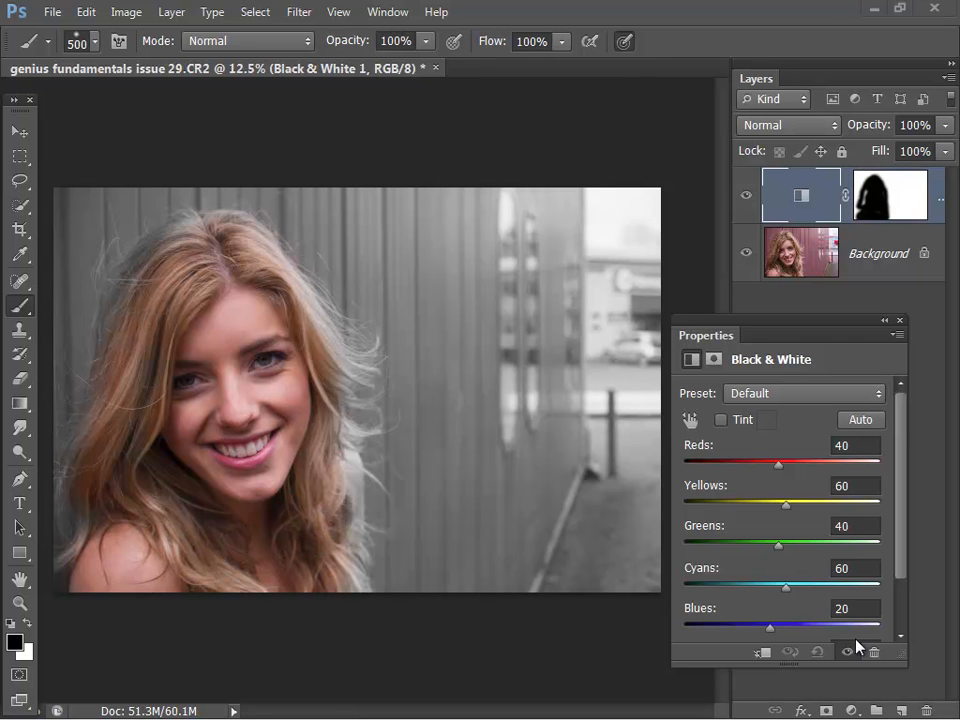
mouse_move(332, 444)
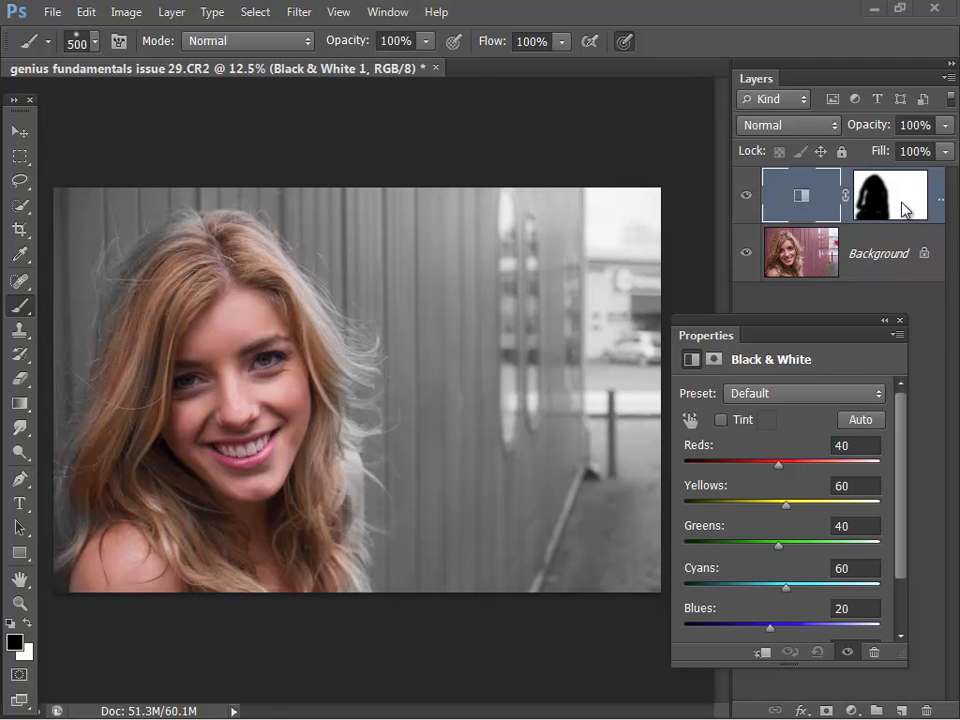
Select the Black & White 1 mask and bring up Refine Mask via Mask Edge
left_click(890, 196)
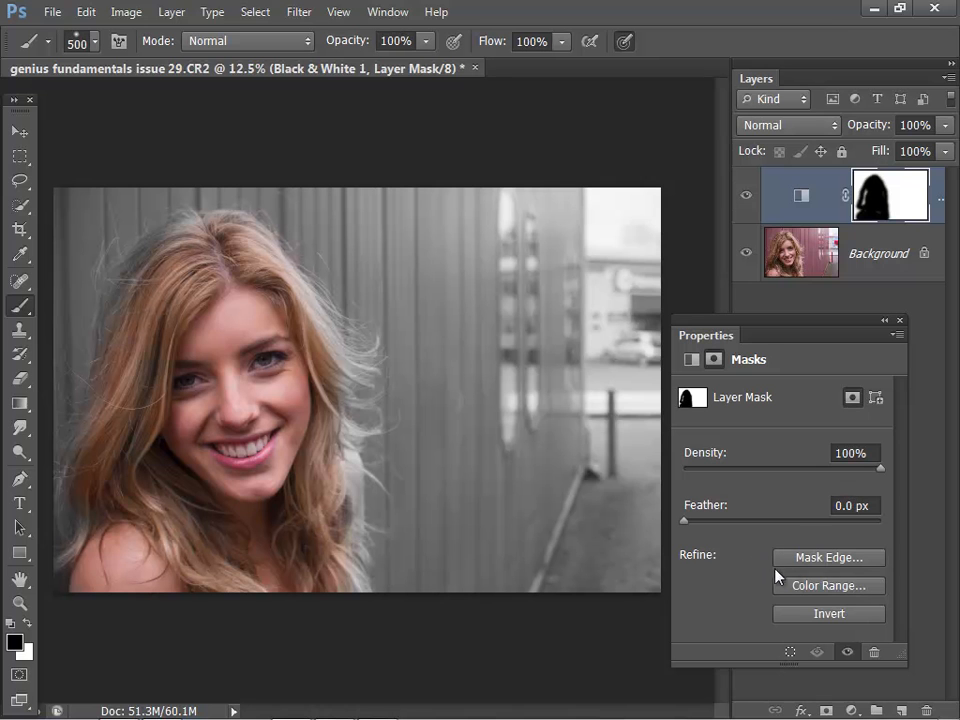
mouse_move(824, 564)
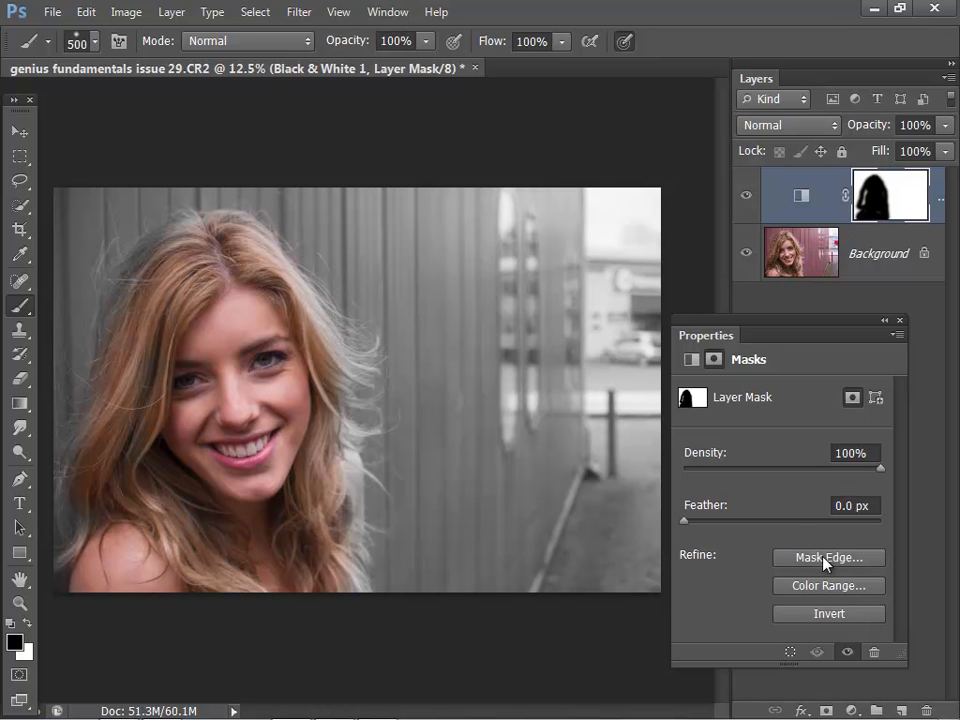
left_click(828, 556)
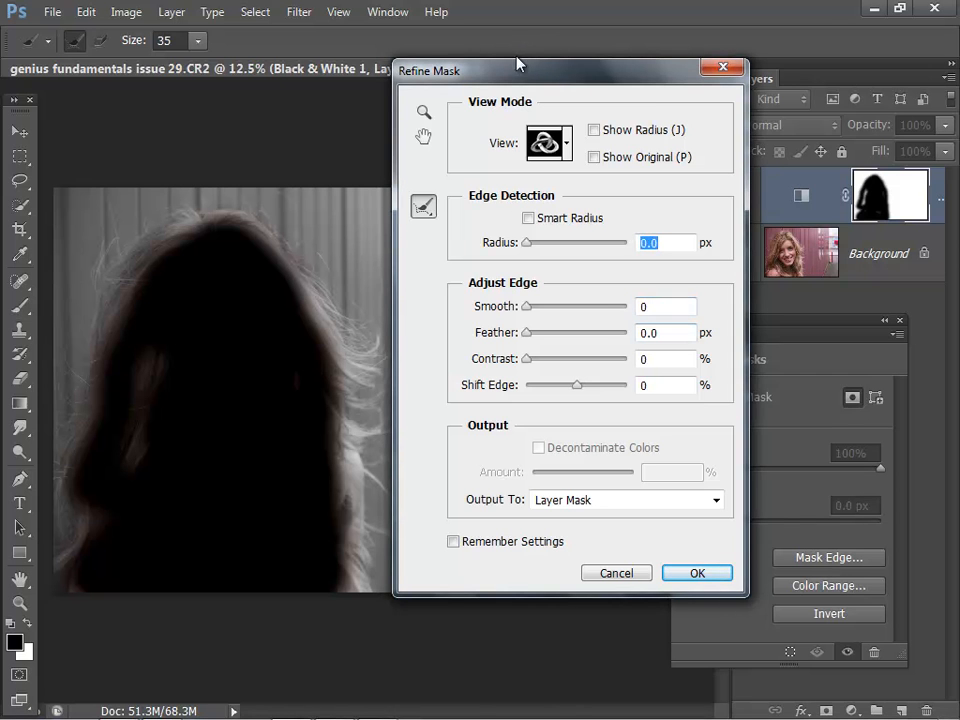
Move Refine Mask aside, try the view modes and settle on the red Overlay preview
left_click_drag(518, 70, 636, 76)
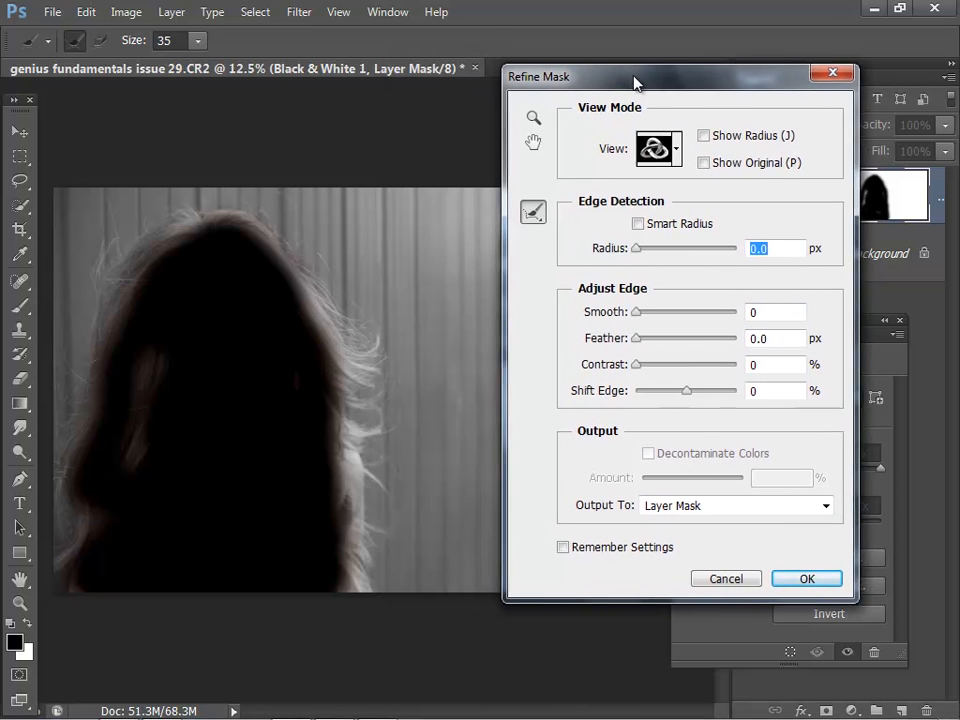
left_click_drag(636, 82, 696, 88)
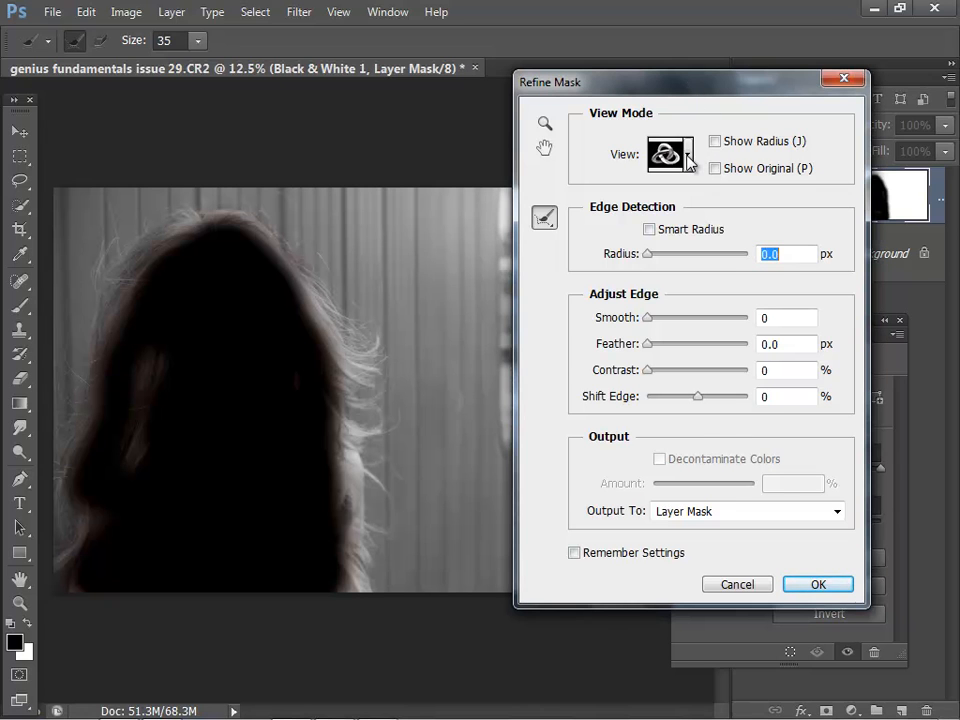
left_click(688, 152)
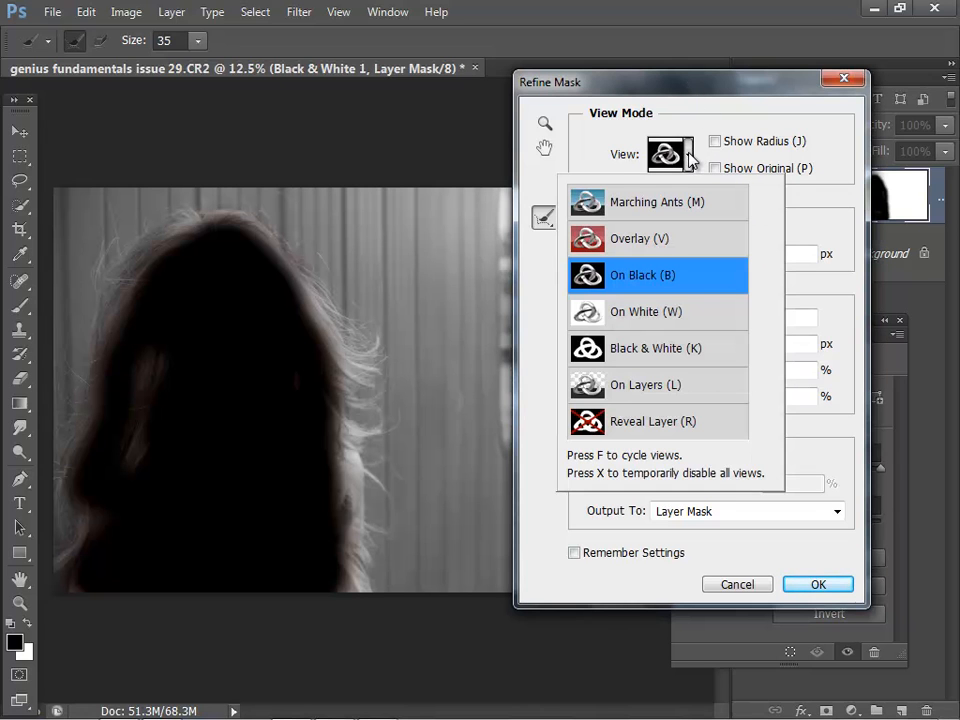
left_click(656, 348)
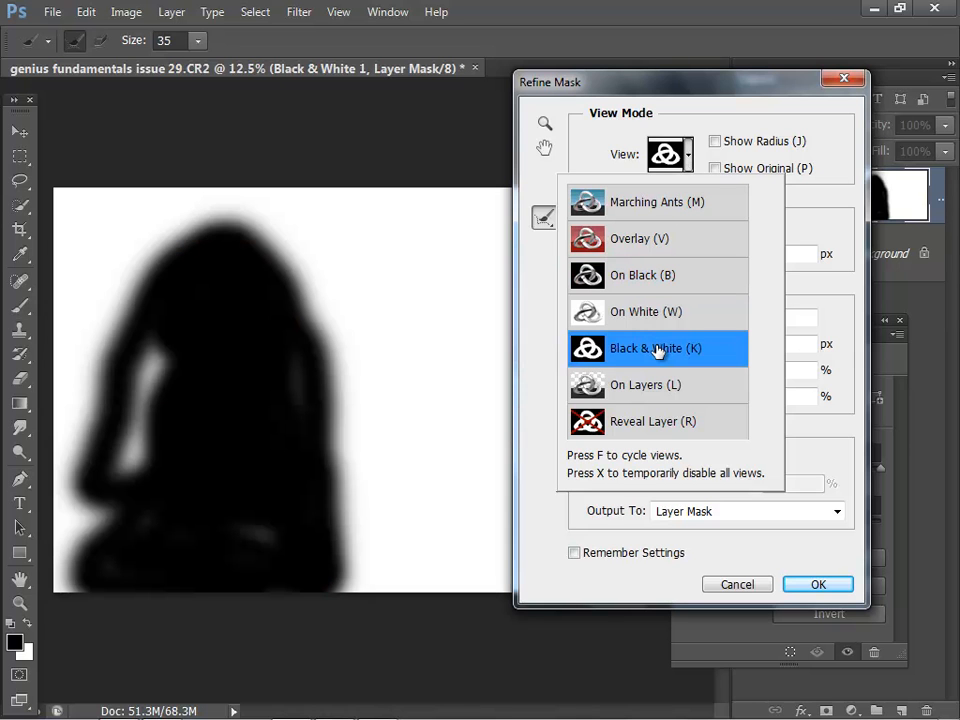
mouse_move(652, 206)
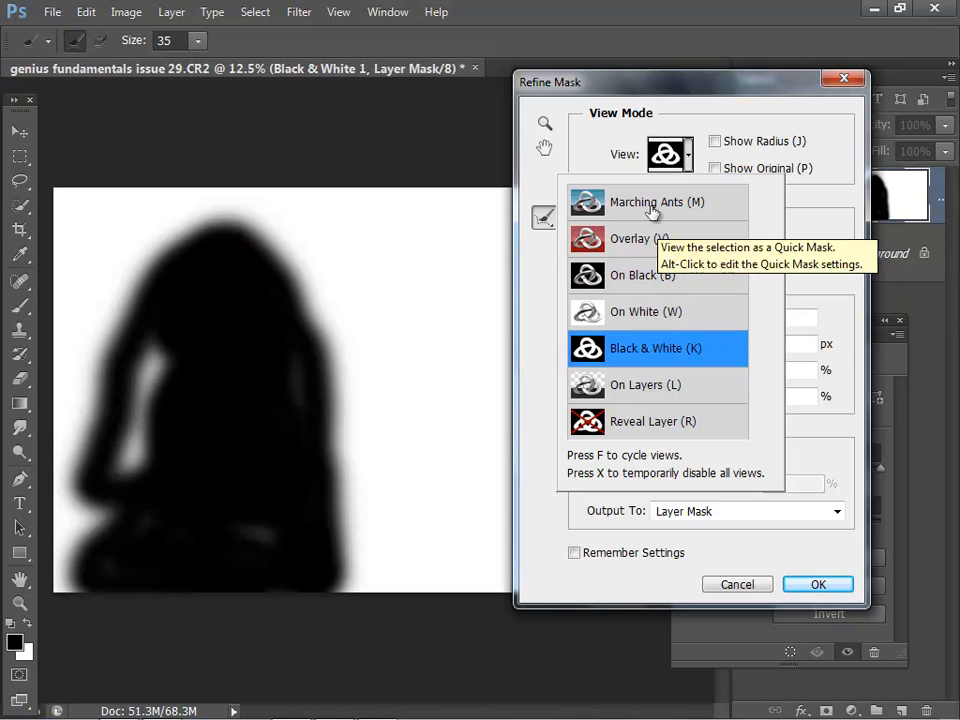
left_click(656, 202)
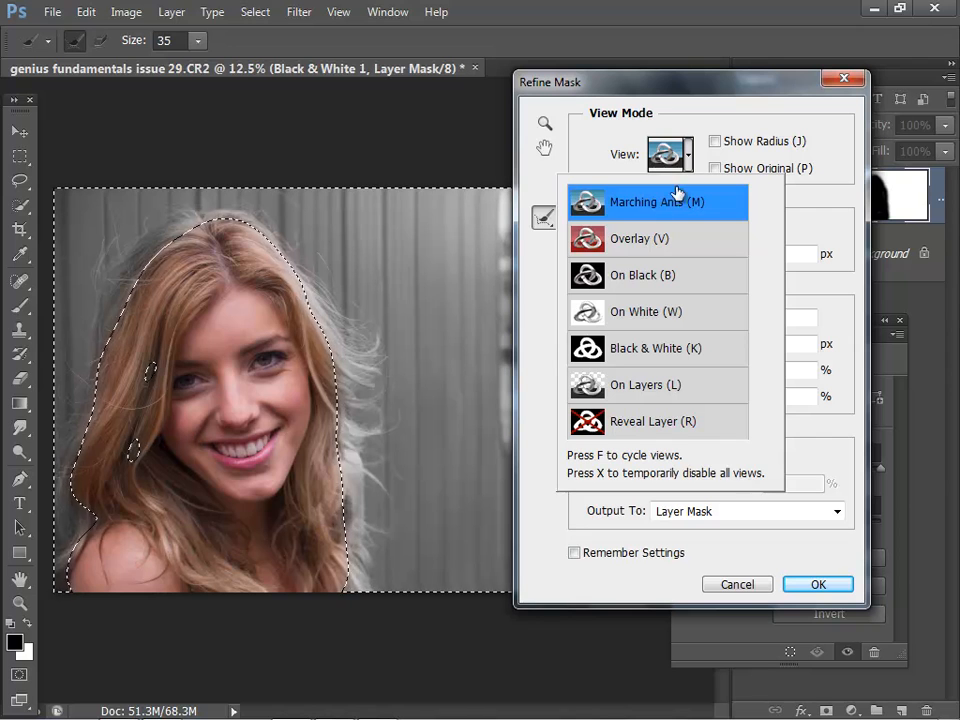
left_click(640, 238)
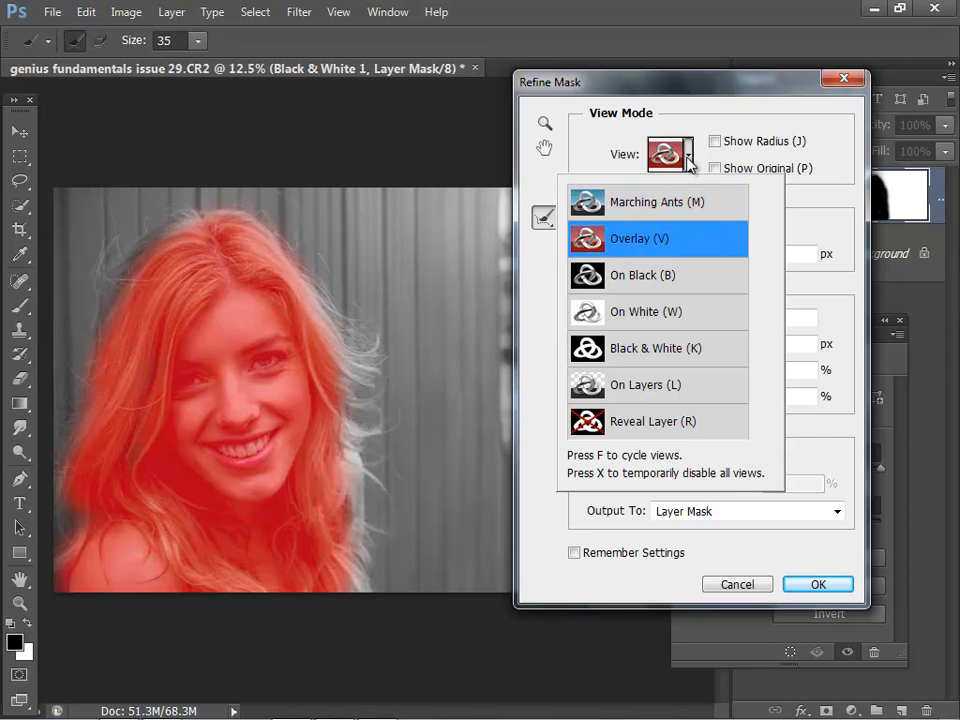
left_click(642, 276)
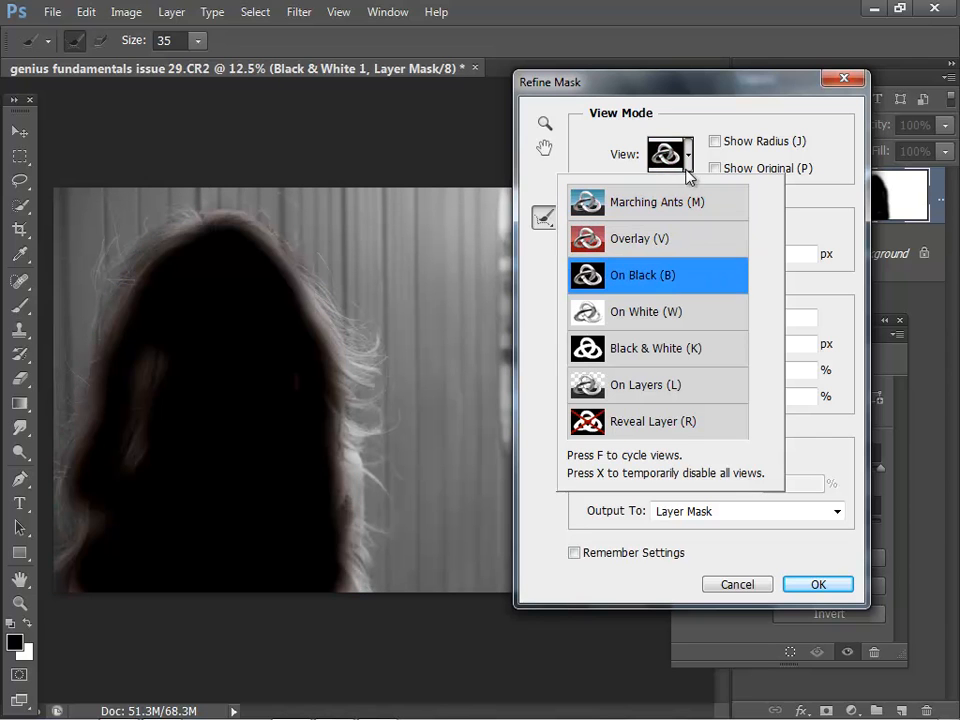
left_click(646, 312)
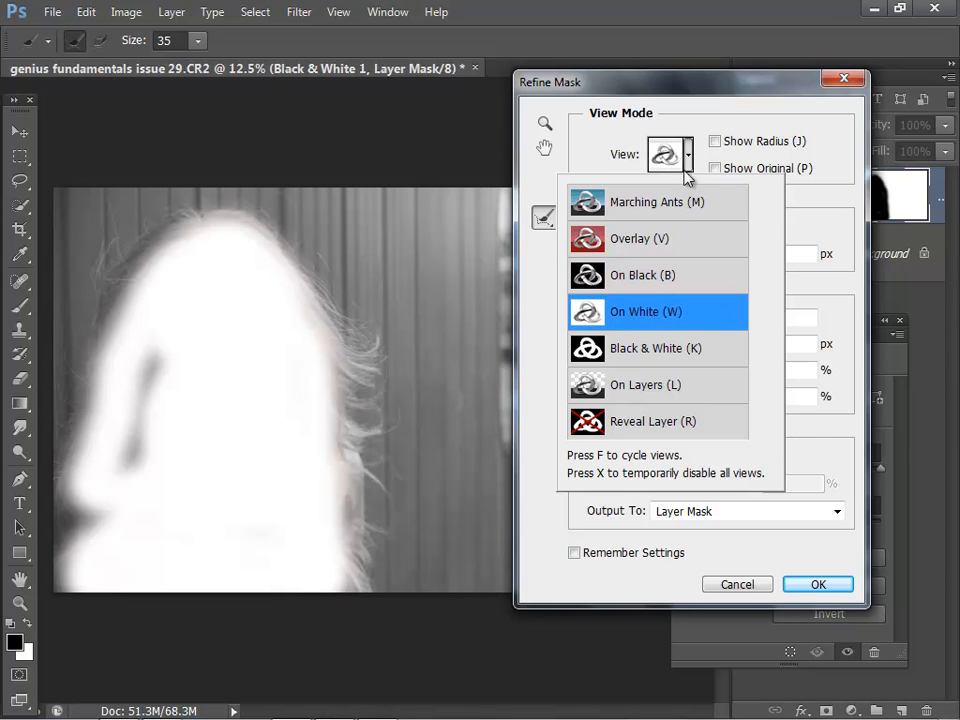
mouse_move(678, 238)
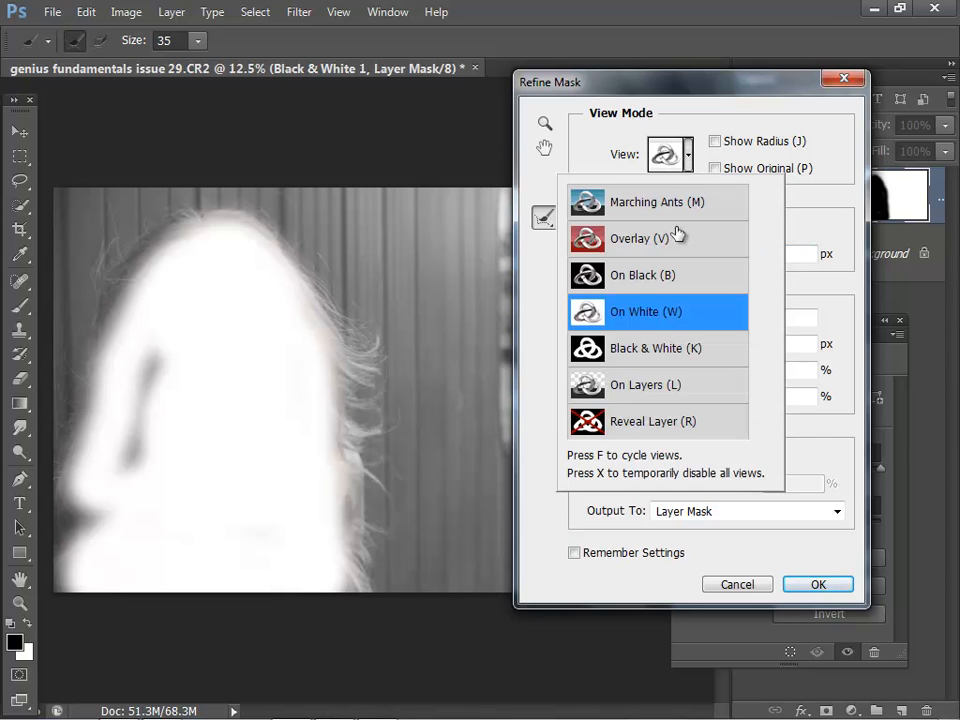
left_click(644, 384)
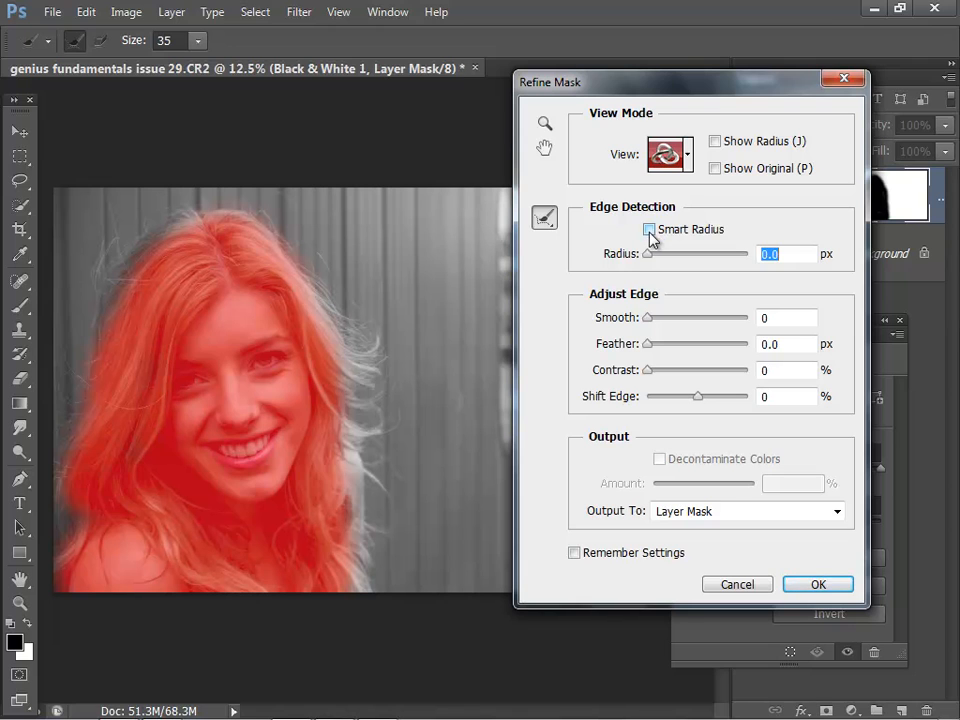
Toggle Smart Radius under Edge Detection, leaving it switched on with radius at zero
left_click(648, 228)
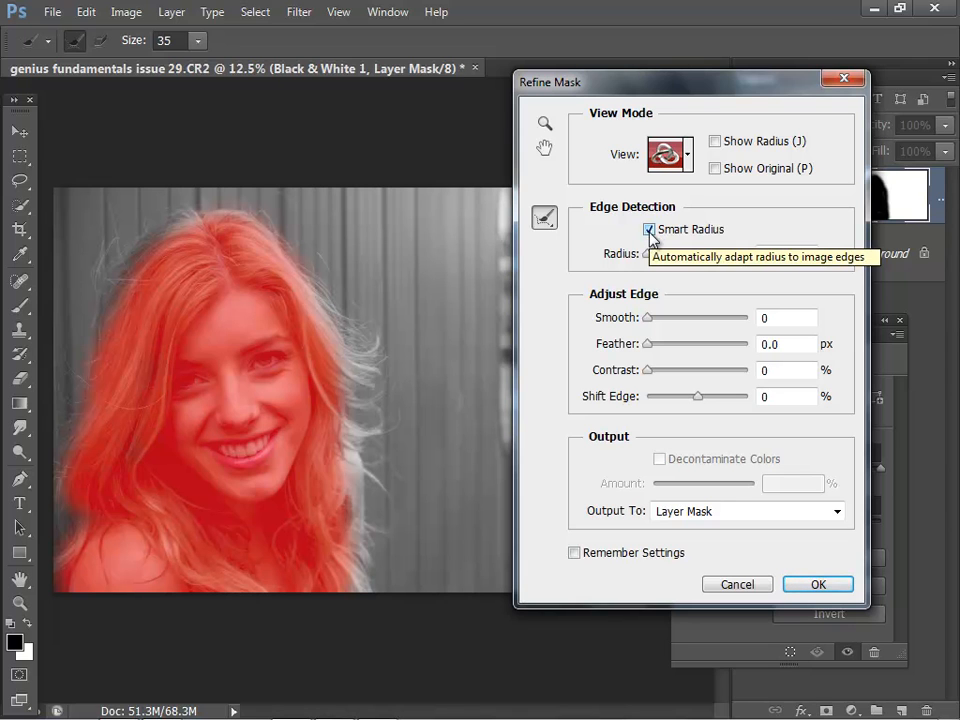
left_click(648, 228)
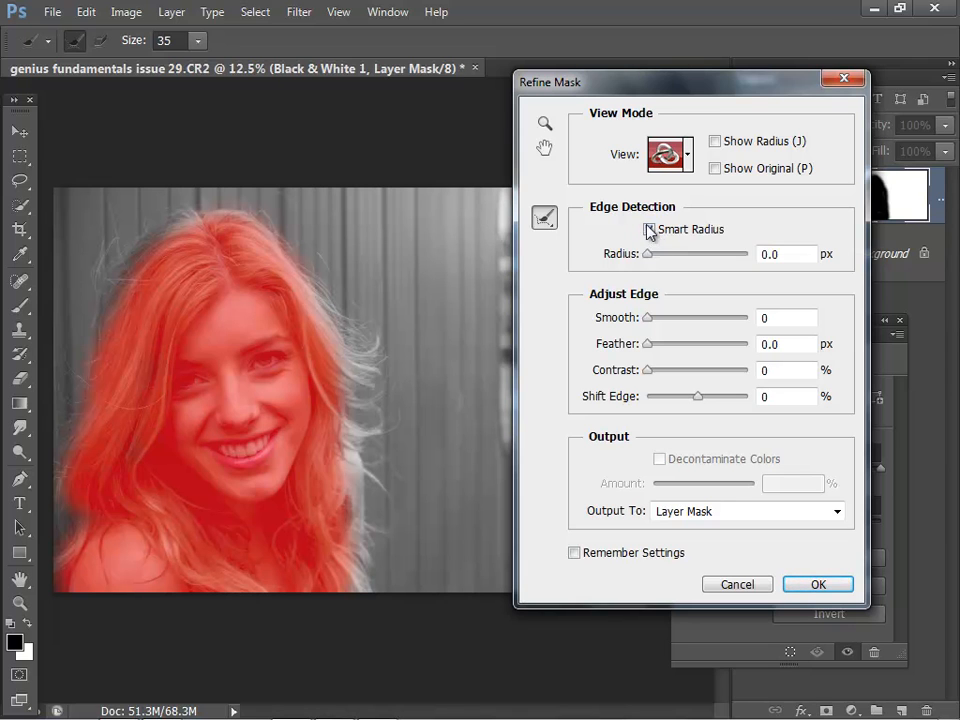
left_click(648, 228)
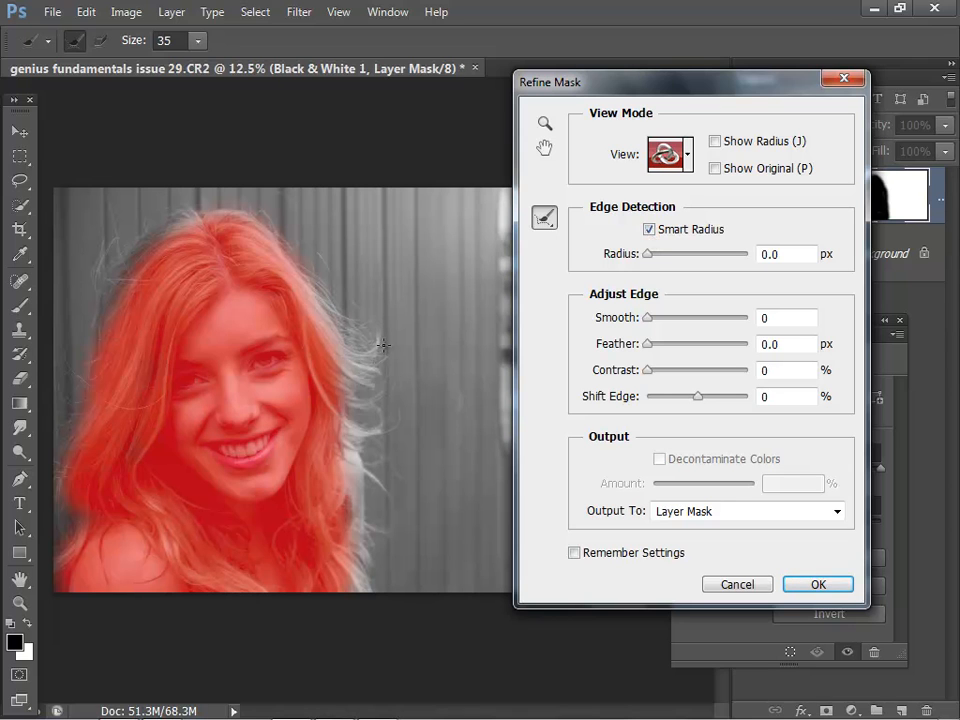
left_click(648, 228)
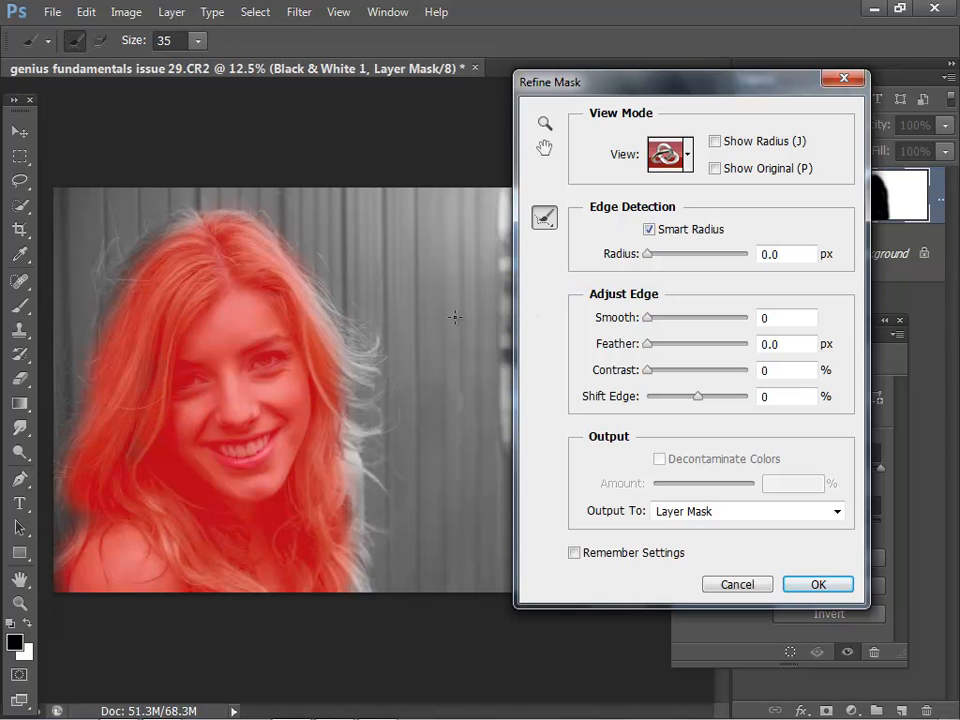
mouse_move(490, 304)
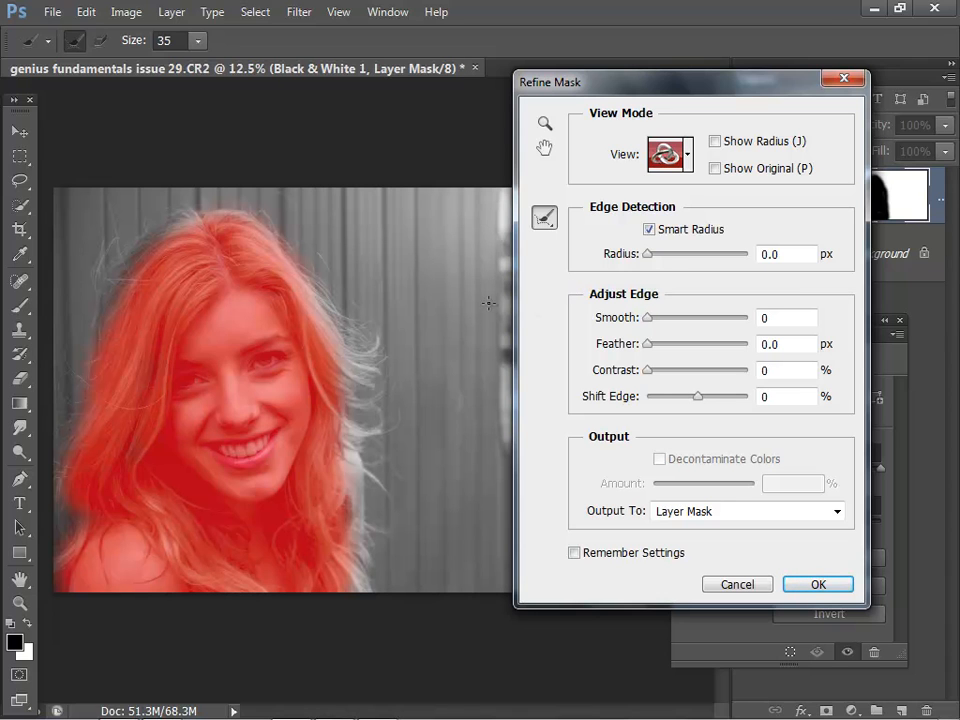
mouse_move(648, 260)
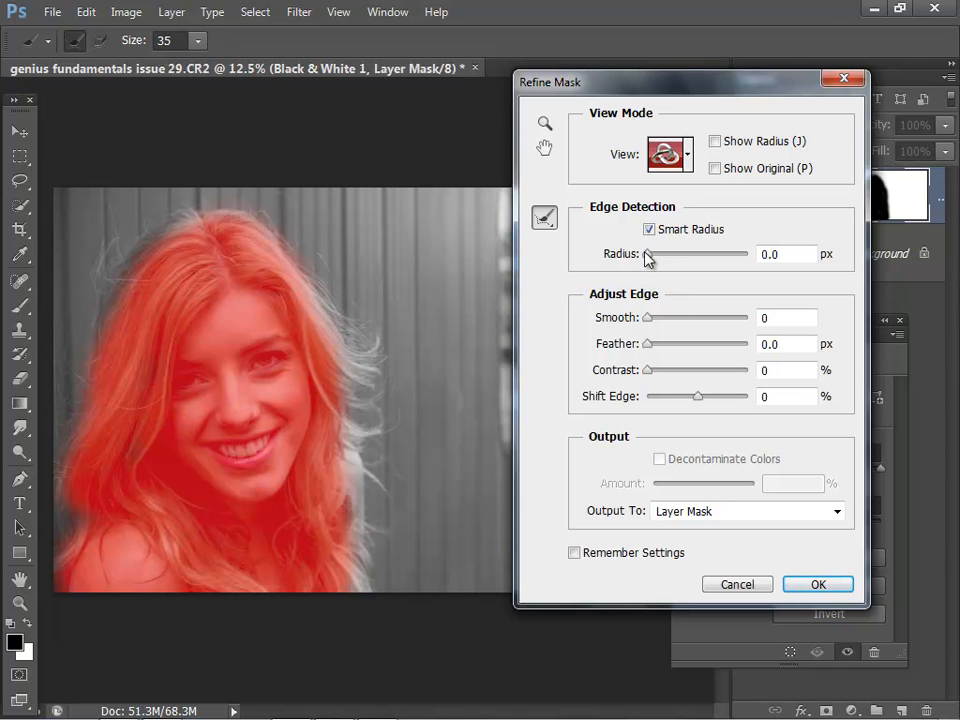
mouse_move(648, 256)
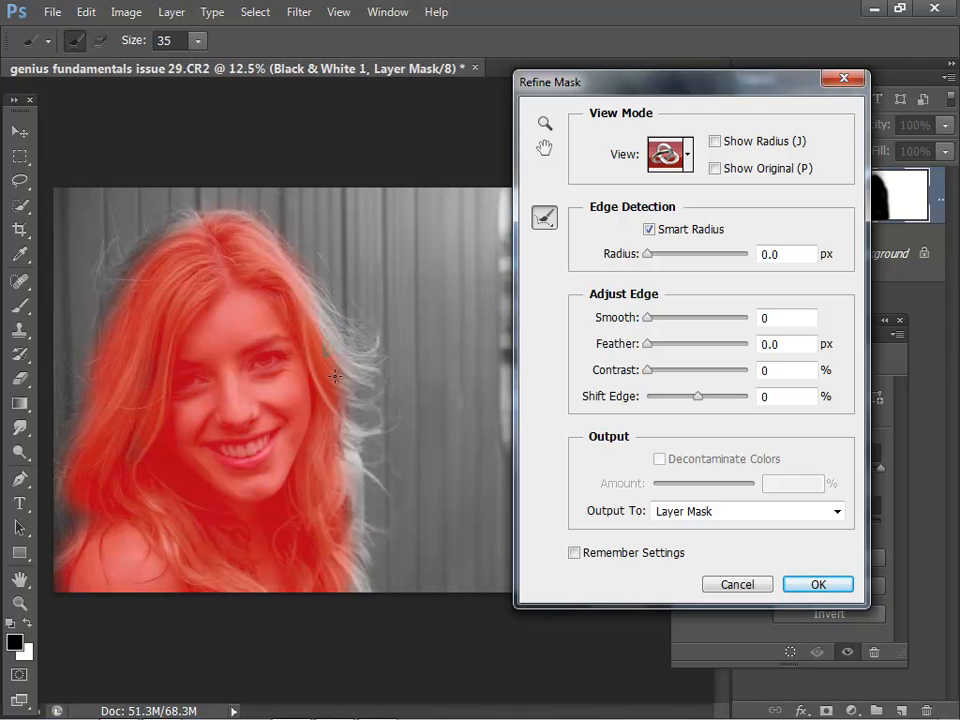
left_click_drag(336, 378, 340, 444)
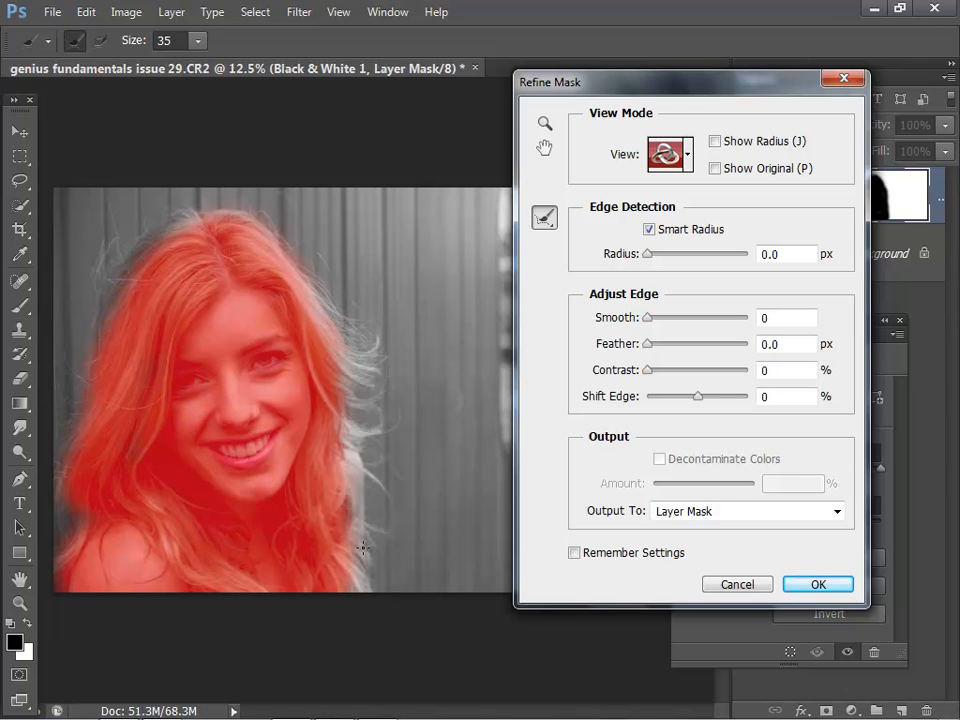
mouse_move(868, 622)
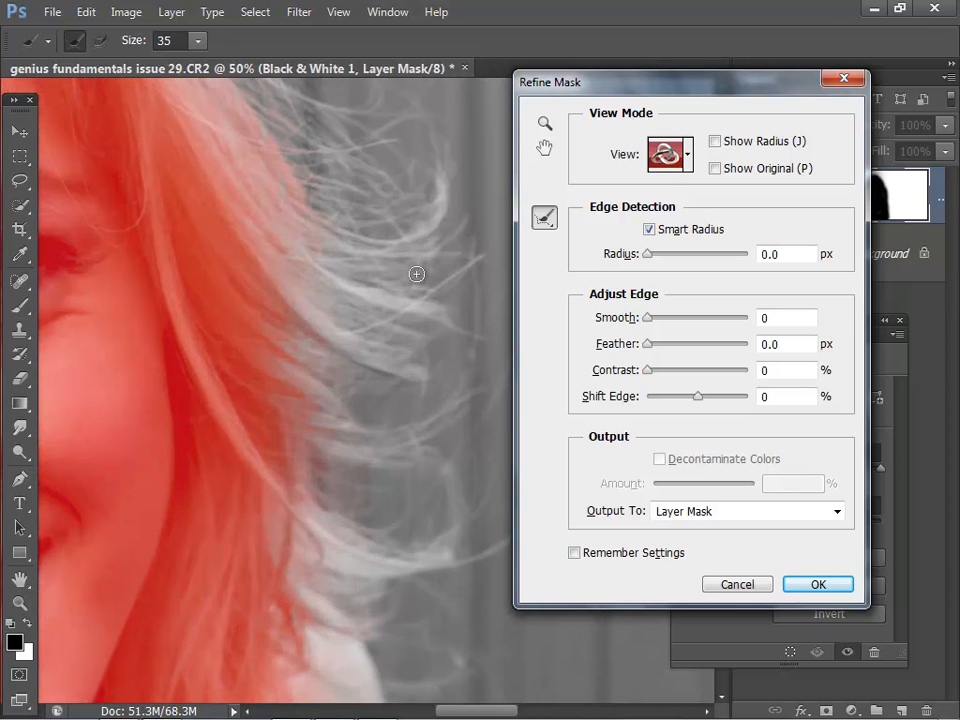
mouse_move(424, 236)
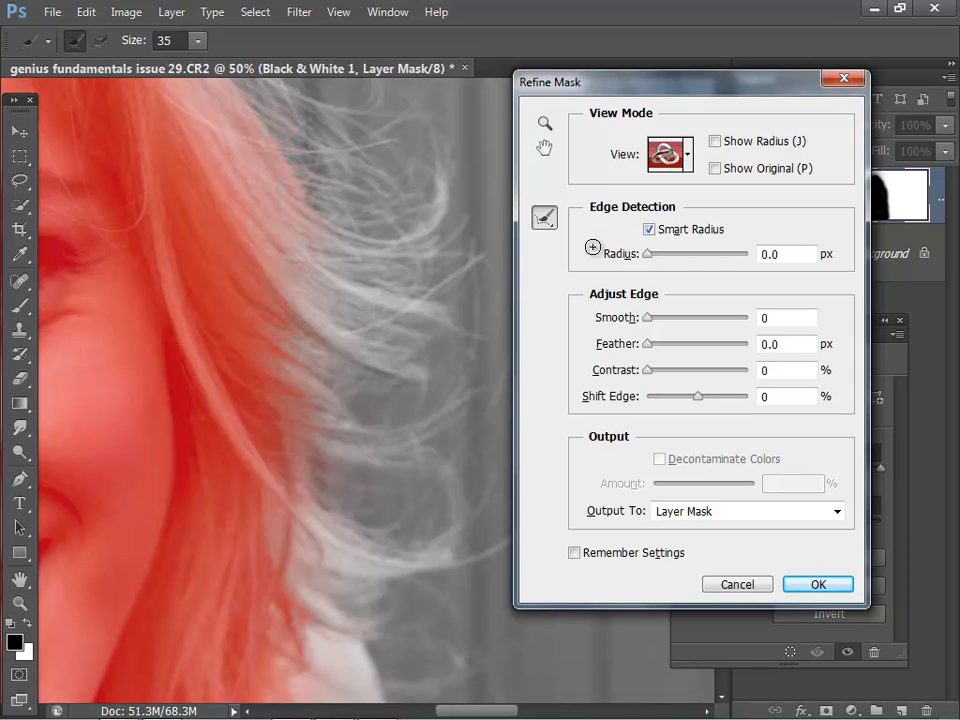
mouse_move(432, 228)
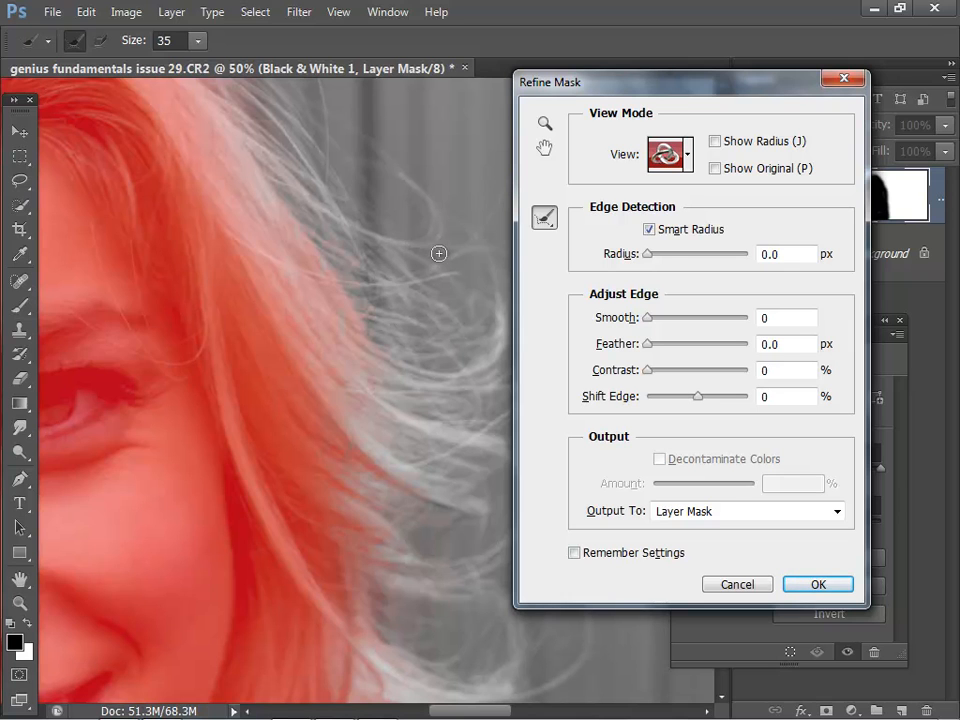
Raise the edge detection radius step by step to 14.7 px, pulling in wispy hair strands
left_click_drag(648, 254, 672, 254)
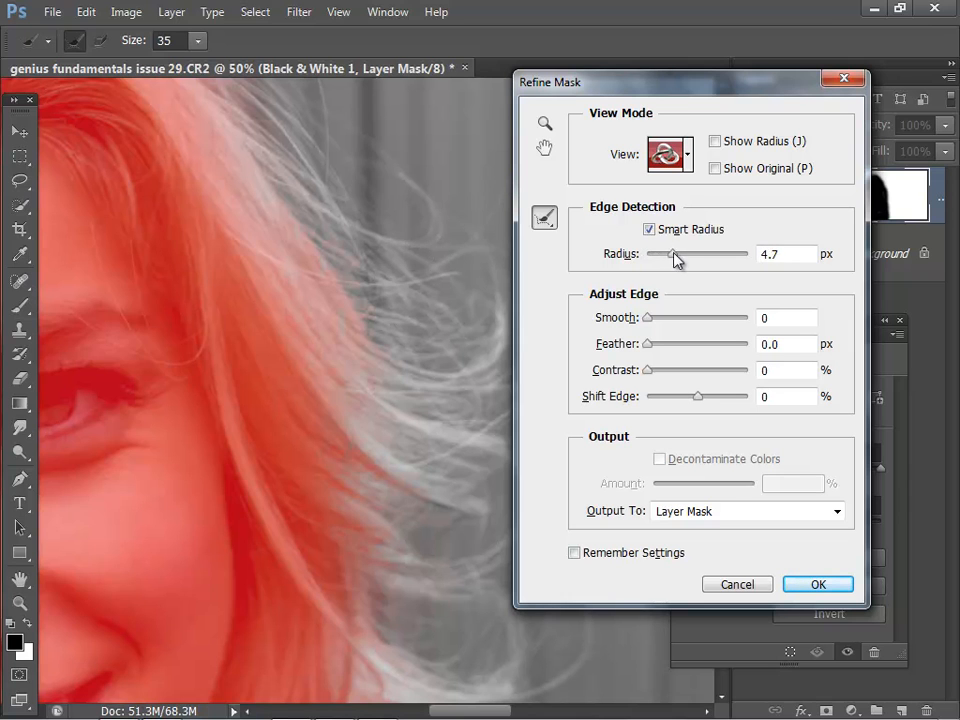
left_click_drag(672, 252, 680, 252)
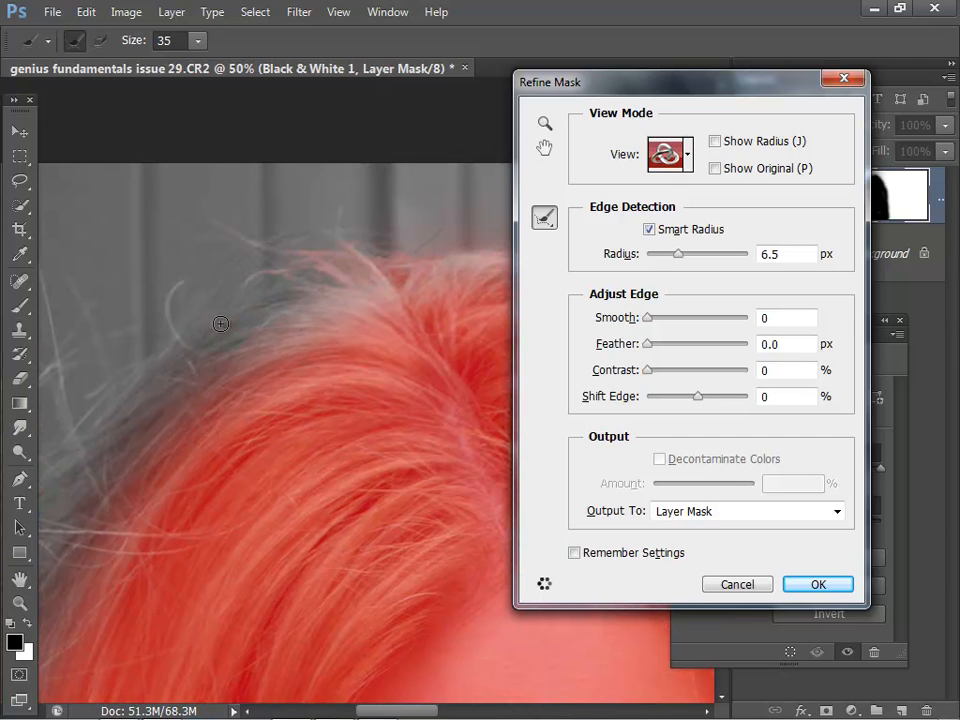
left_click_drag(220, 324, 64, 382)
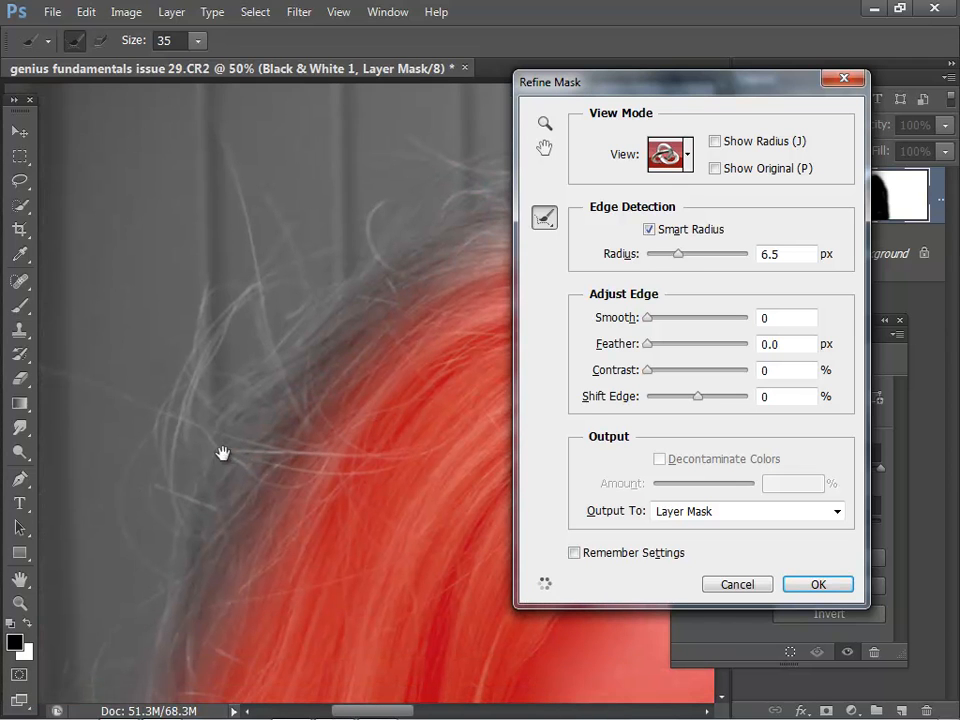
left_click_drag(678, 252, 690, 252)
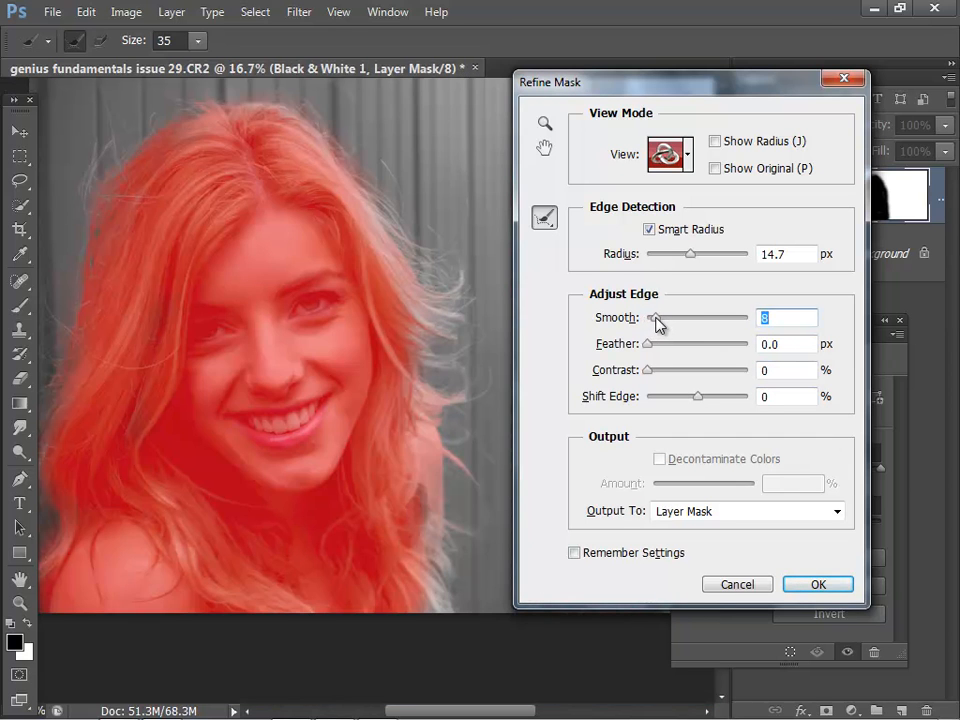
Set the mask edge to Smooth 13, Feather 2.8 px and Contrast 7%
left_click_drag(656, 318, 700, 318)
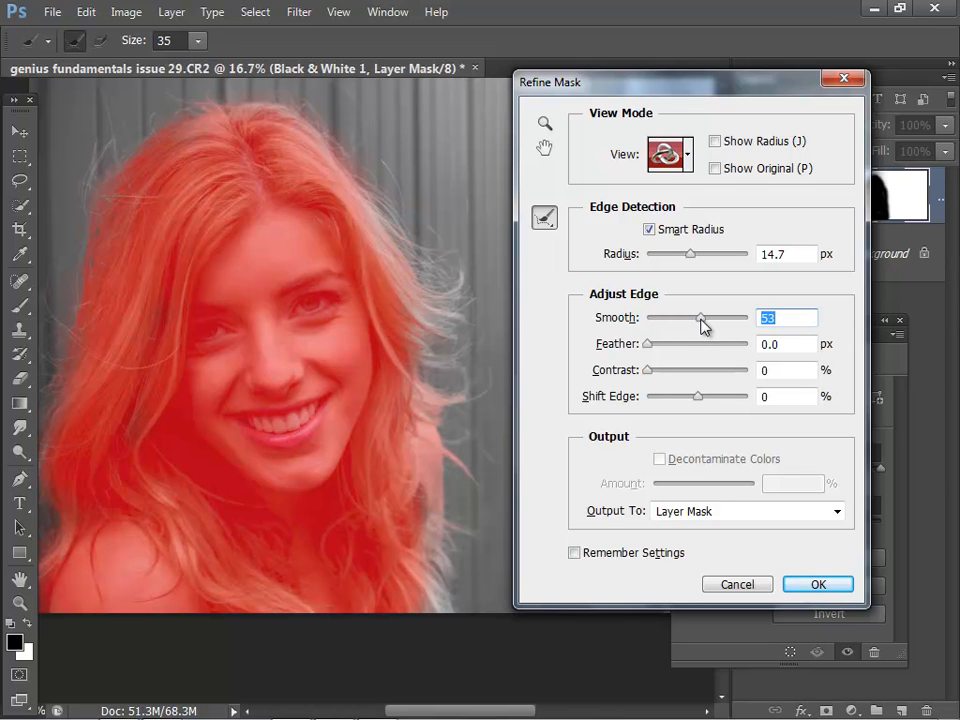
left_click_drag(700, 318, 668, 318)
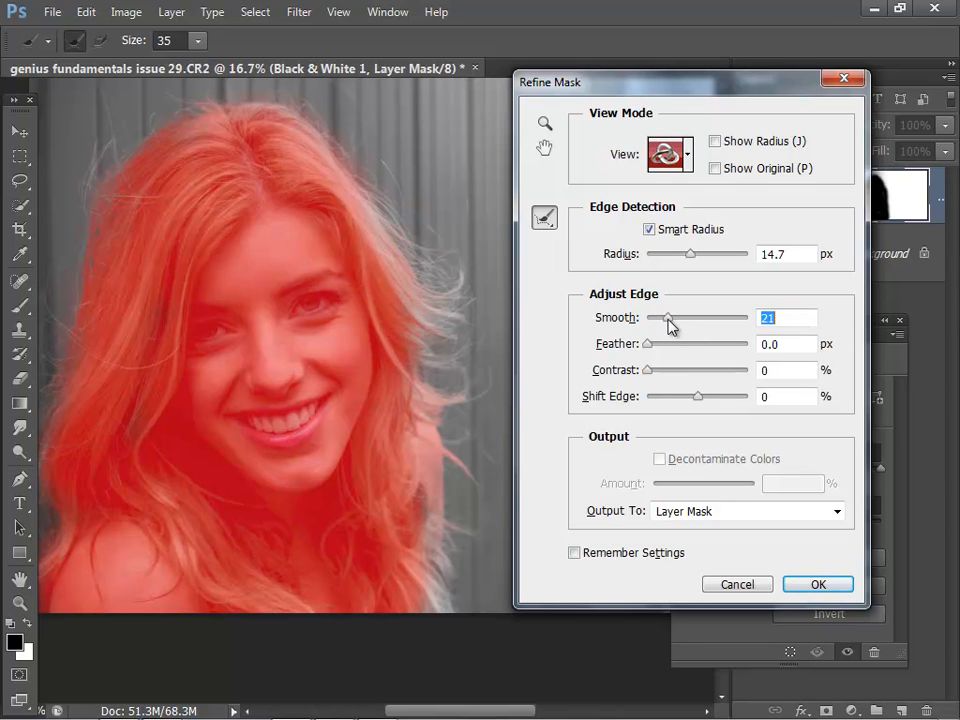
left_click_drag(668, 316, 656, 316)
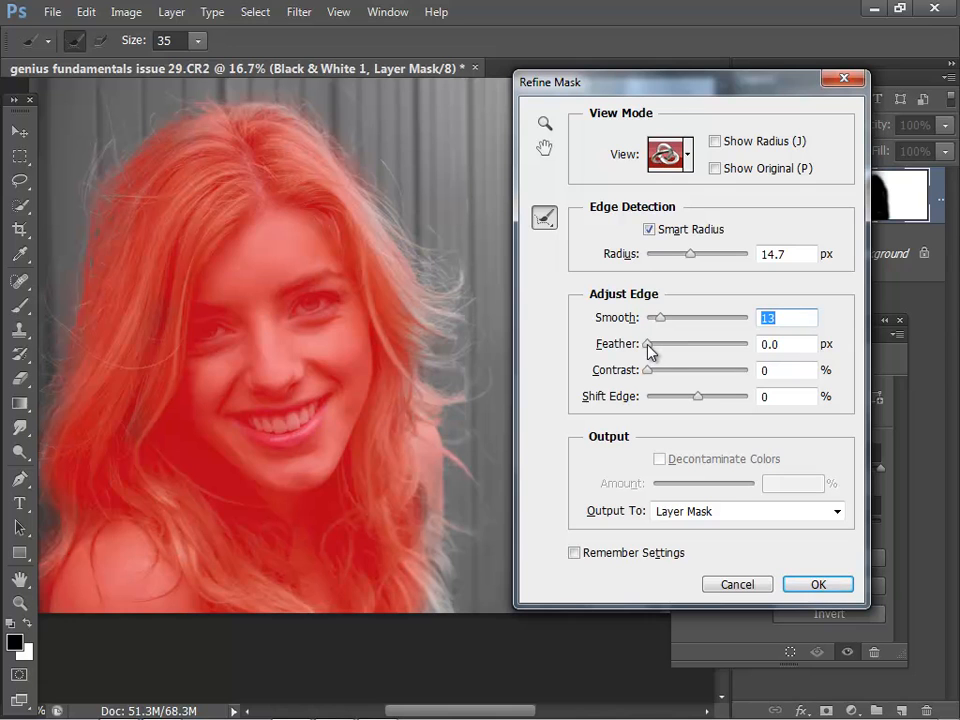
left_click_drag(652, 344, 660, 344)
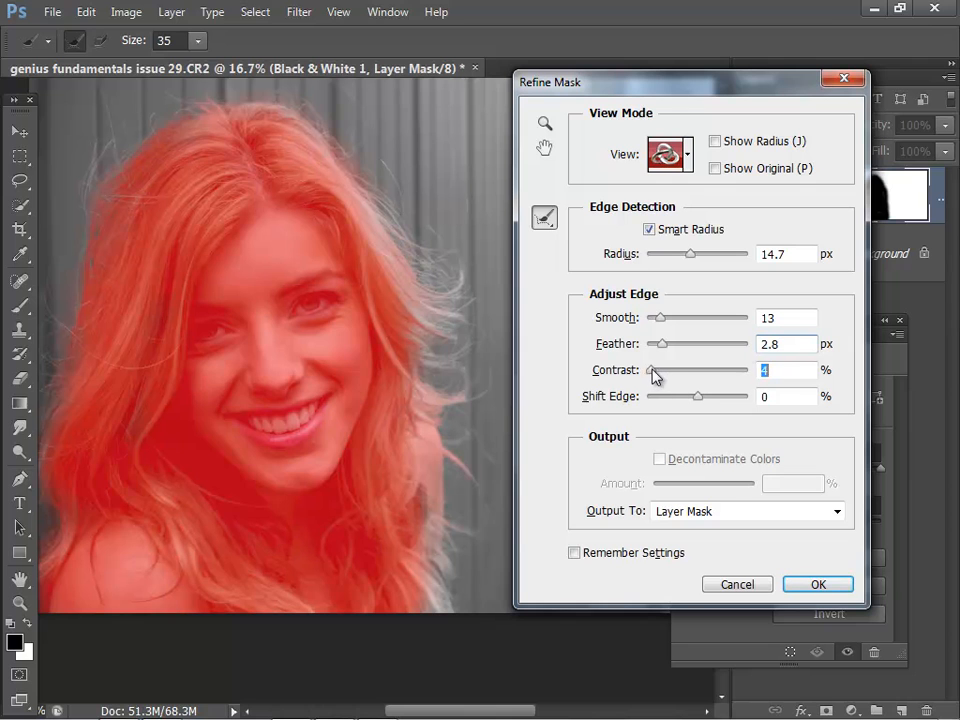
left_click_drag(656, 370, 680, 370)
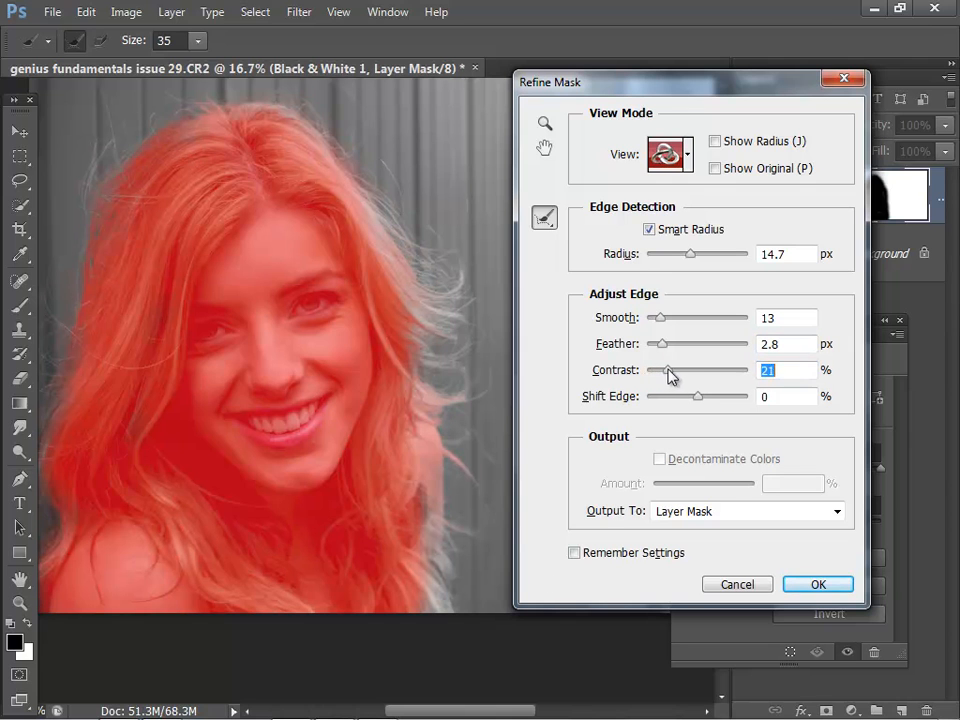
left_click_drag(668, 370, 680, 370)
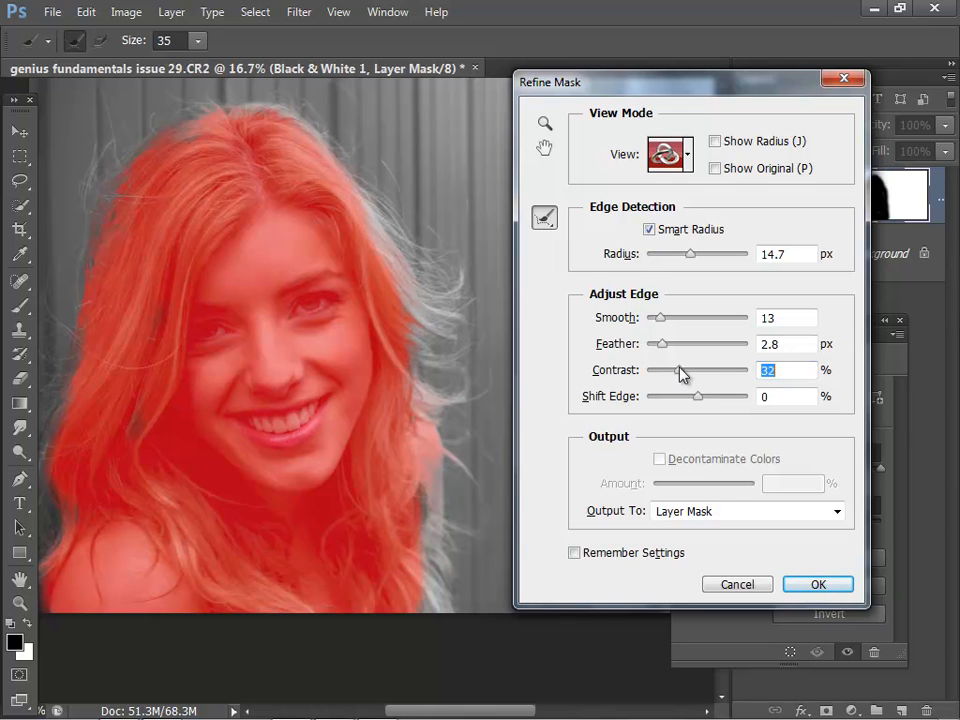
left_click_drag(680, 370, 716, 370)
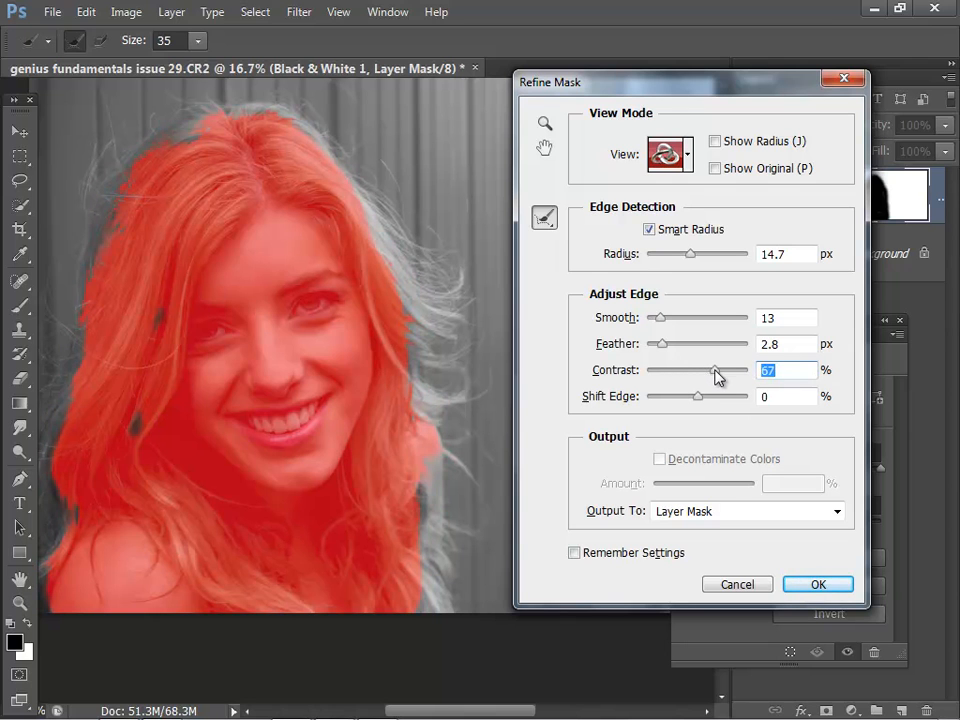
left_click_drag(716, 368, 696, 368)
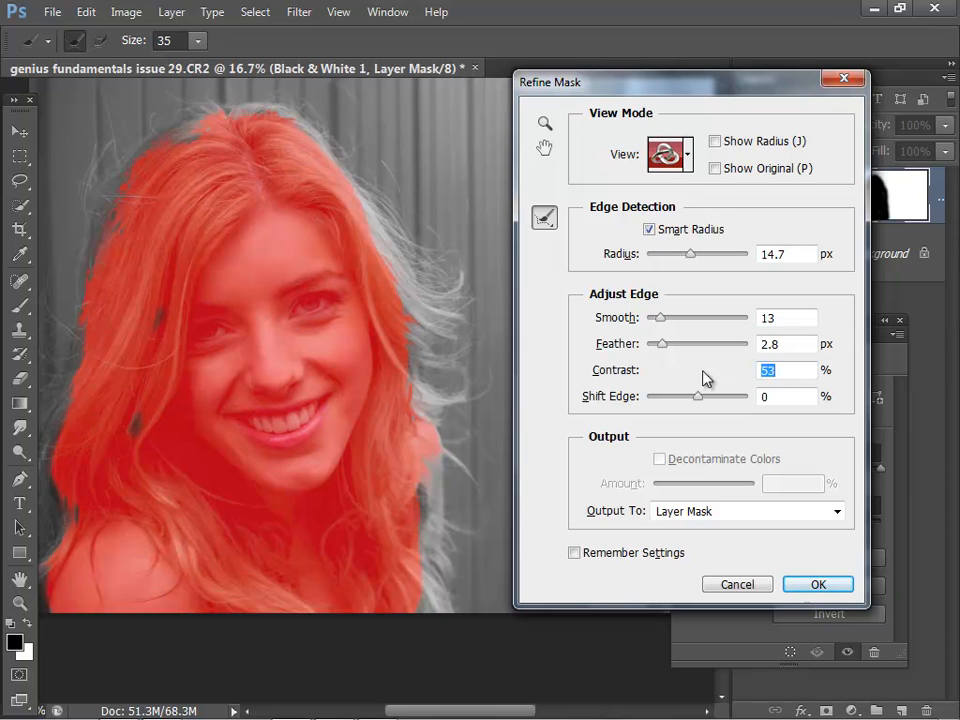
left_click_drag(698, 370, 656, 370)
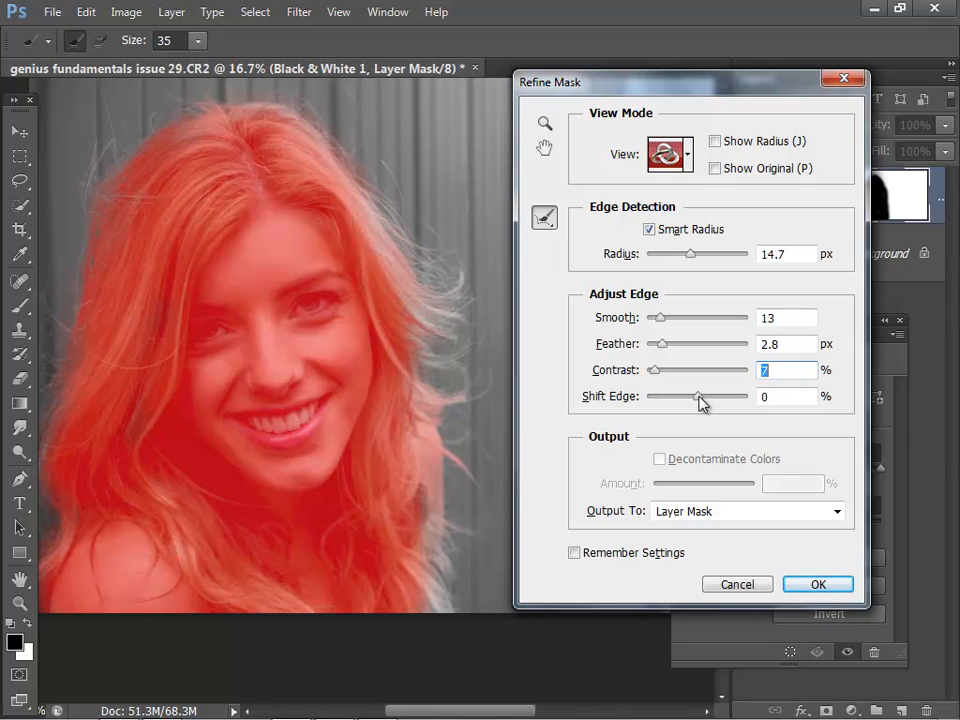
Try Shift Edge inward and outward, then return it to 0
left_click_drag(700, 396, 688, 396)
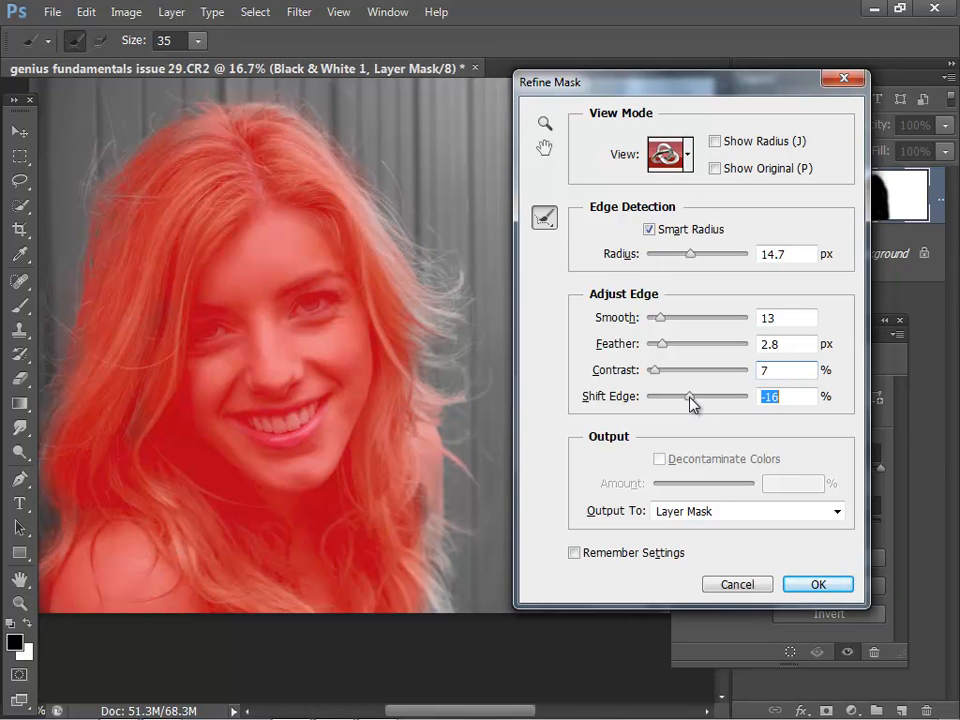
left_click_drag(690, 396, 684, 396)
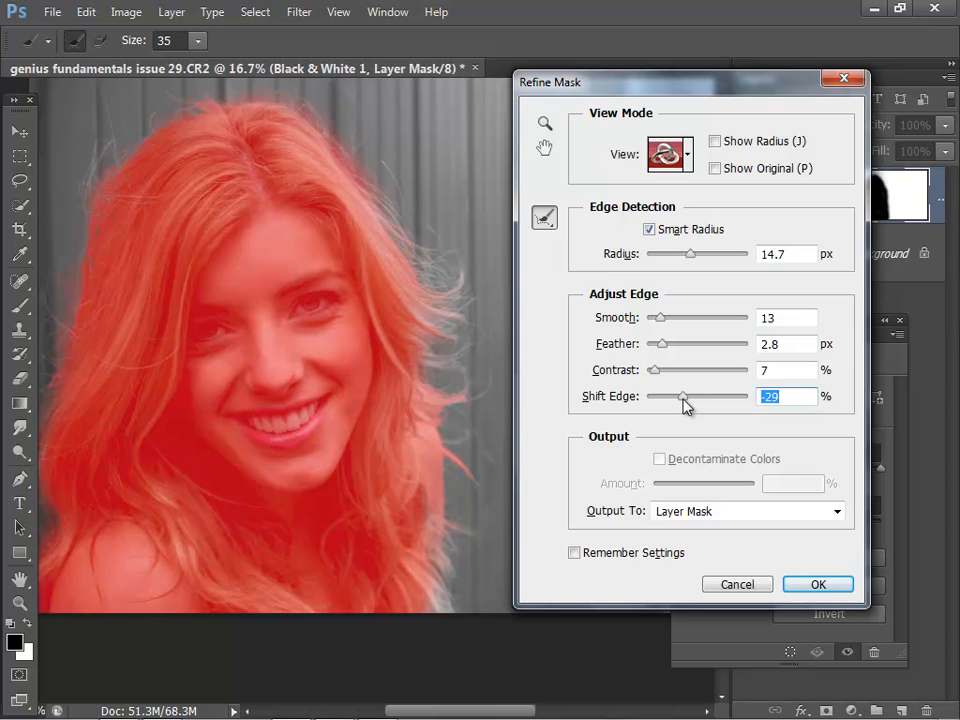
left_click_drag(684, 396, 672, 396)
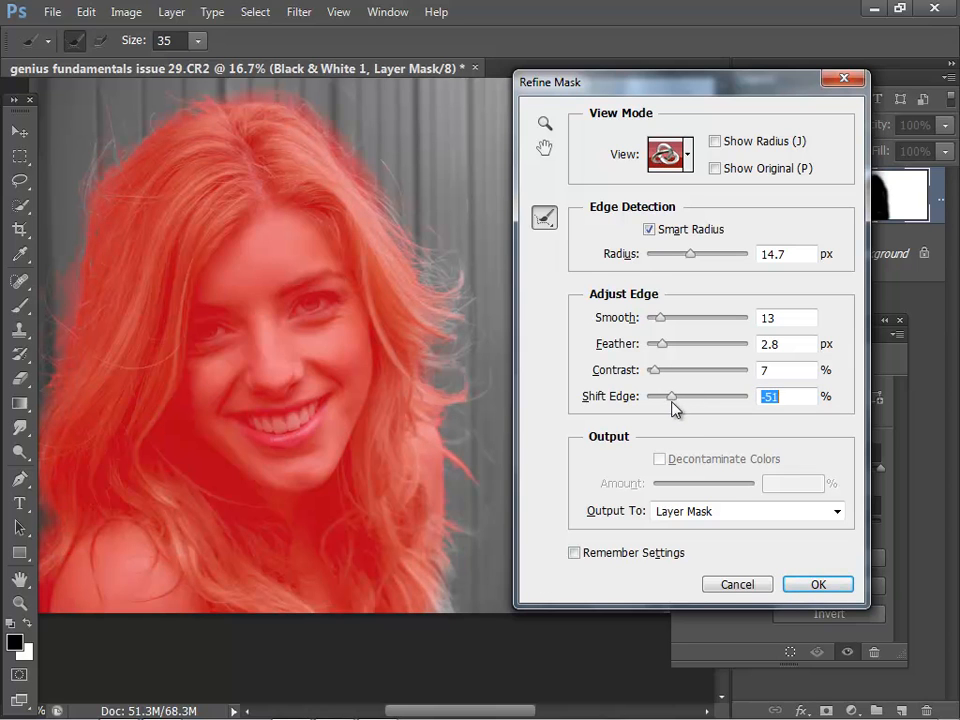
left_click_drag(672, 396, 668, 396)
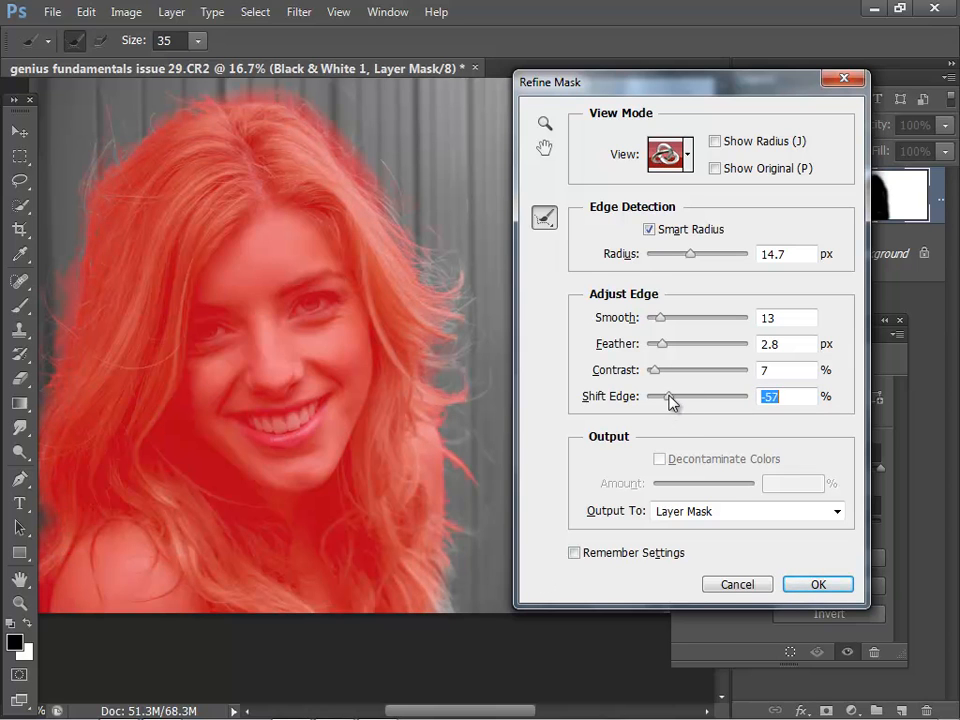
left_click_drag(668, 396, 718, 396)
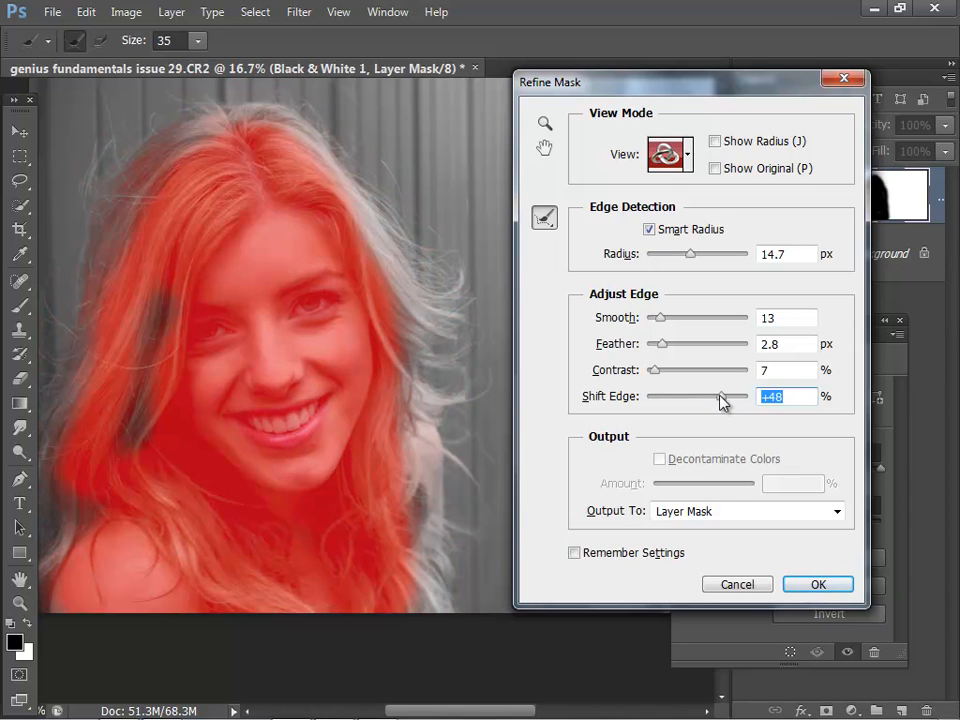
left_click_drag(716, 396, 730, 396)
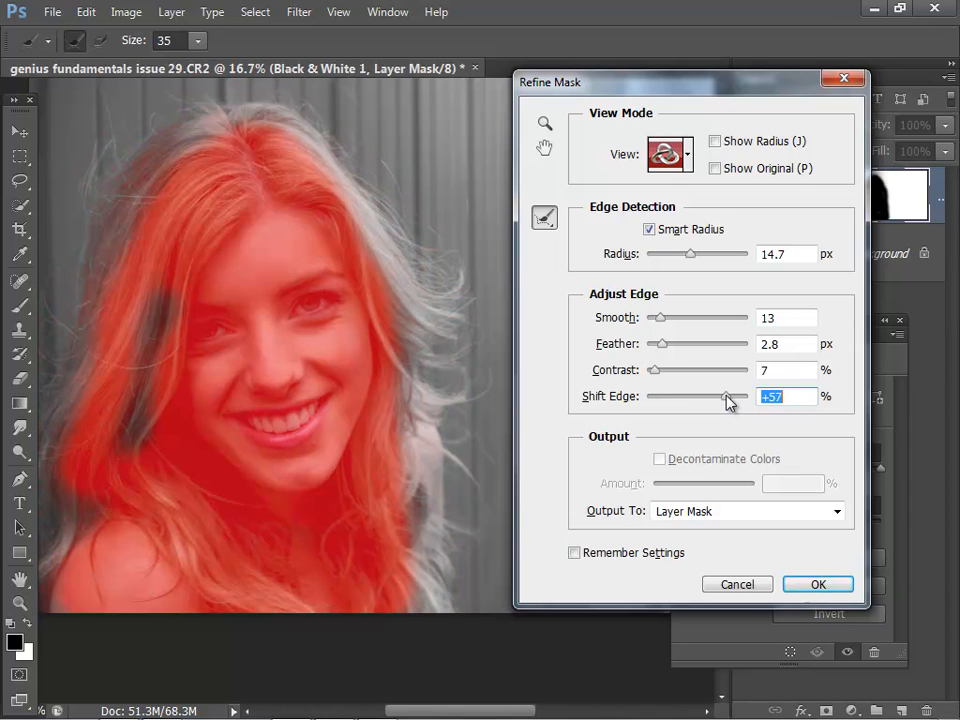
left_click_drag(730, 396, 700, 396)
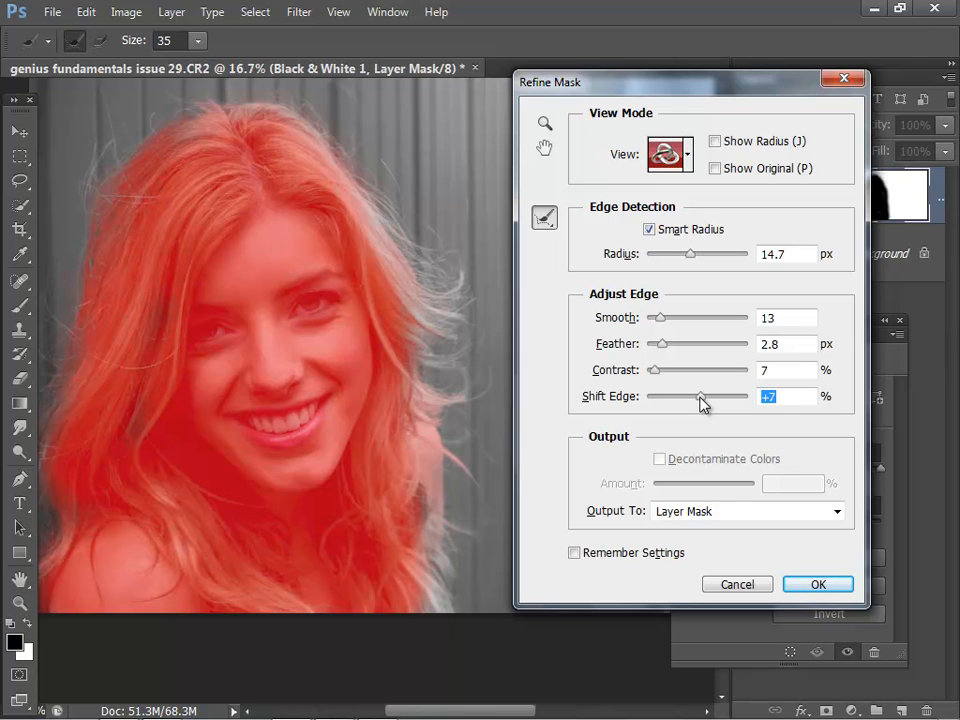
left_click_drag(700, 396, 696, 396)
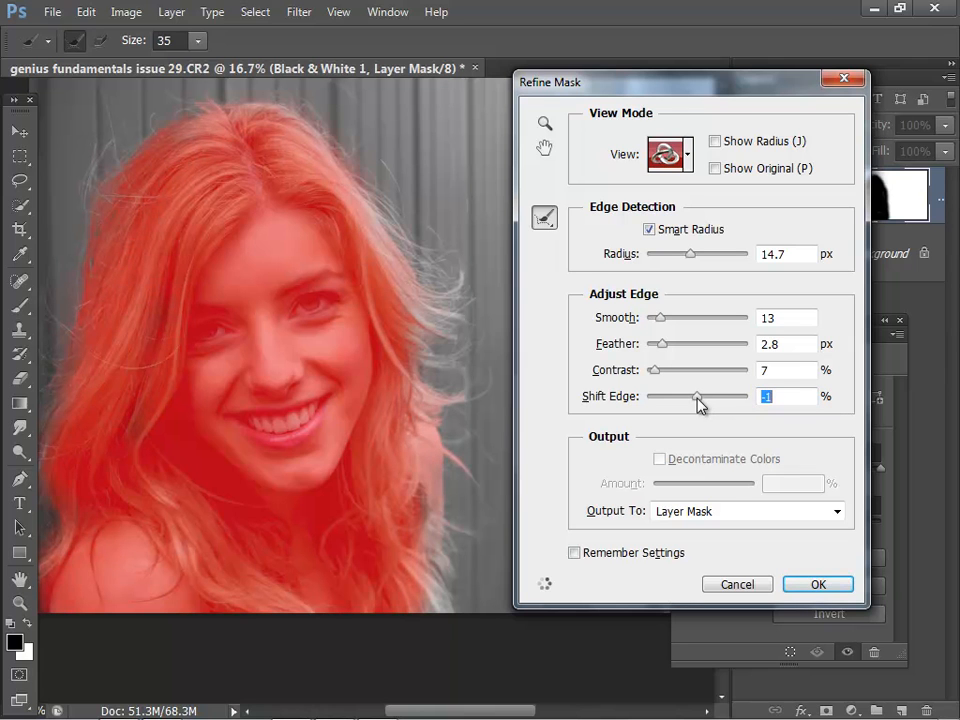
left_click_drag(698, 396, 700, 396)
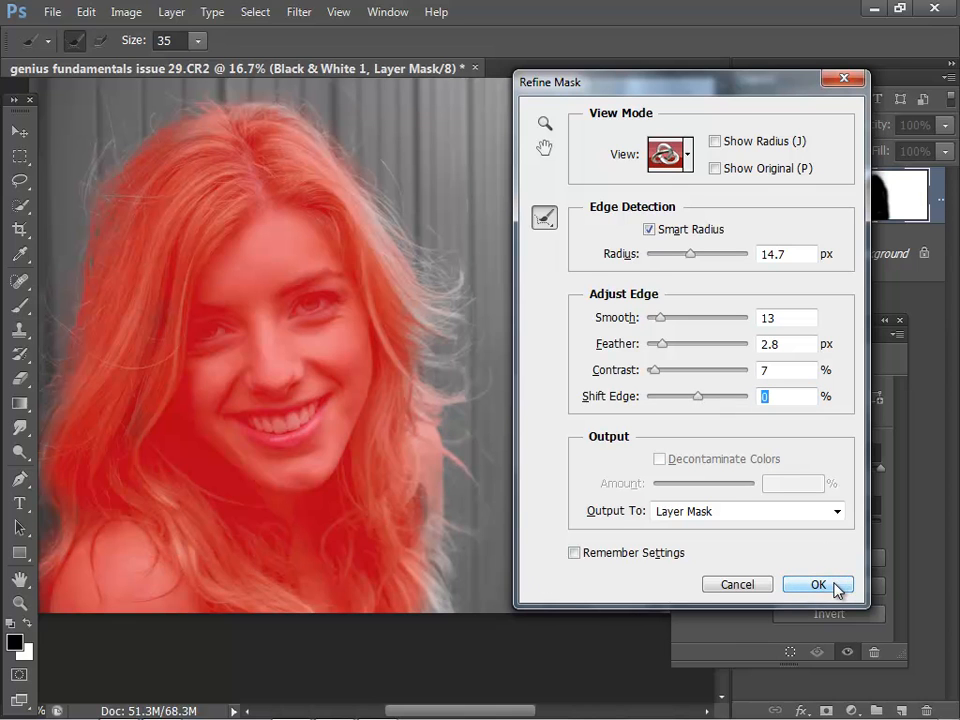
Apply the Refine Mask result and brush the layer mask over the upper-left hair strands
left_click(818, 584)
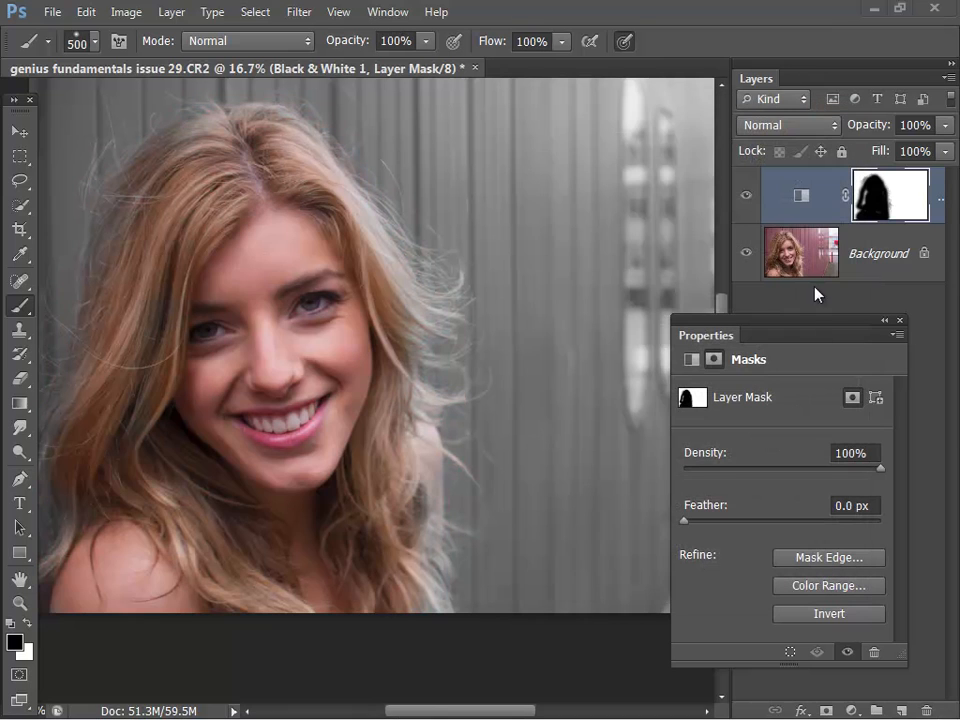
mouse_move(264, 308)
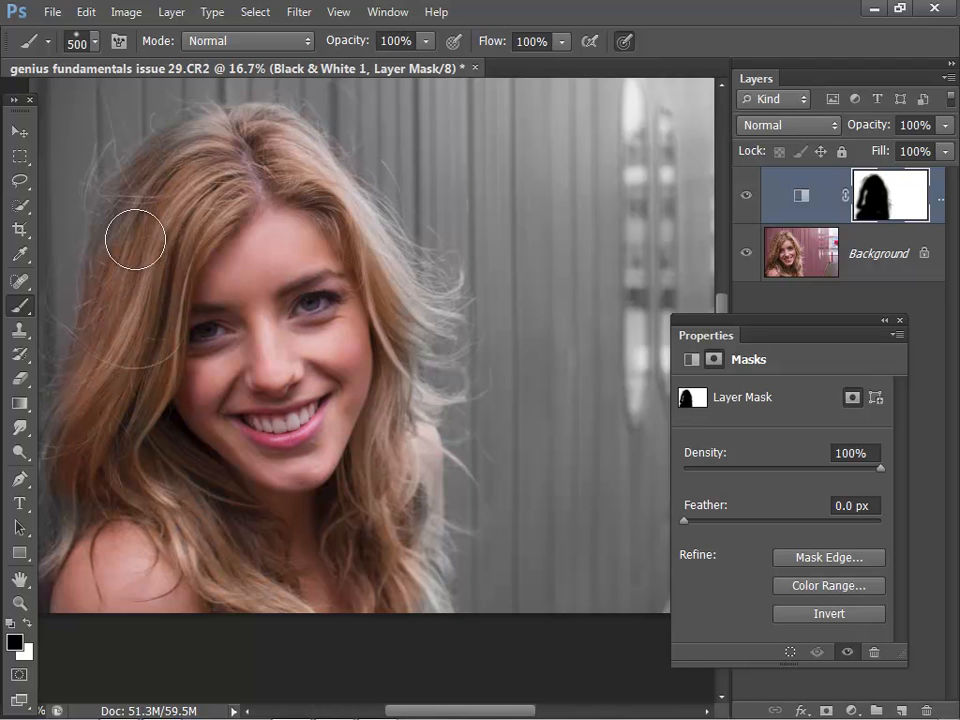
left_click_drag(136, 240, 80, 438)
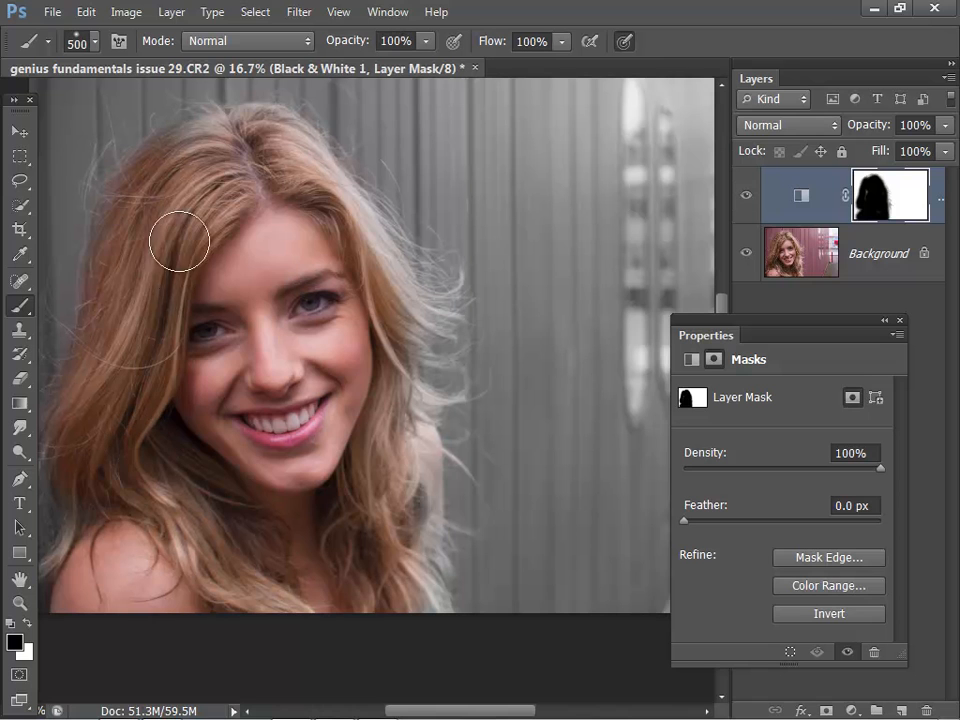
mouse_move(176, 216)
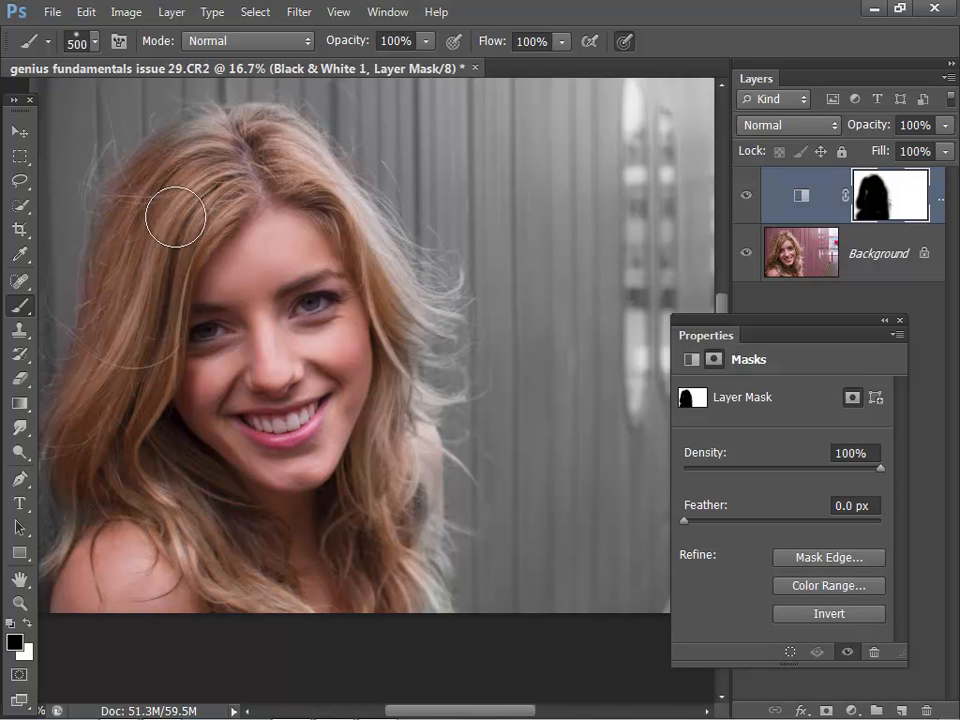
left_click_drag(176, 216, 296, 204)
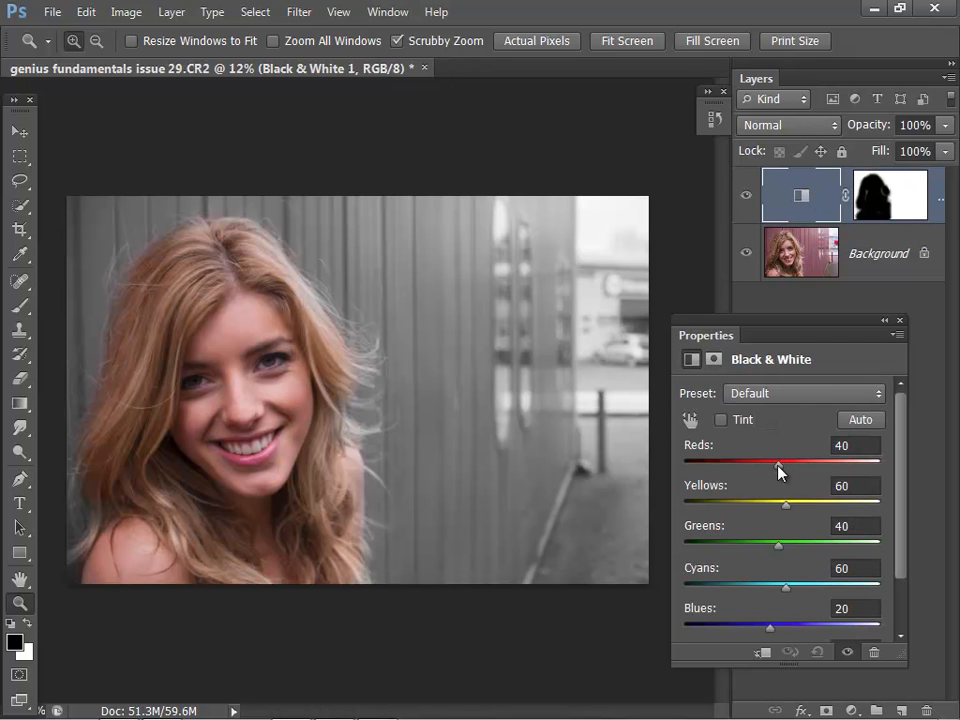
Set the Black & White 1 sliders to Reds -71, Greens 17 and Yellows 24
left_click_drag(780, 464, 748, 464)
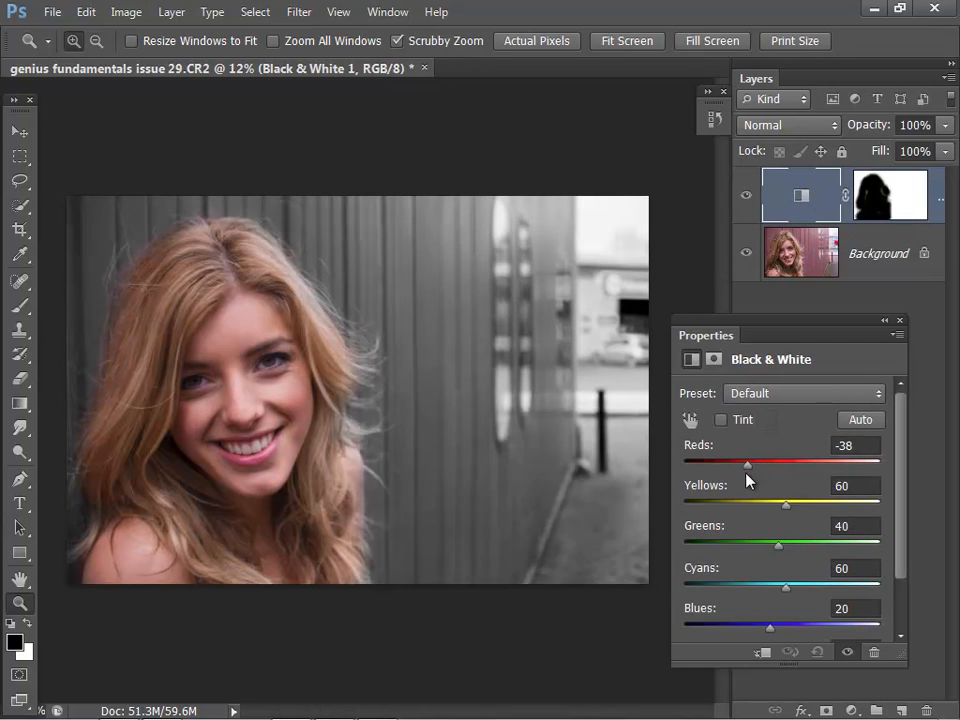
left_click_drag(748, 464, 738, 464)
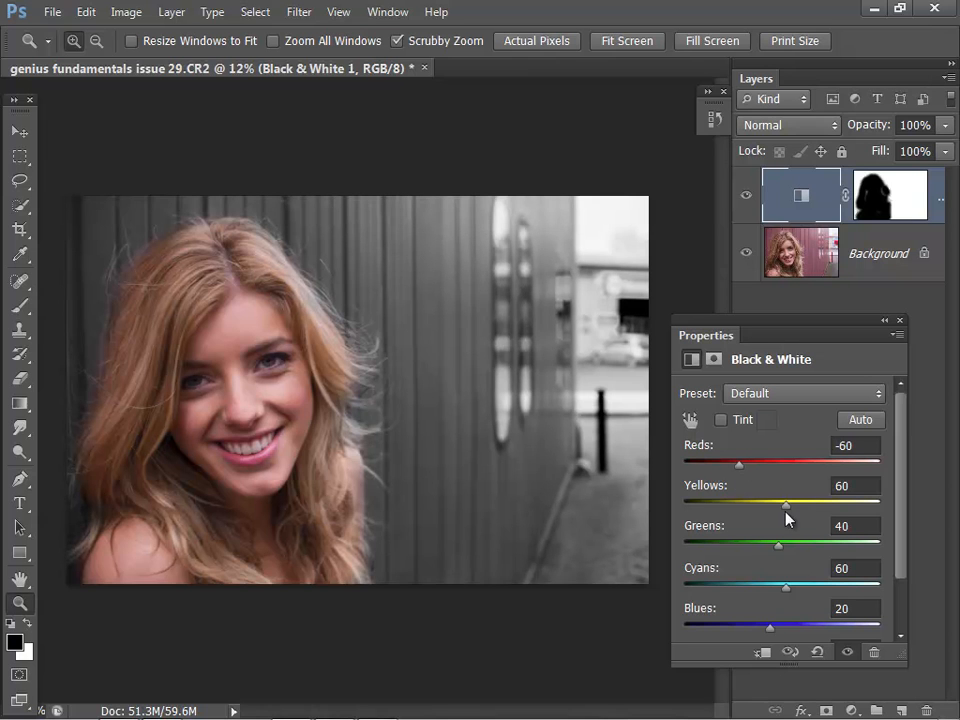
left_click_drag(786, 504, 780, 504)
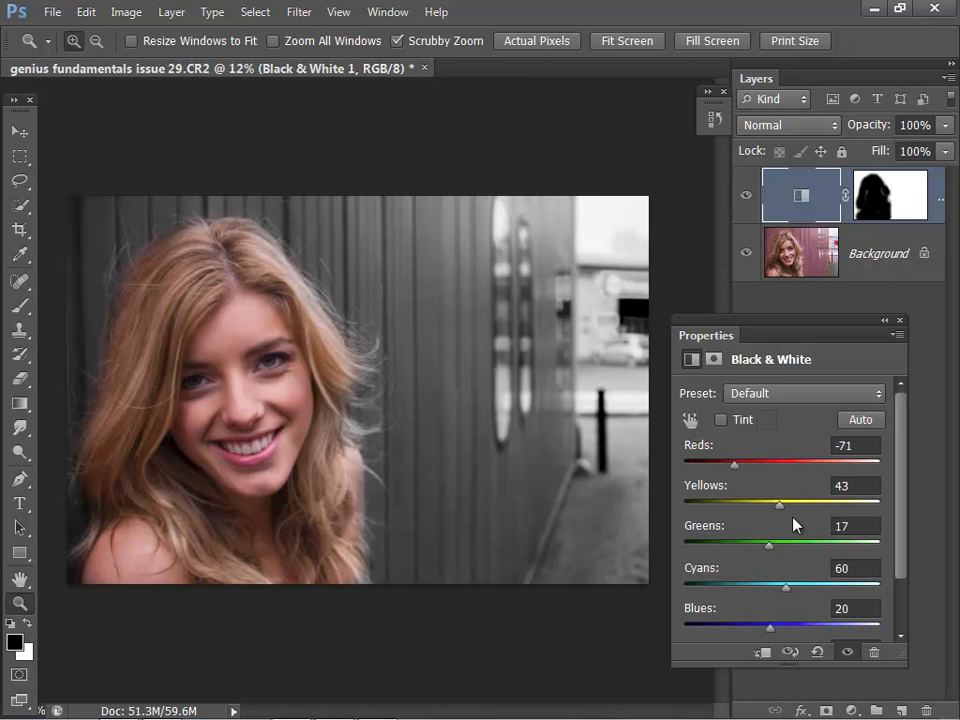
left_click_drag(780, 504, 768, 504)
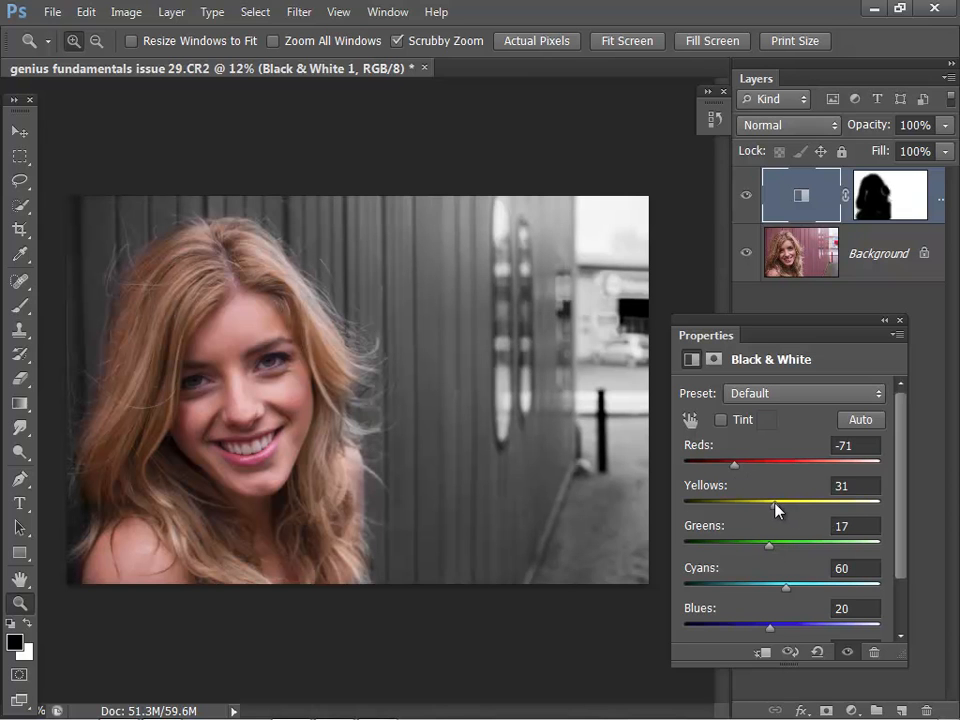
left_click_drag(784, 504, 770, 504)
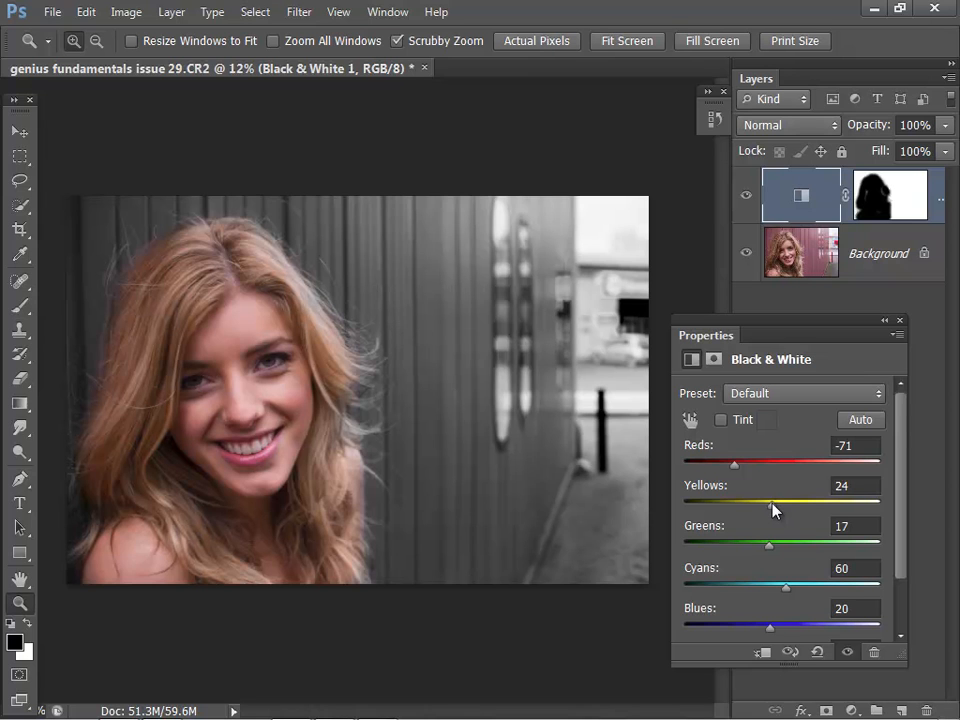
mouse_move(780, 510)
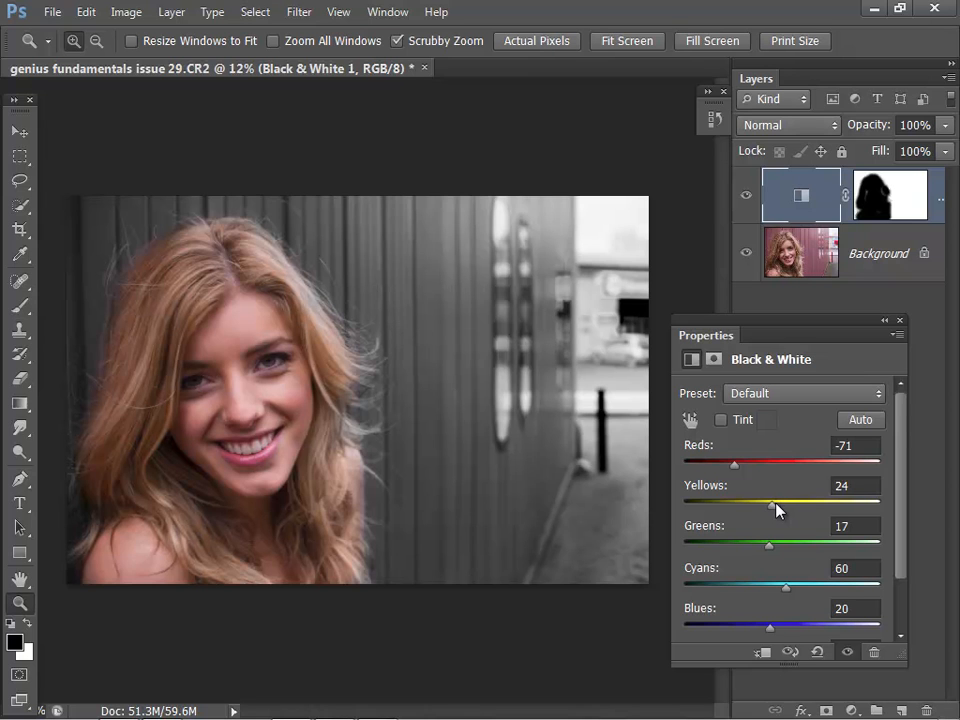